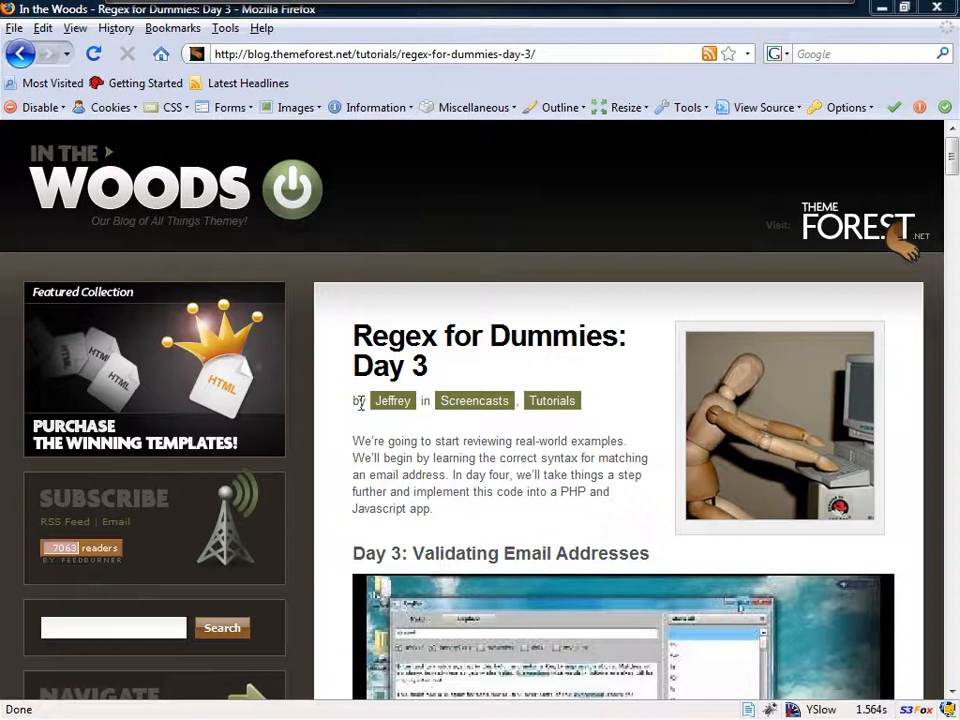
# Step: Scroll the Regex for Dummies Day 3 page down to the three quiz questions
pyautogui.scroll(-3)
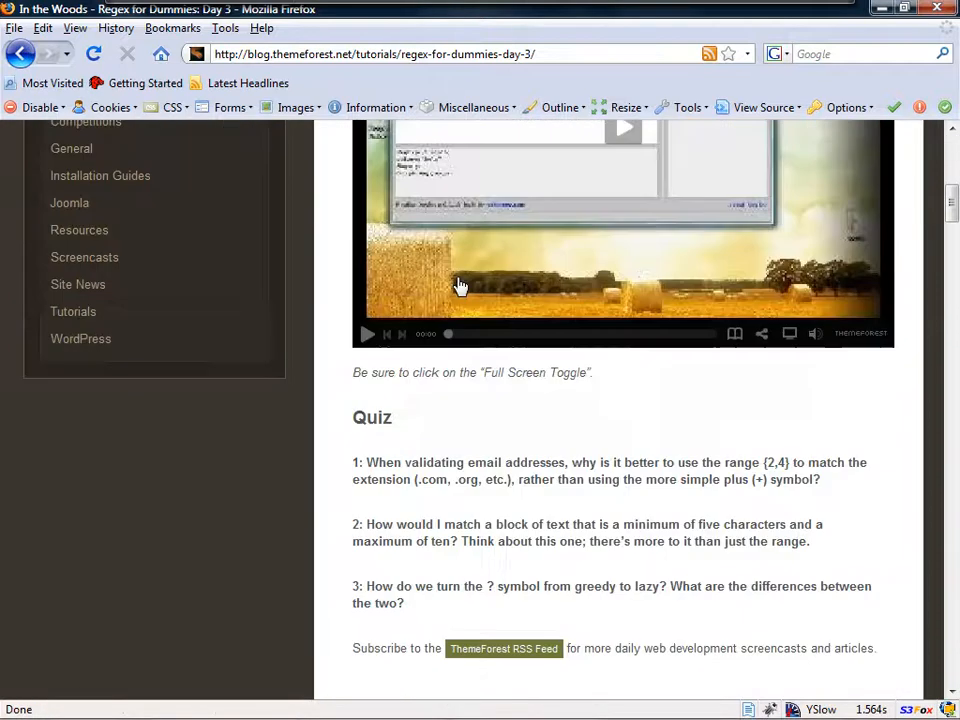
pyautogui.scroll(-3)
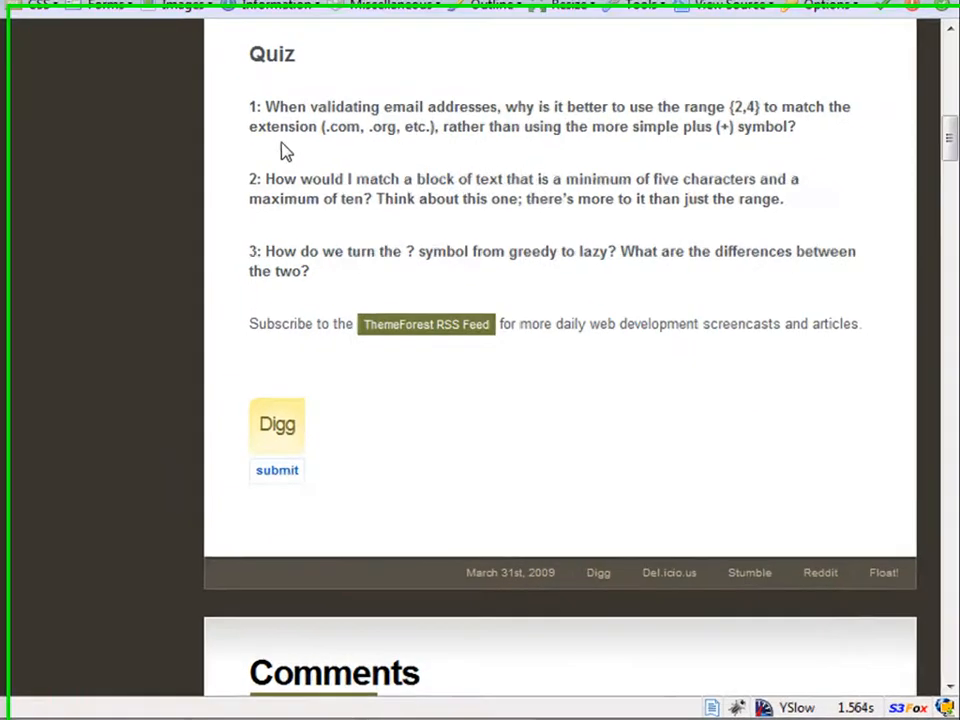
pyautogui.scroll(-3)
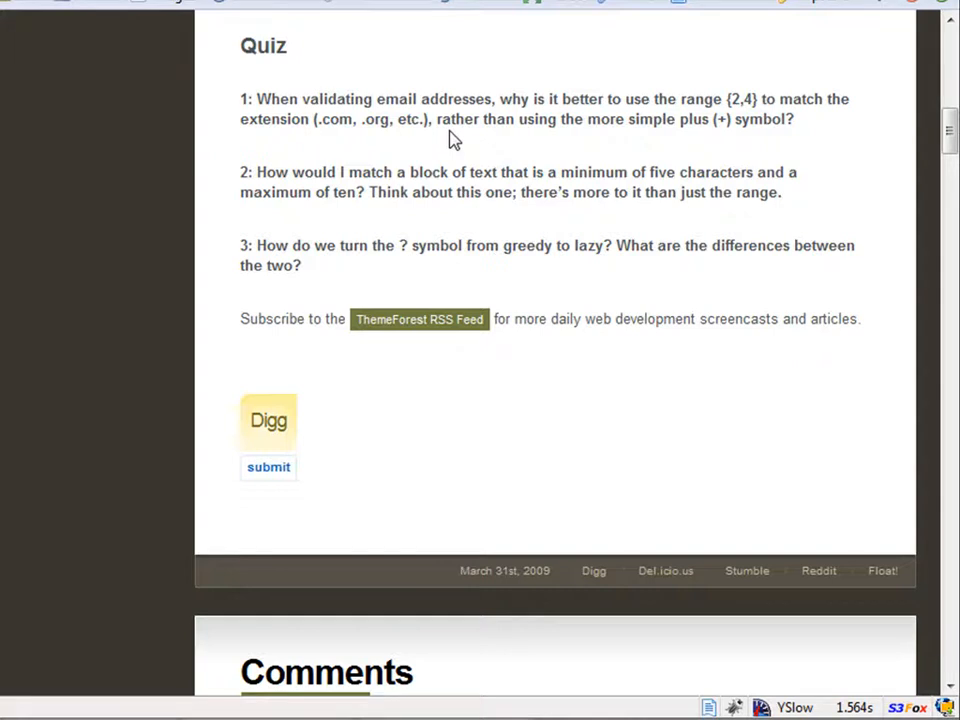
pyautogui.moveTo(460, 212)
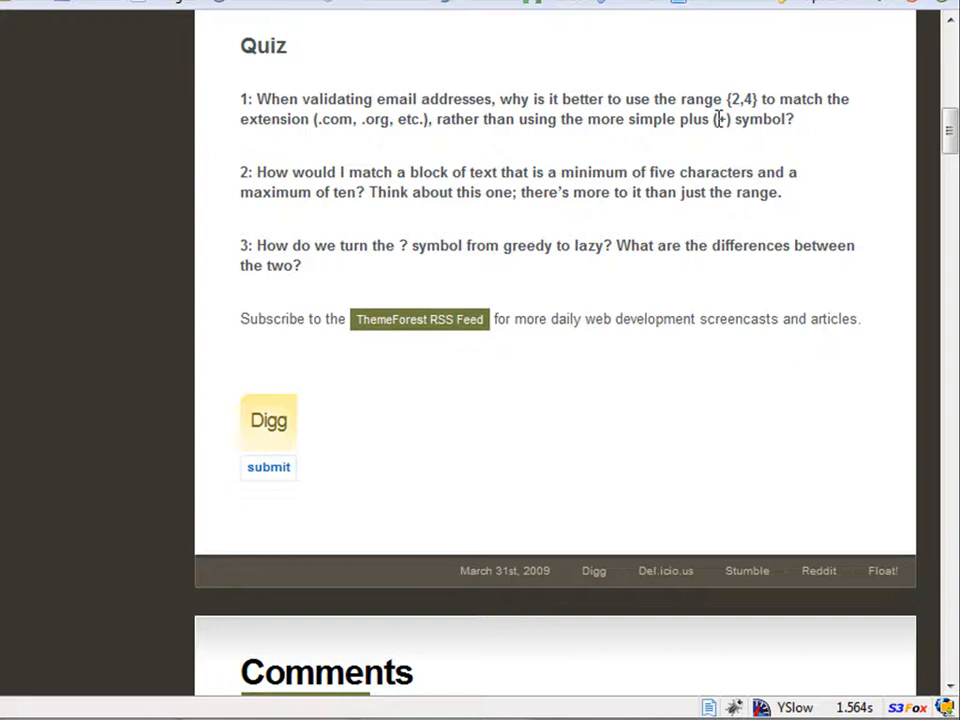
pyautogui.moveTo(745, 118)
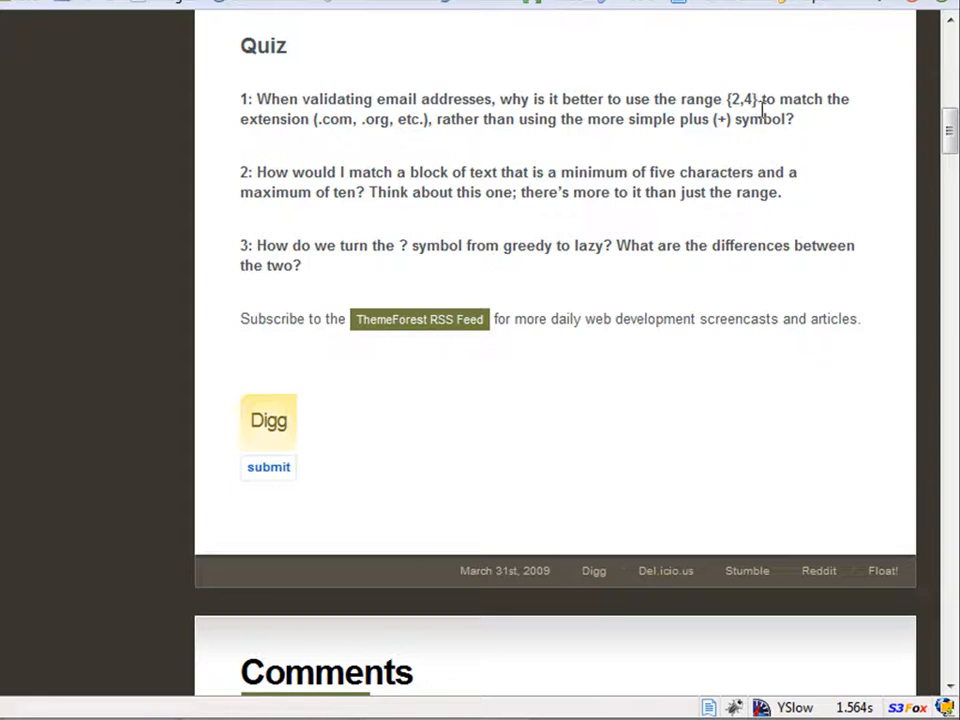
pyautogui.moveTo(447, 191)
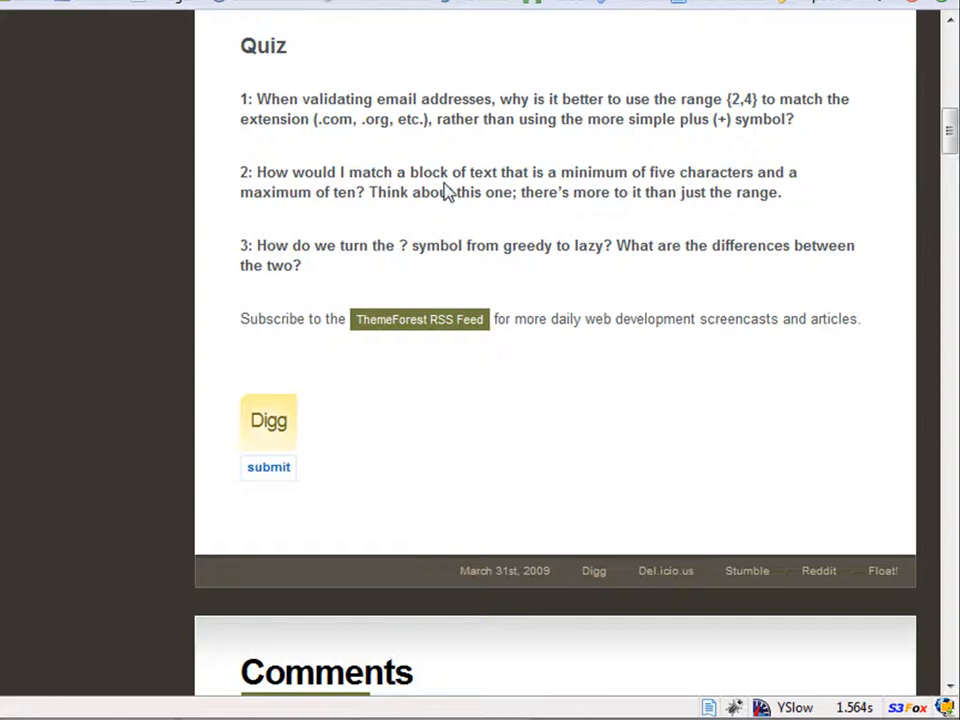
pyautogui.moveTo(435, 192)
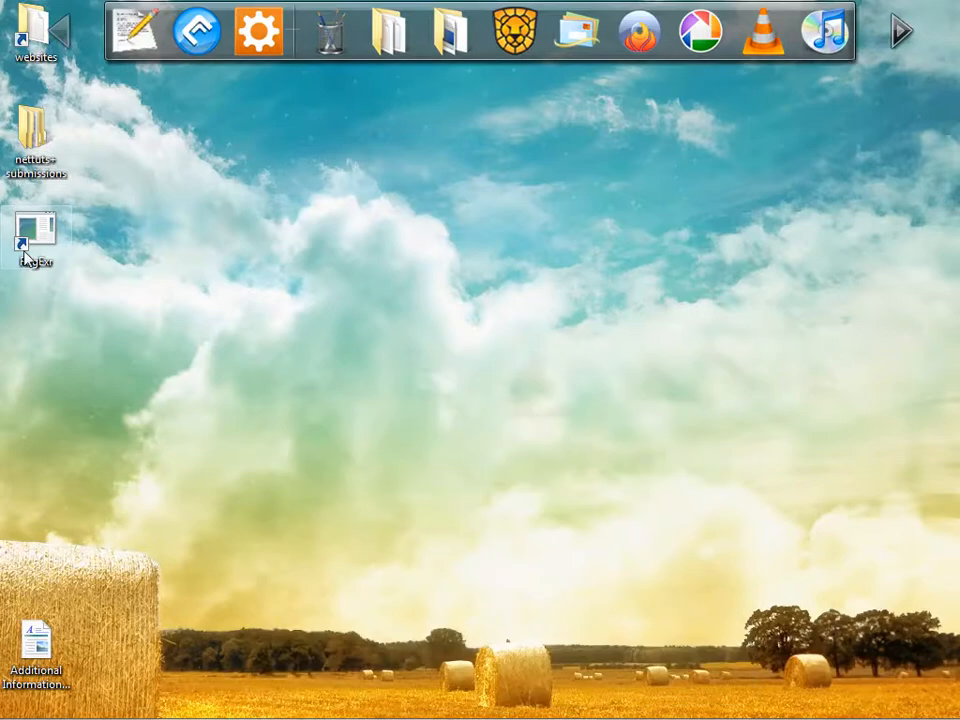
# Step: Launch RegExr maximized, start the .{5,10} pattern, and turn off global matching
pyautogui.doubleClick(36, 225)
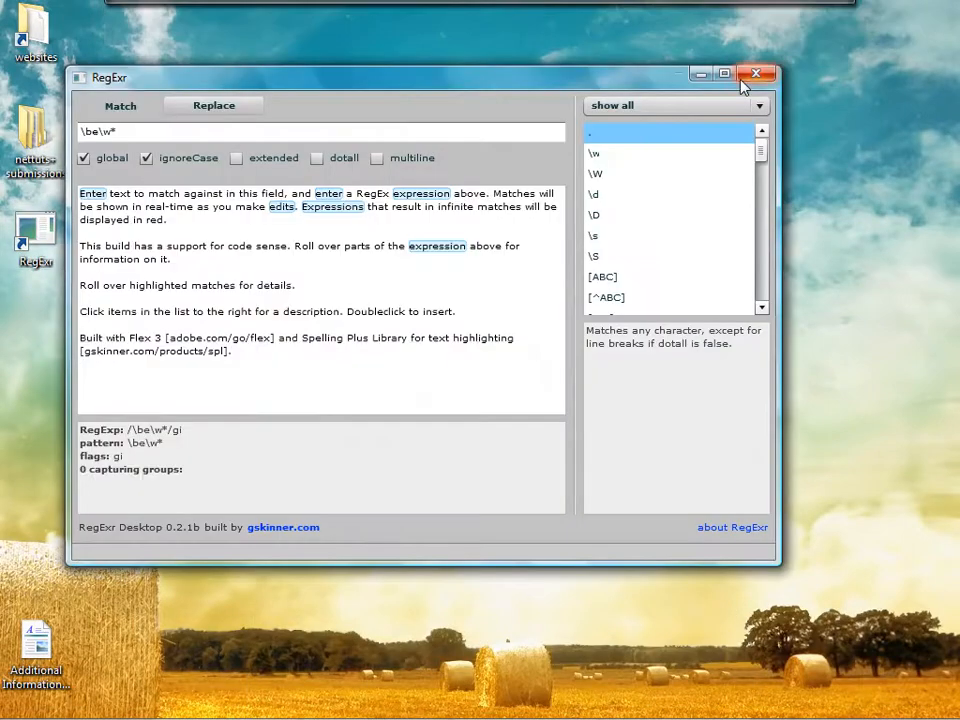
pyautogui.click(724, 74)
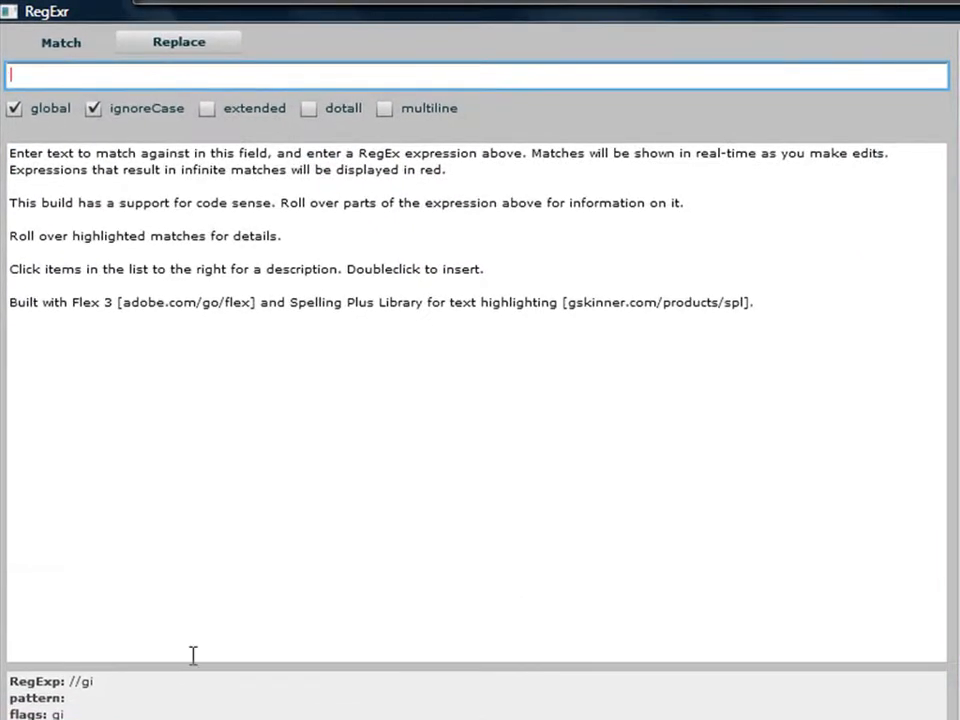
pyautogui.write('.')
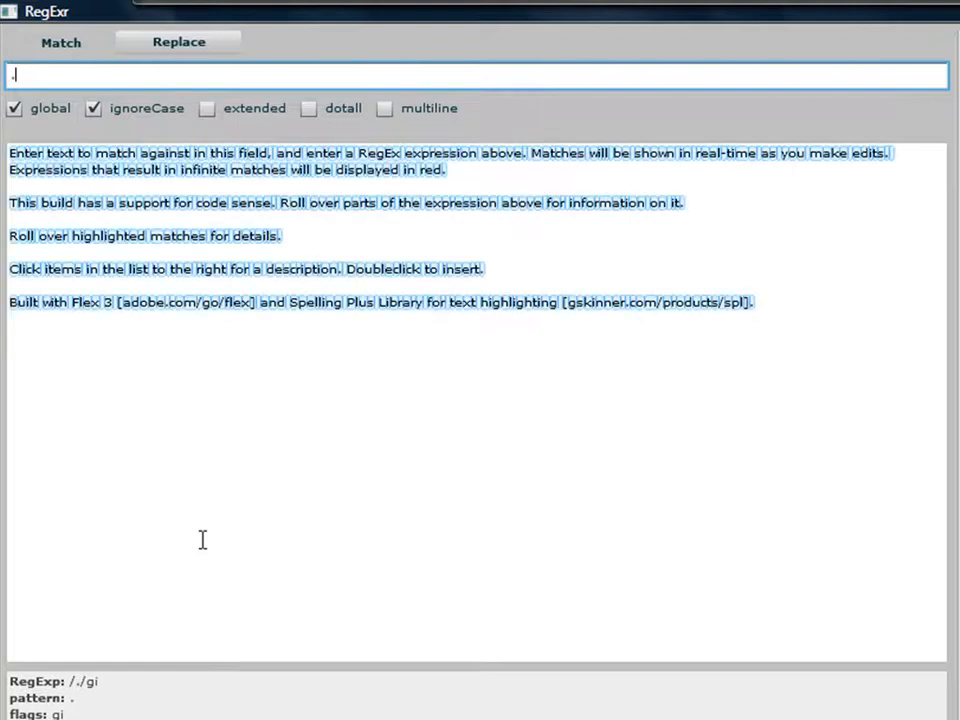
pyautogui.write('{5,10')
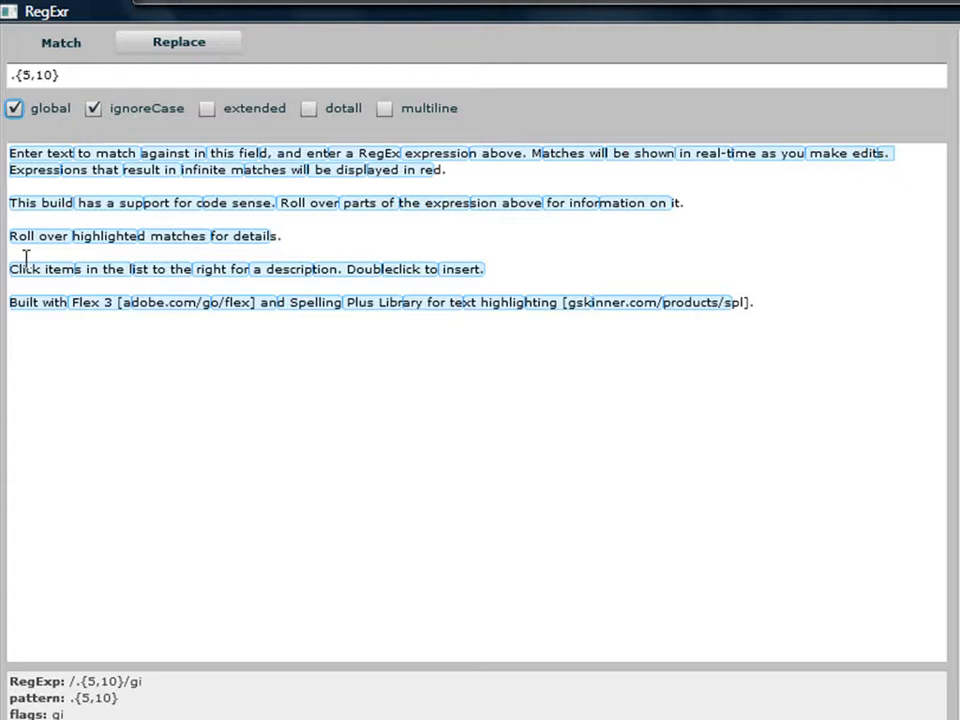
pyautogui.click(14, 108)
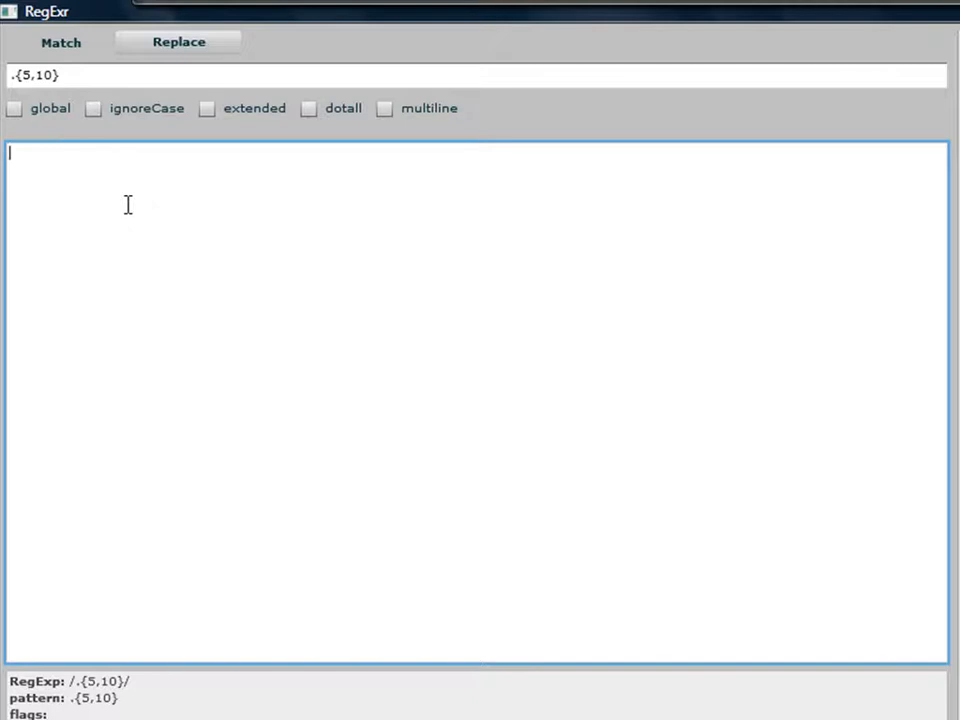
# Step: Type test strings such as jeffr and ggssff into the sample text
pyautogui.write('jef')
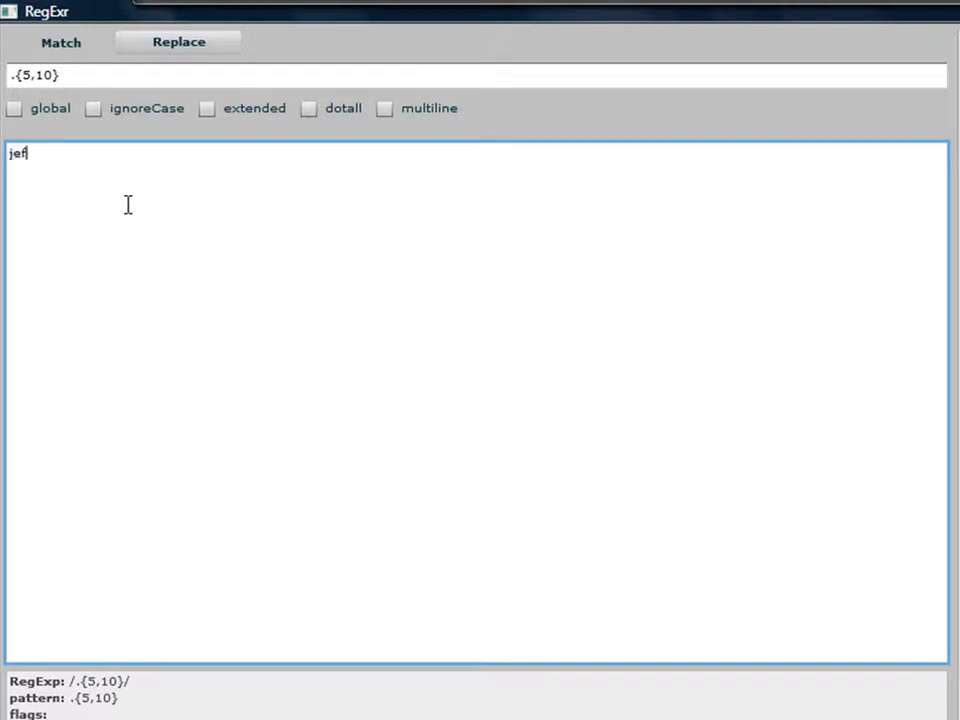
pyautogui.write('fr')
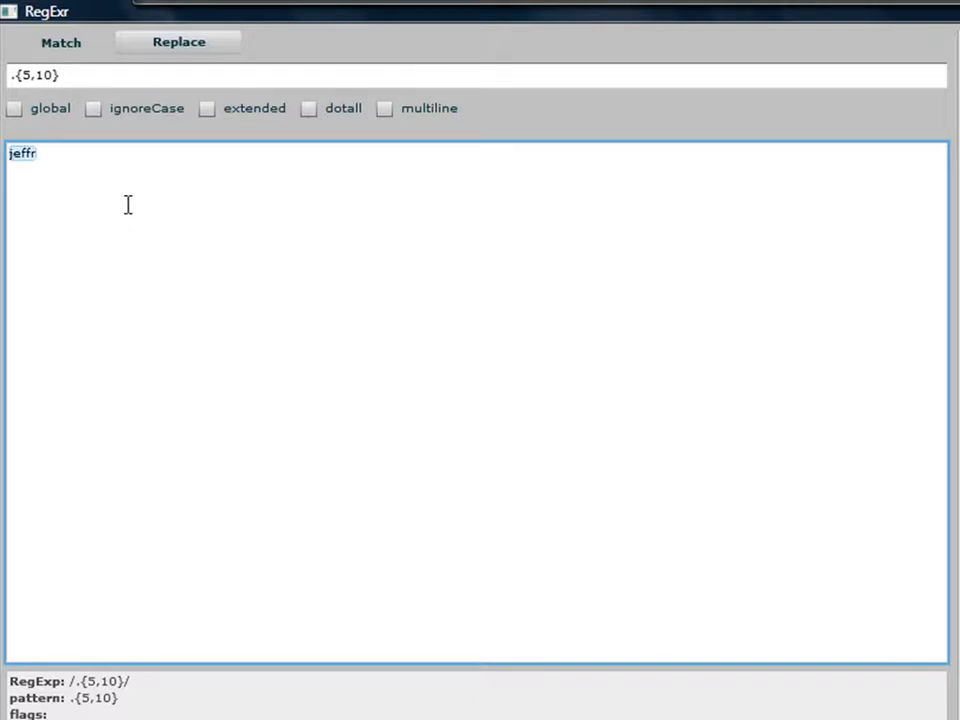
pyautogui.press('Backspace')
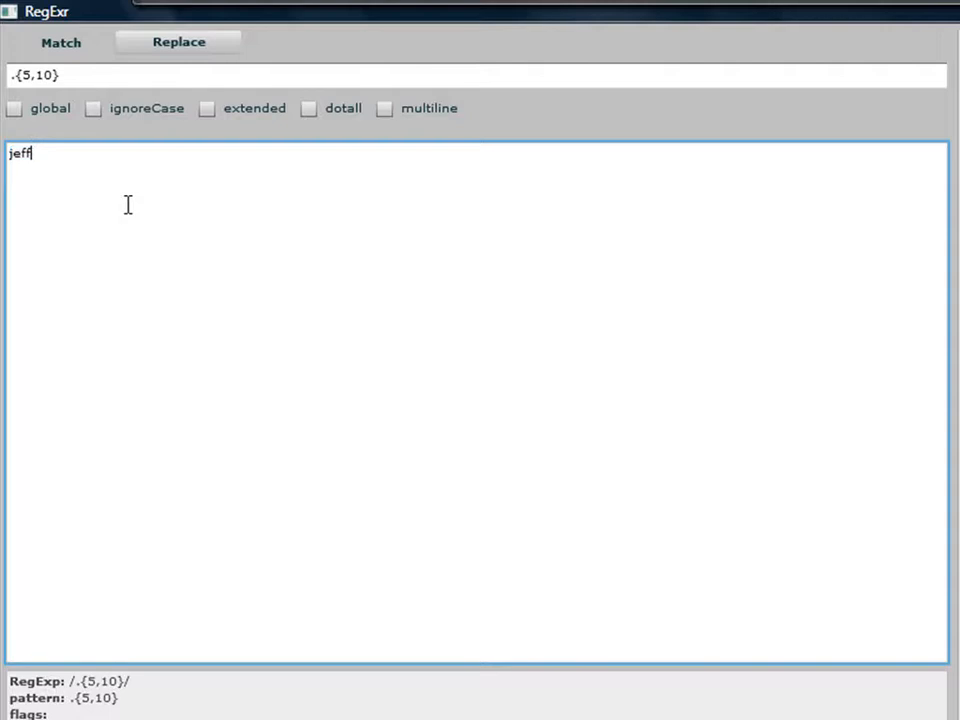
pyautogui.write('reydj')
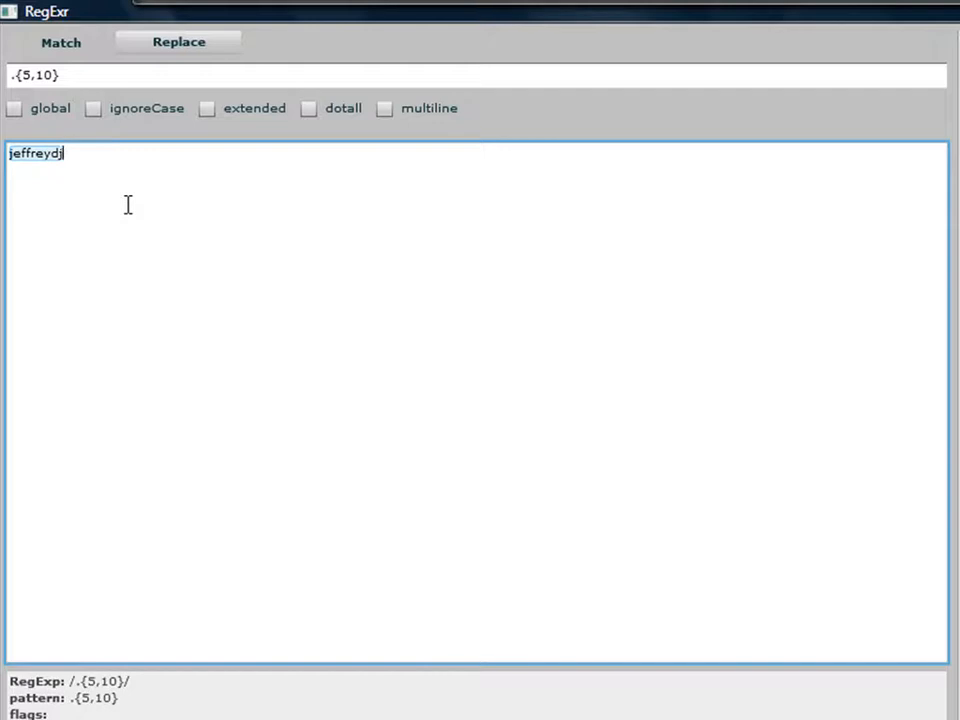
pyautogui.write('ggssff')
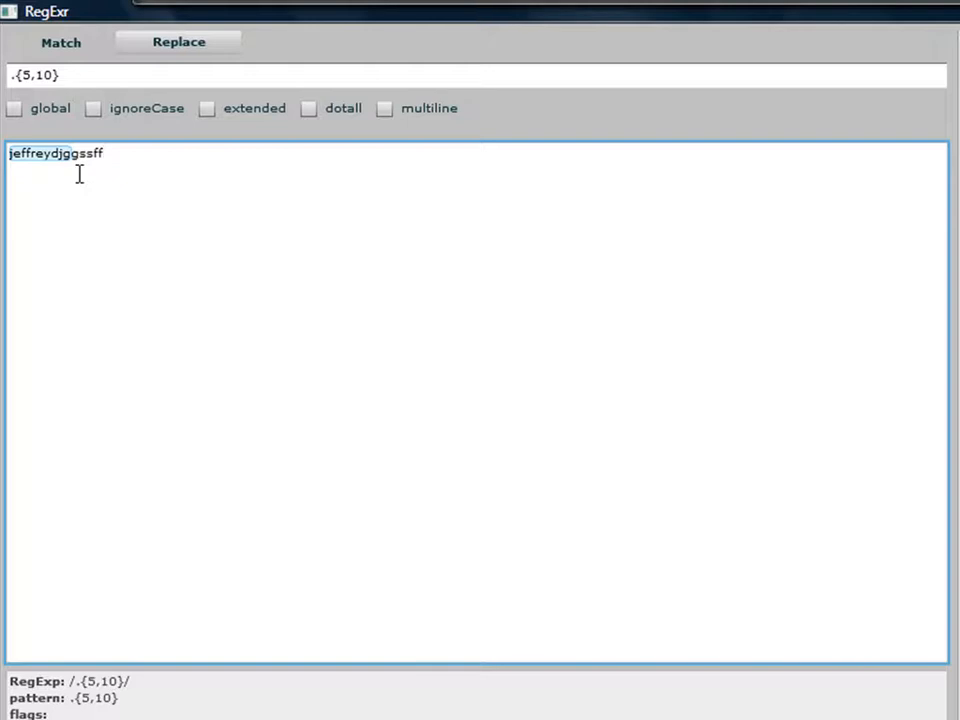
pyautogui.doubleClick(55, 153)
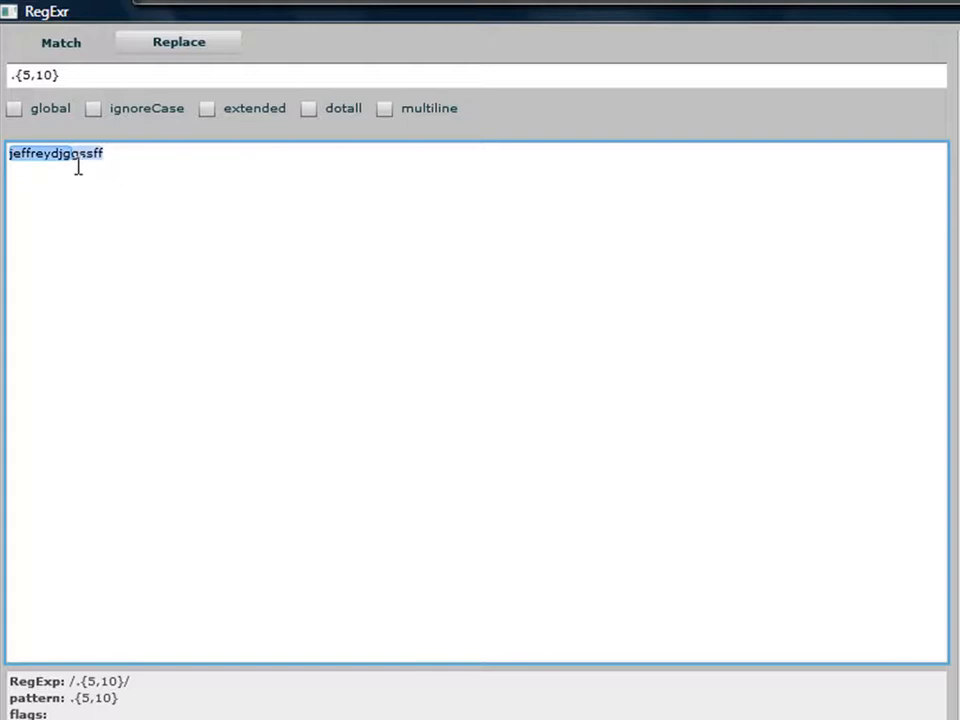
pyautogui.write('myPa')
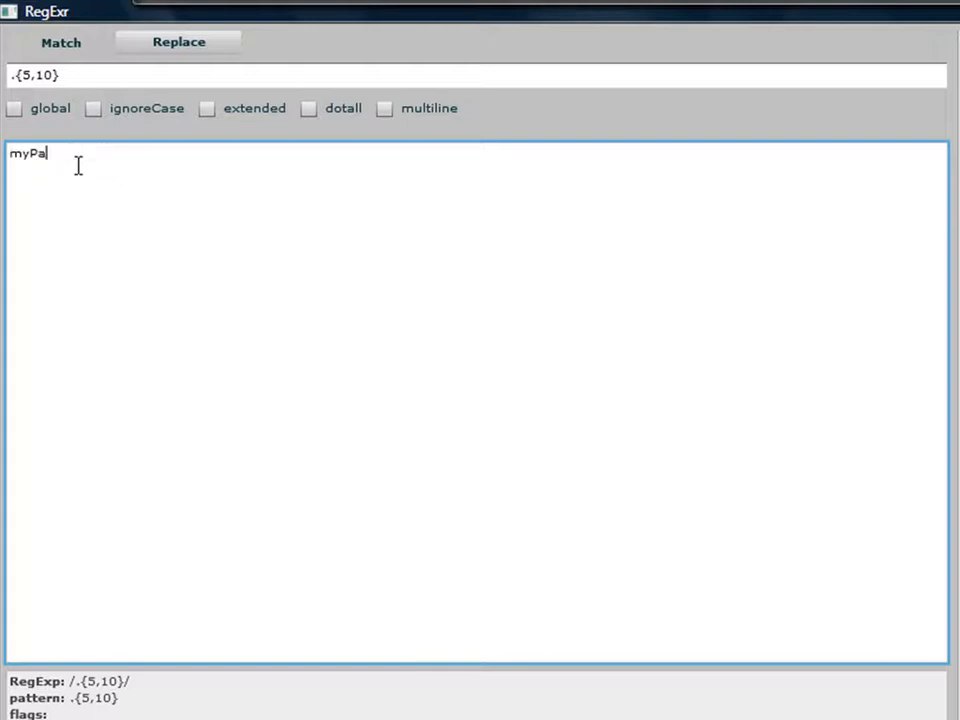
pyautogui.write('ssword')
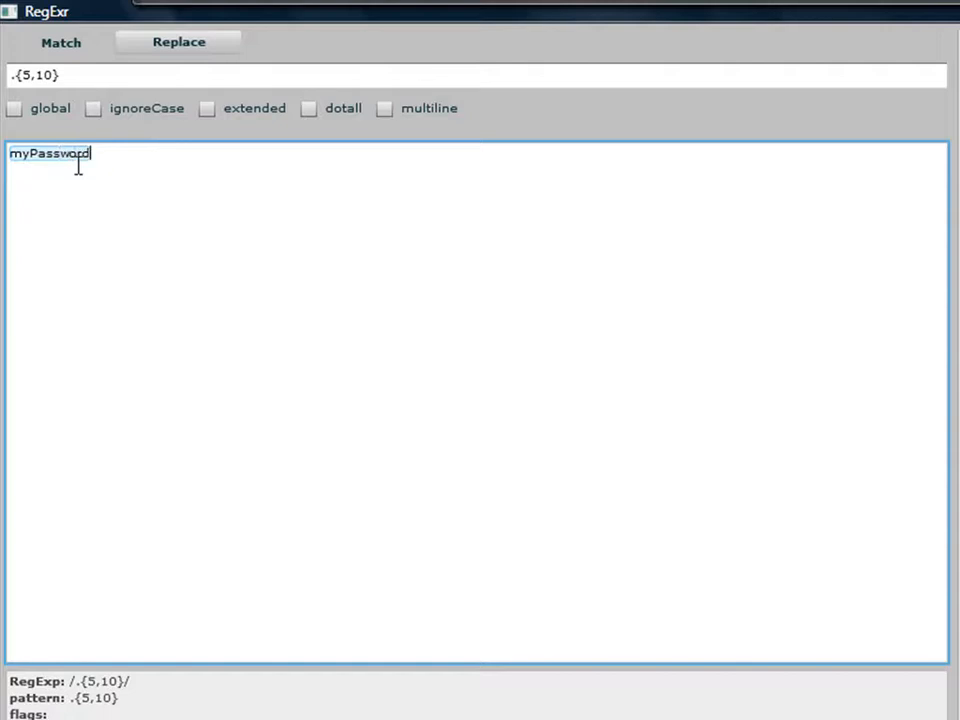
pyautogui.write('ddss')
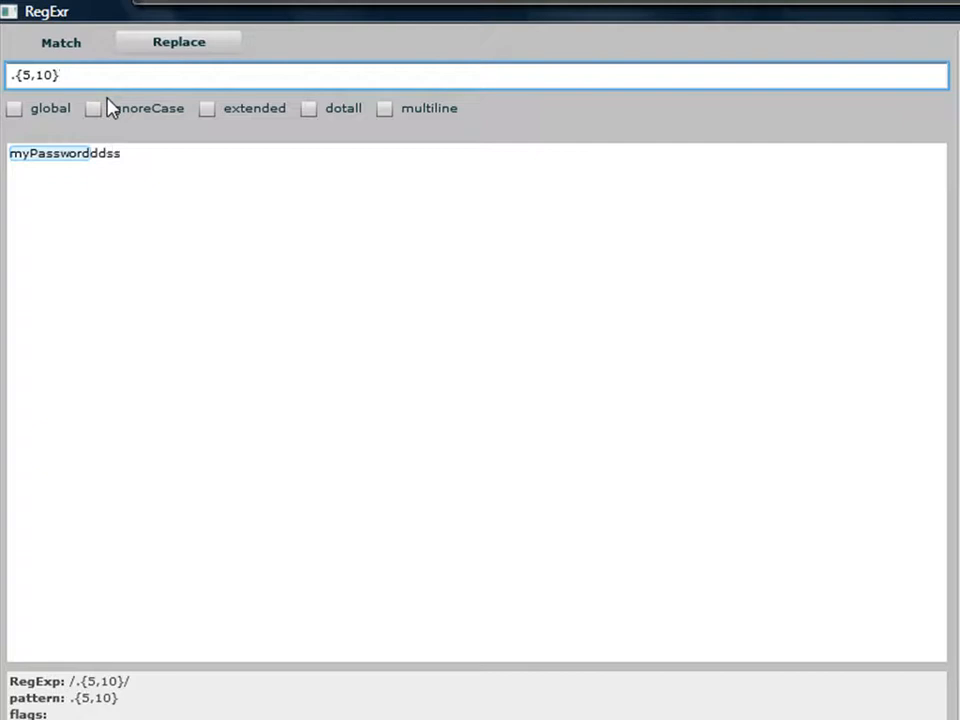
pyautogui.write('\\b')
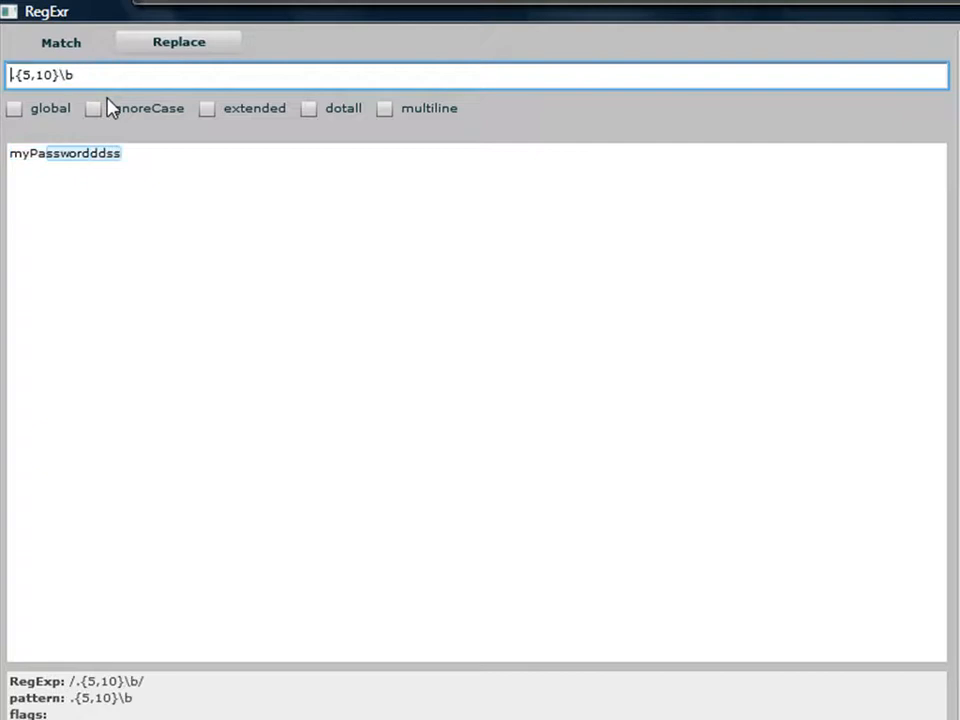
pyautogui.write('\\b')
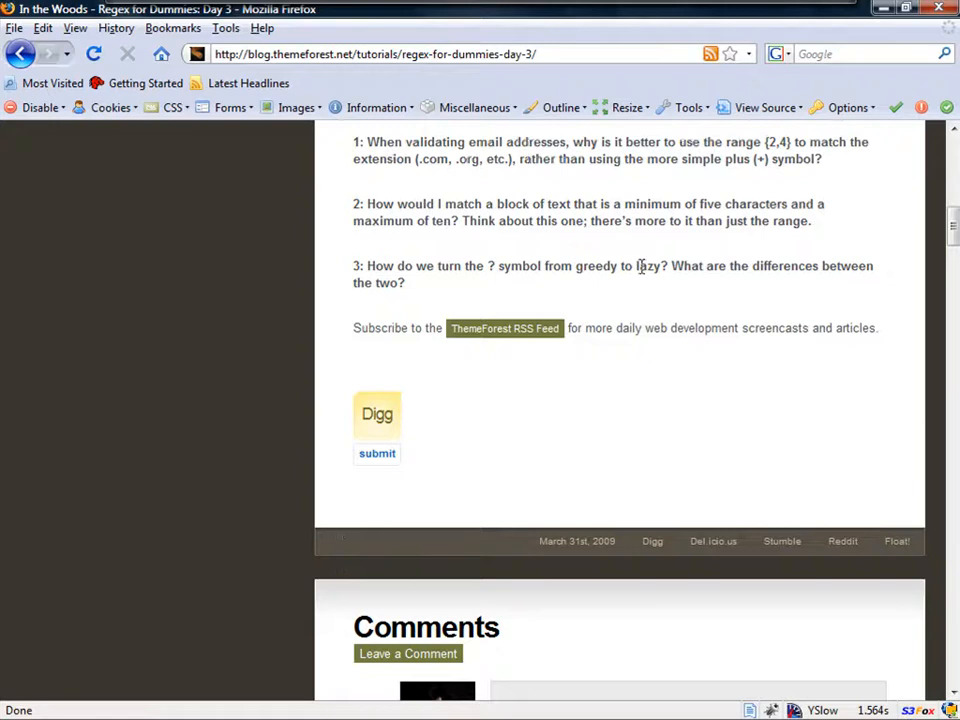
pyautogui.moveTo(568, 260)
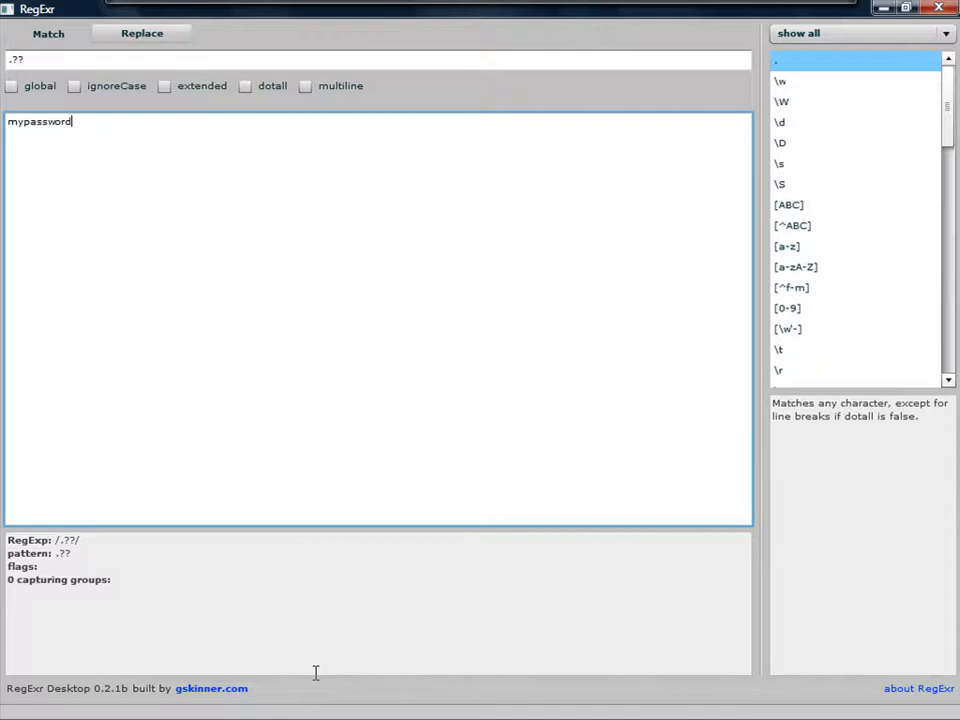
pyautogui.moveTo(283, 663)
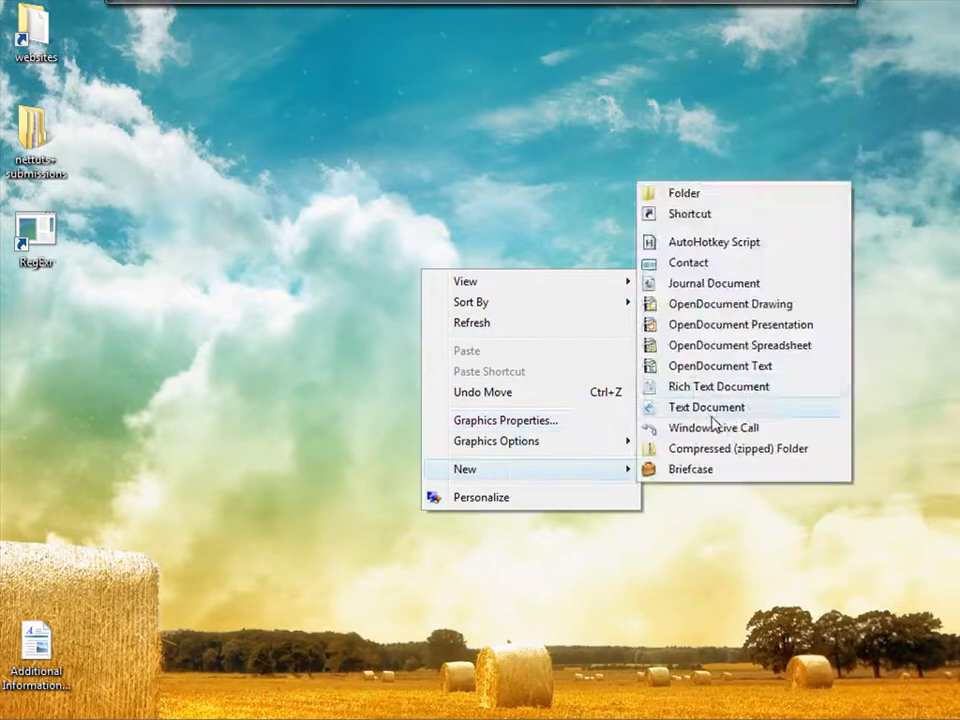
# Step: Create replace.html on the desktop and open it in Notepad++
pyautogui.click(706, 407)
pyautogui.write('replace.html')
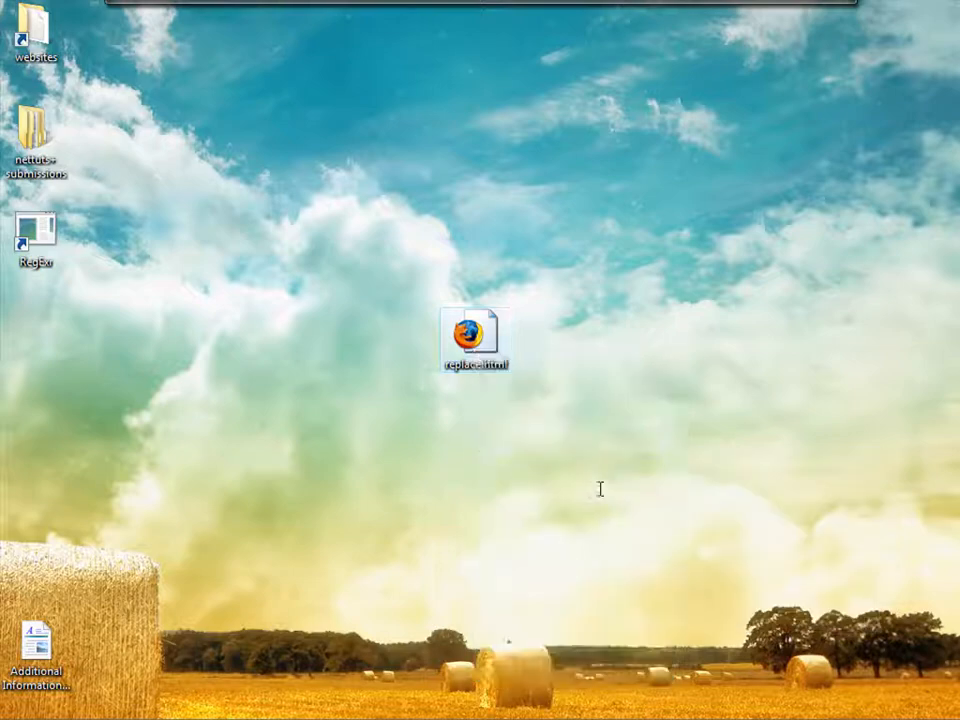
pyautogui.doubleClick(475, 330)
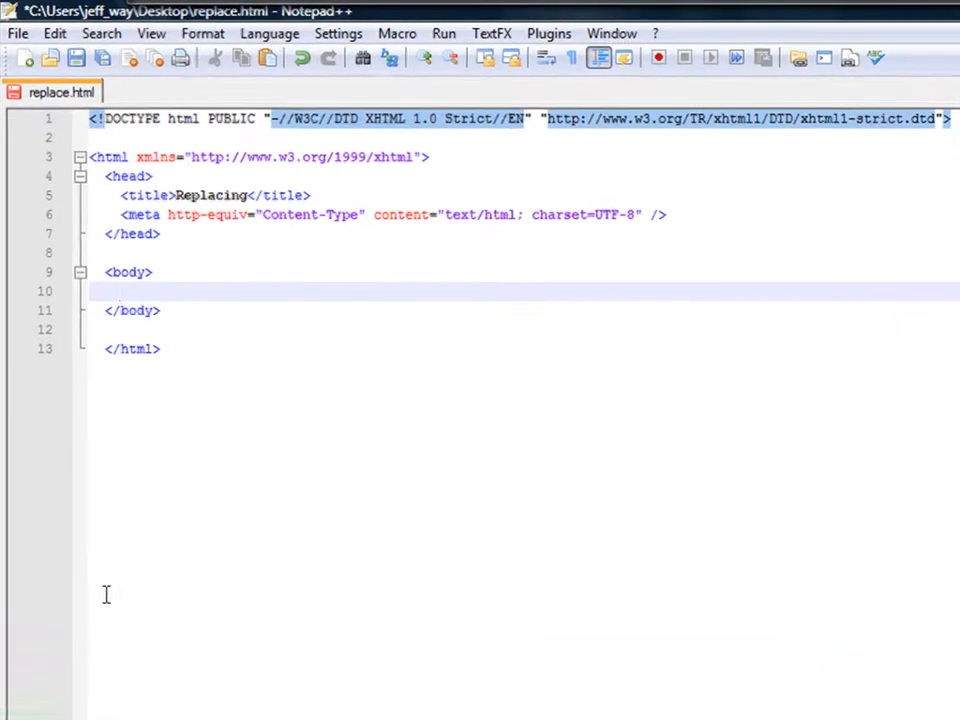
# Step: Type <label for="name">Name: </label>, <br />, and <input type="text" name="name" id="name" />
pyautogui.write('<label f')
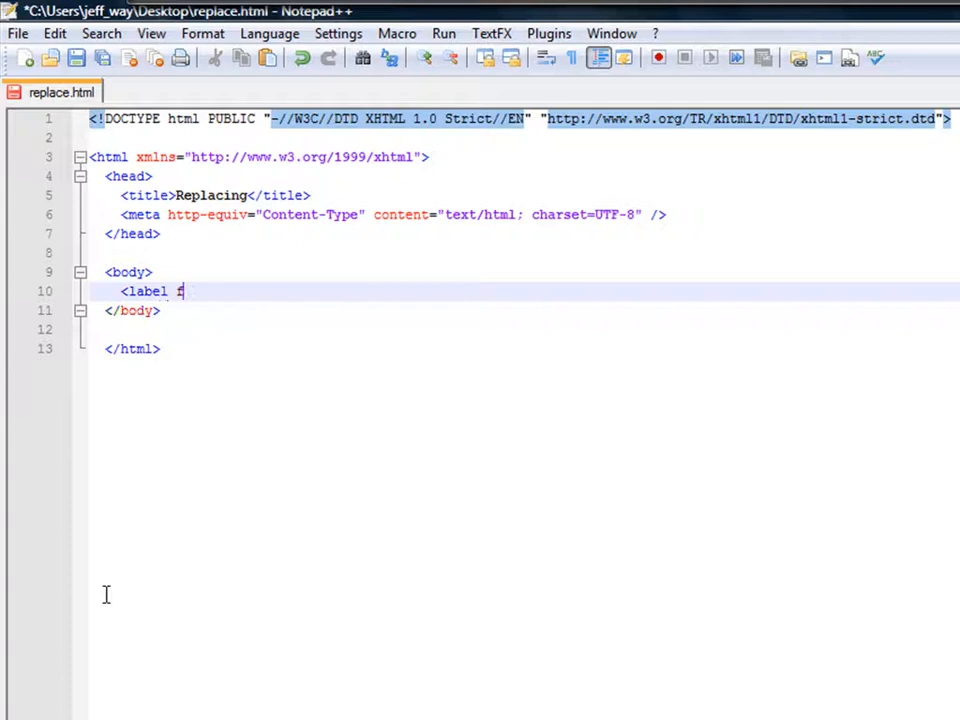
pyautogui.write('for="')
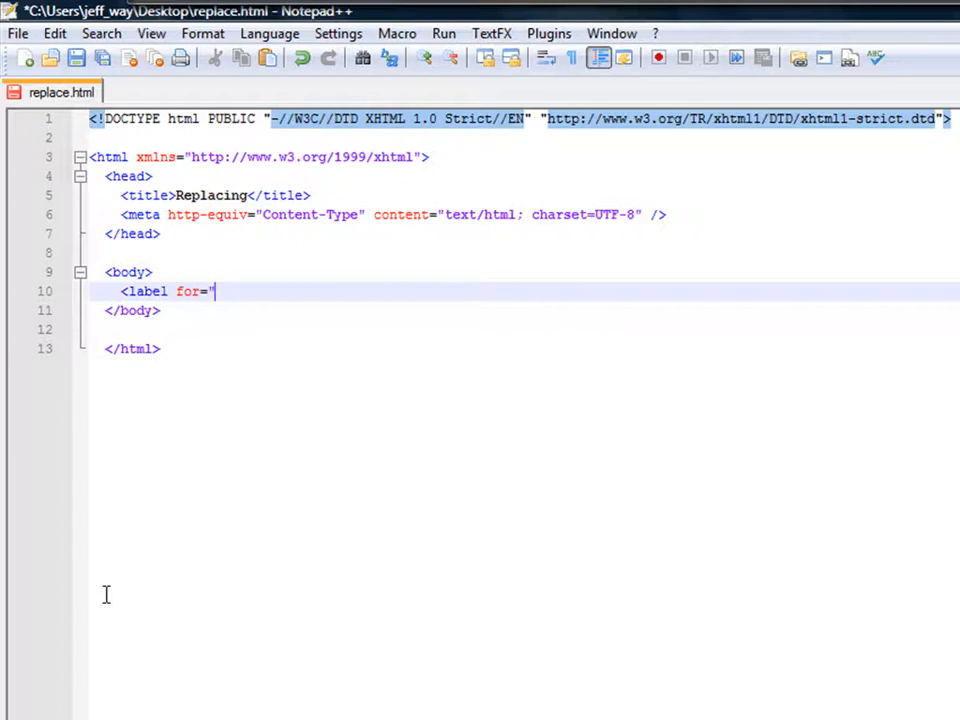
pyautogui.write('name">N')
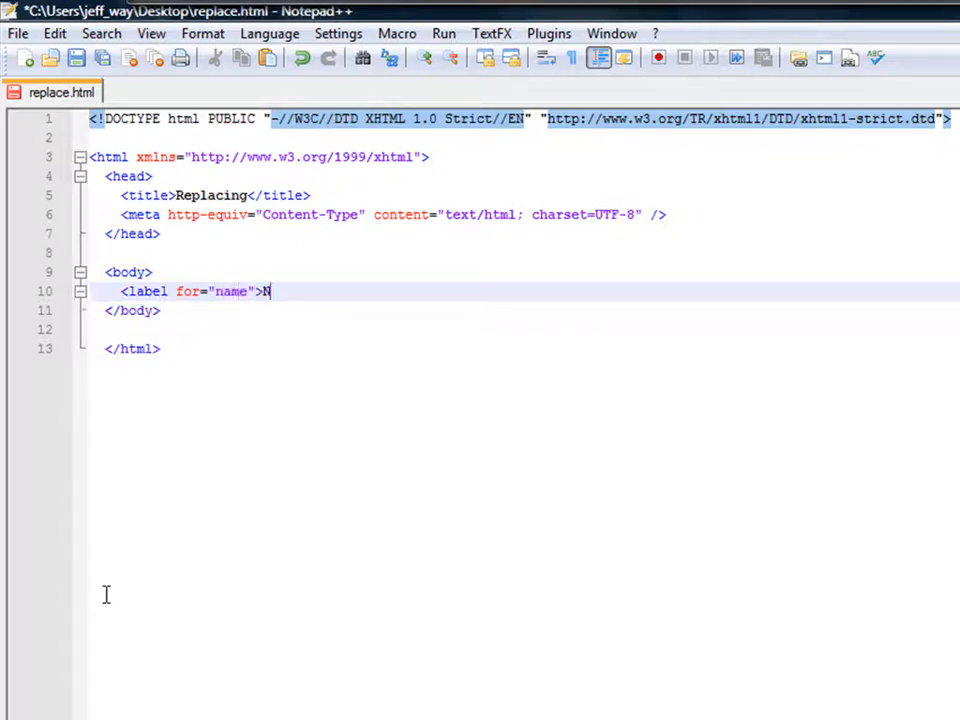
pyautogui.write('ame: </label>')
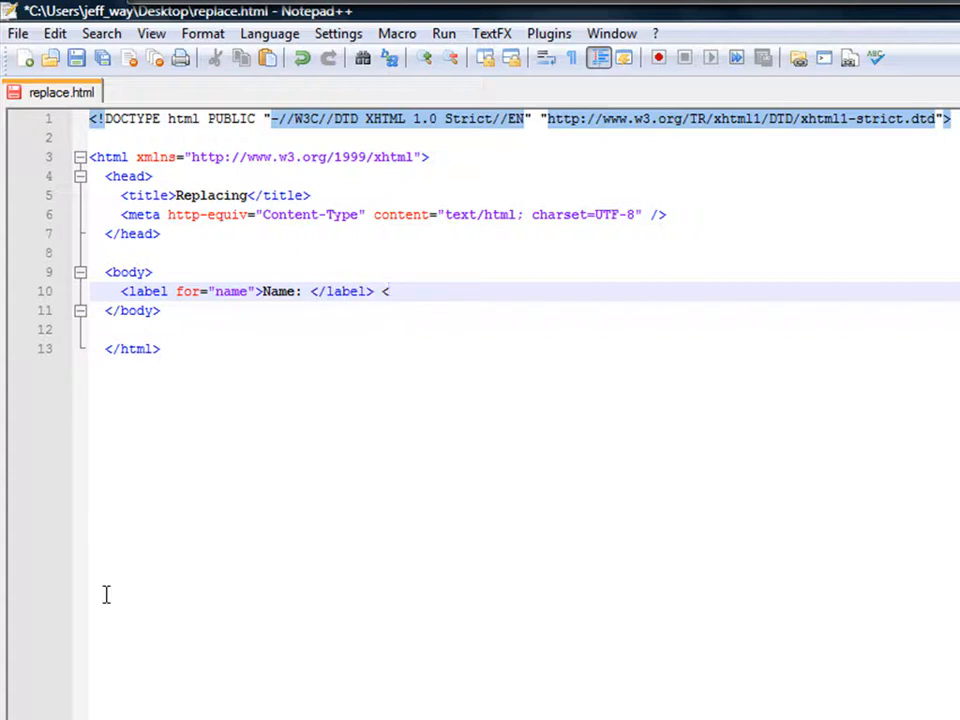
pyautogui.write('<br />')
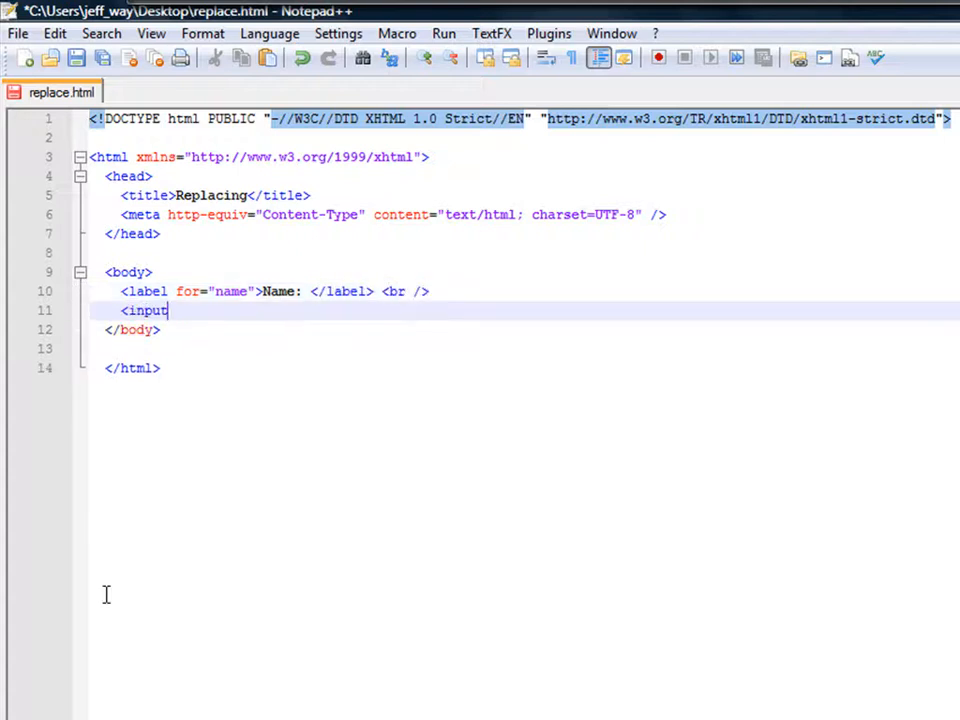
pyautogui.write('type="text" name="')
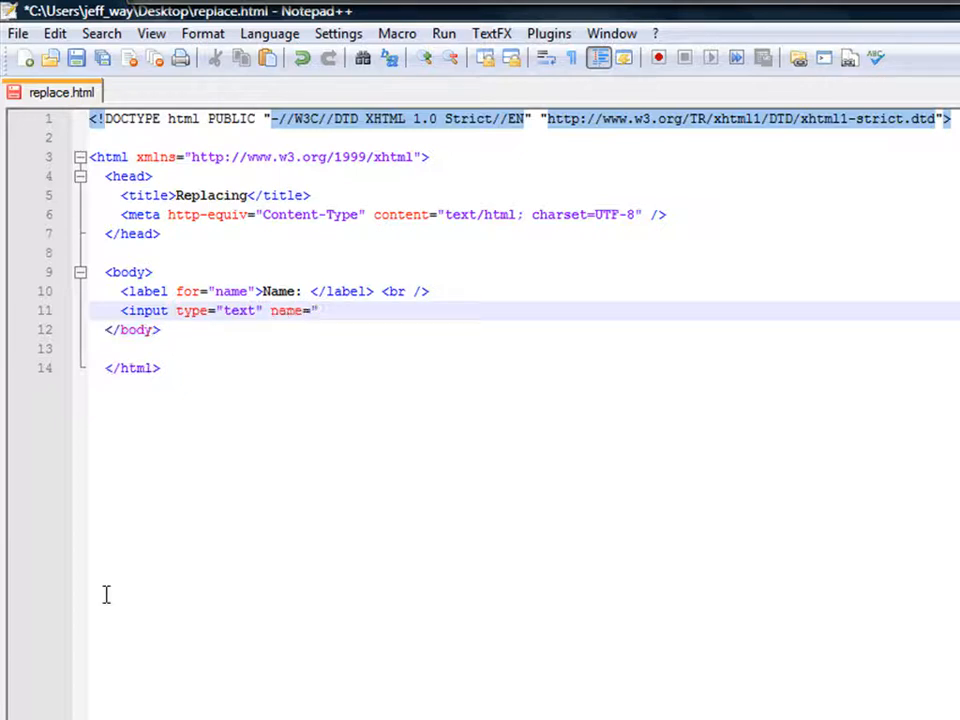
pyautogui.write('name"')
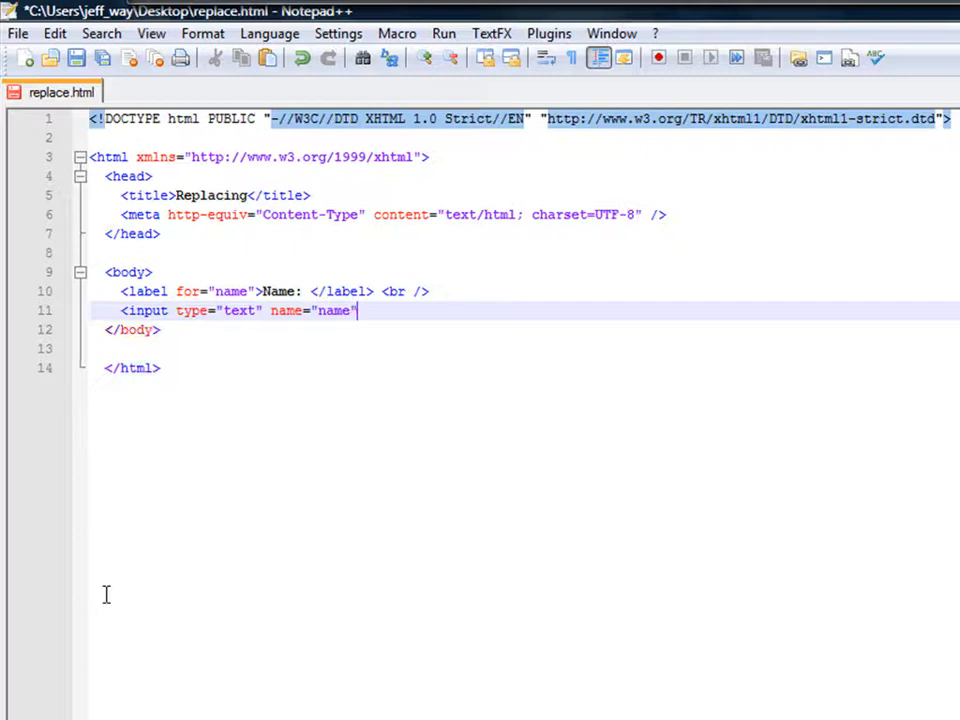
pyautogui.write('id="n')
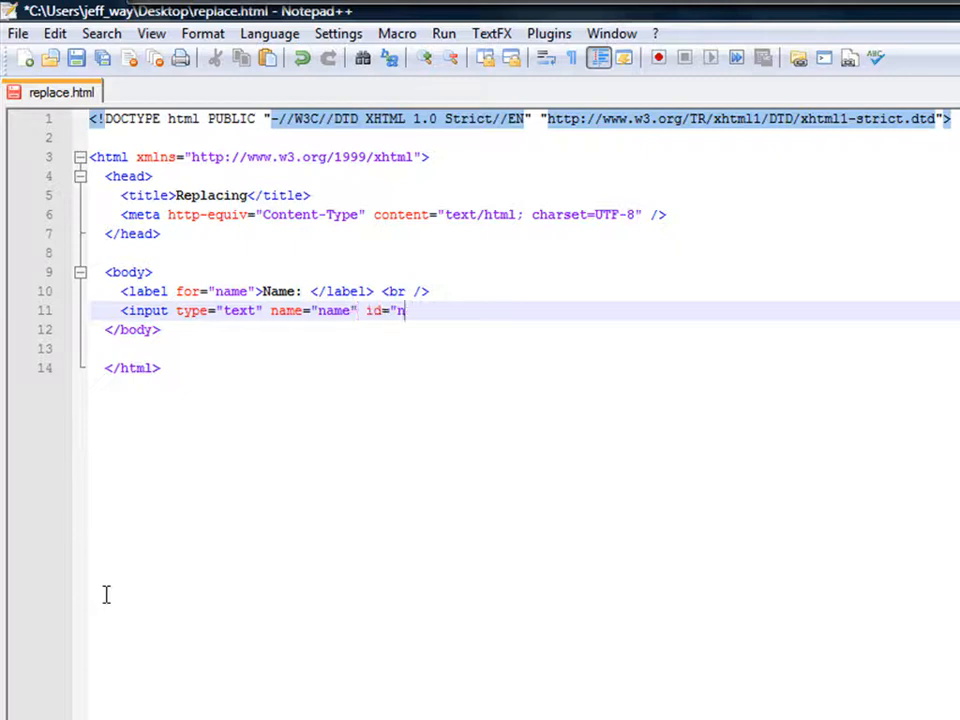
pyautogui.write('ame" />')
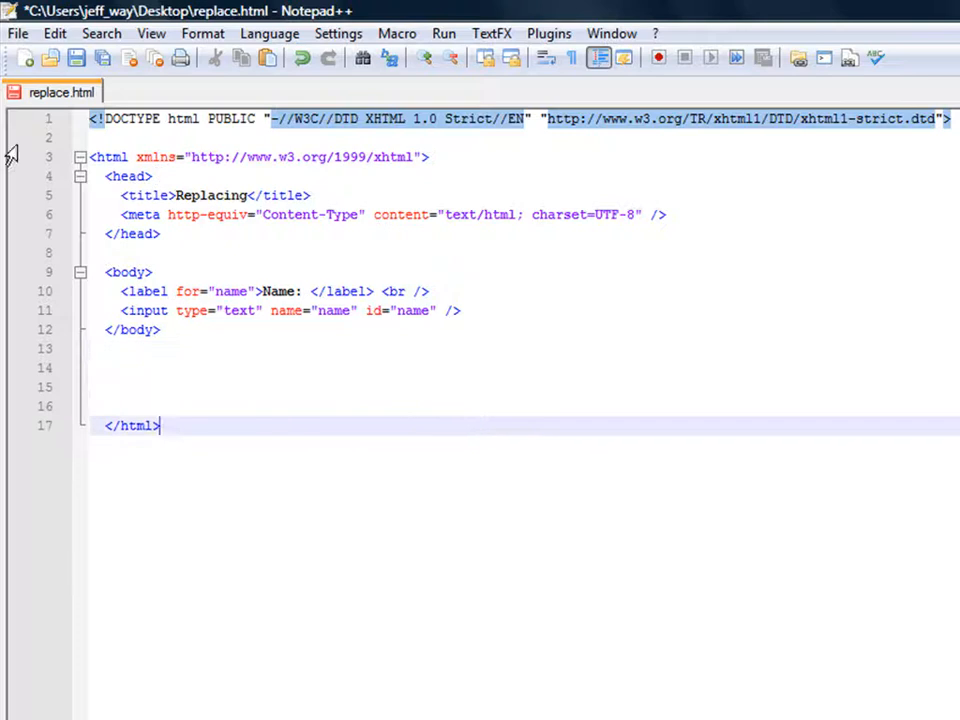
# Step: Include jQuery 1.3.2 from ajax.googleapis.com and start a new script block
pyautogui.write('<script type="text/javascript" src="http://ajax.googleapis.com/ajax/libs/jquery/1.3.2/jquery.min.js"></script>')
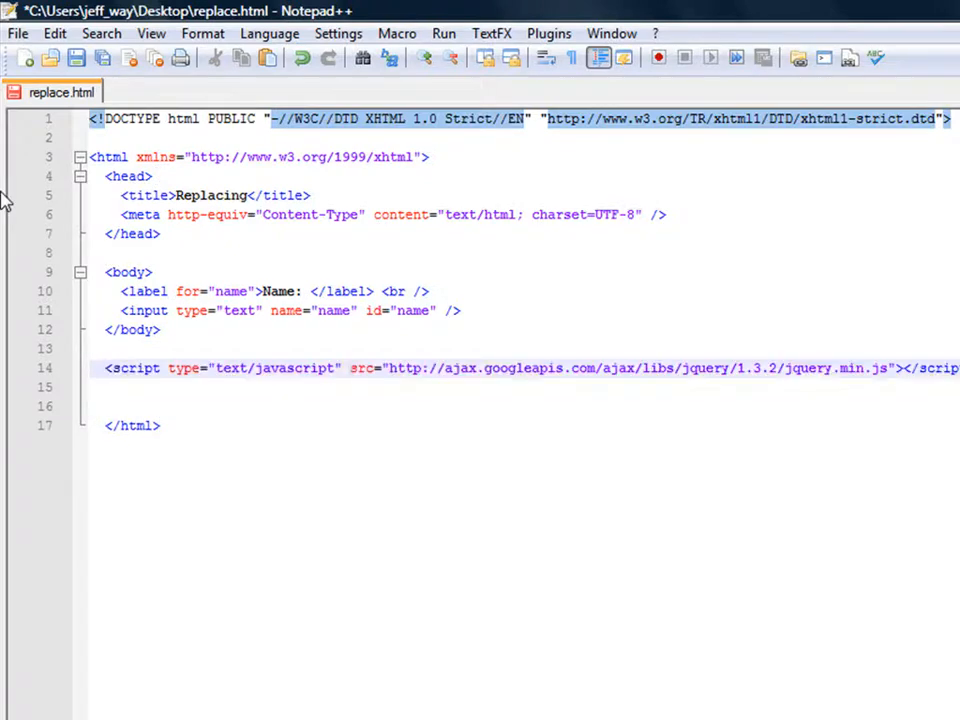
pyautogui.write('<script type="text/javascrip')
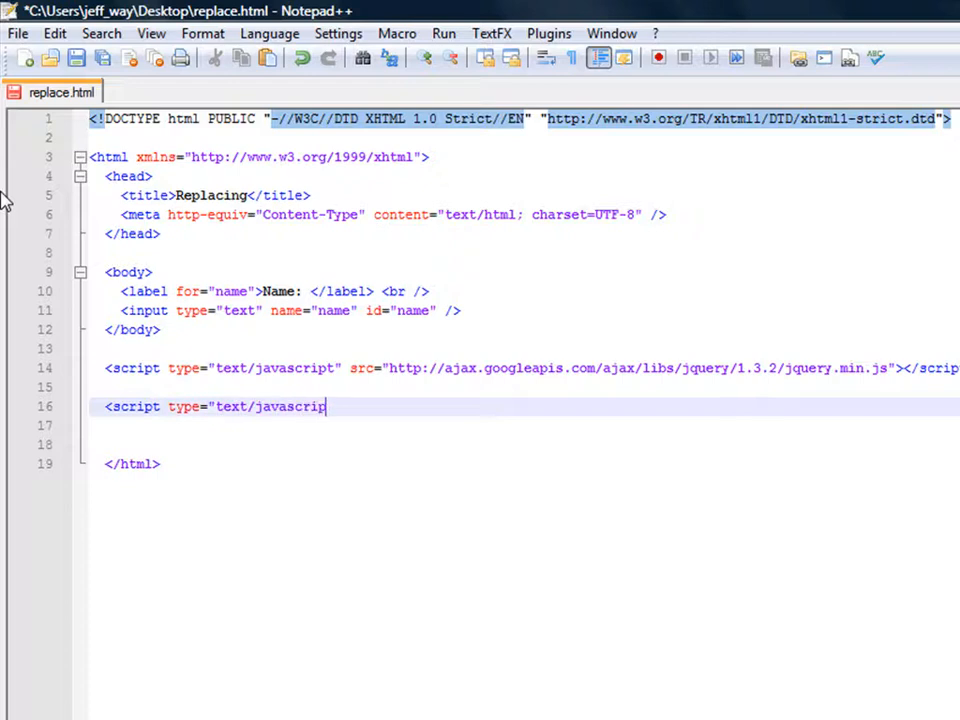
pyautogui.write('">')
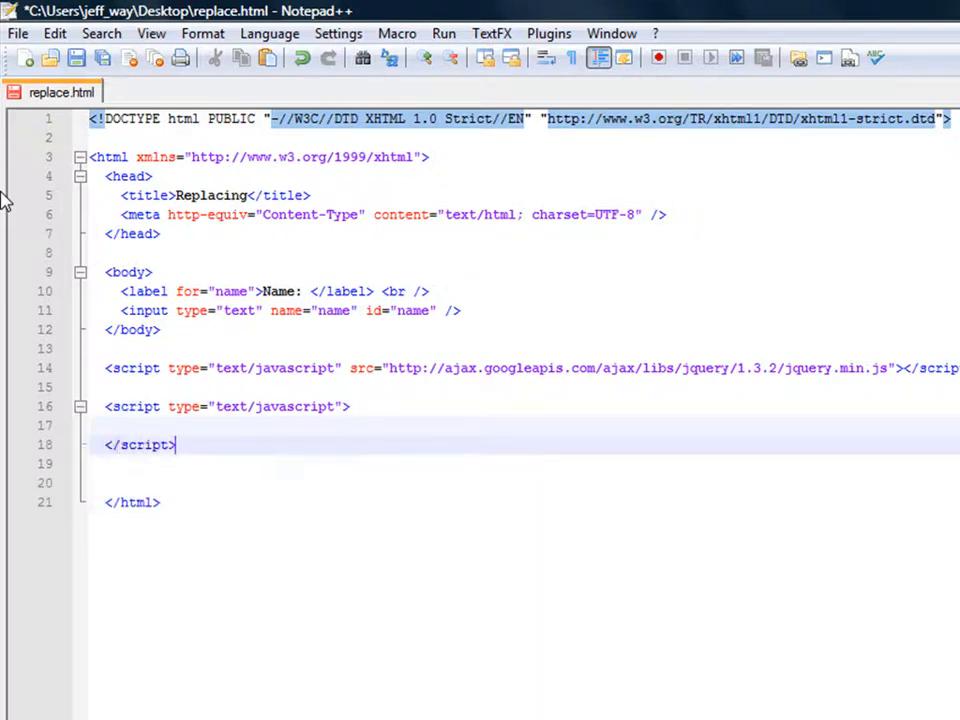
# Step: Write $('#name').val().replace(//, ''); with an empty regex for now
pyautogui.write("$('")
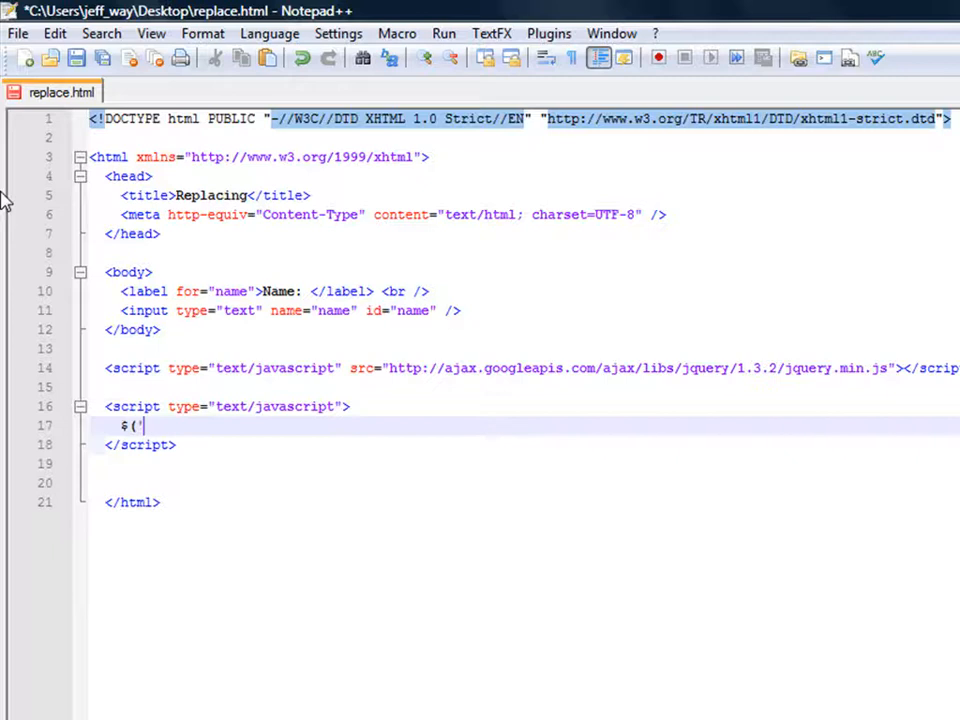
pyautogui.write('#name')
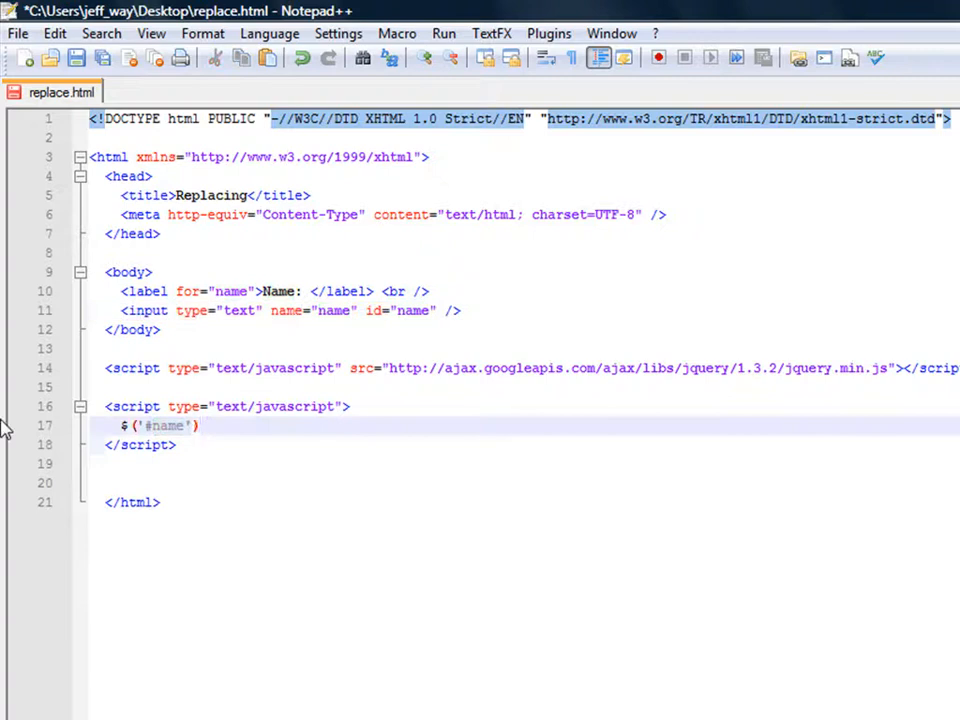
pyautogui.write('.')
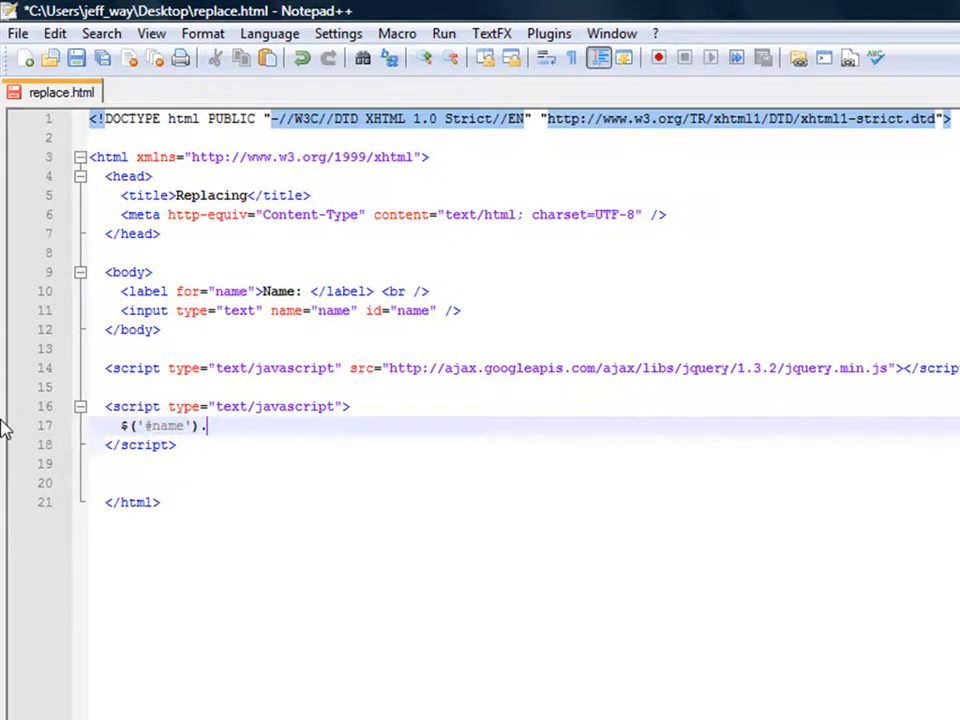
pyautogui.write('val(')
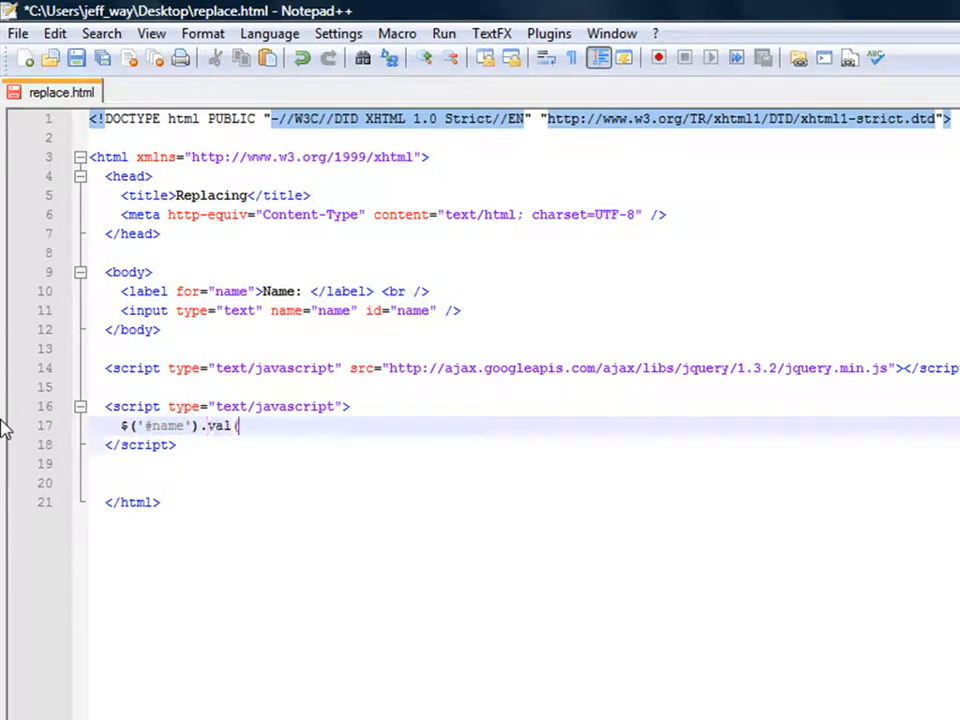
pyautogui.write('()')
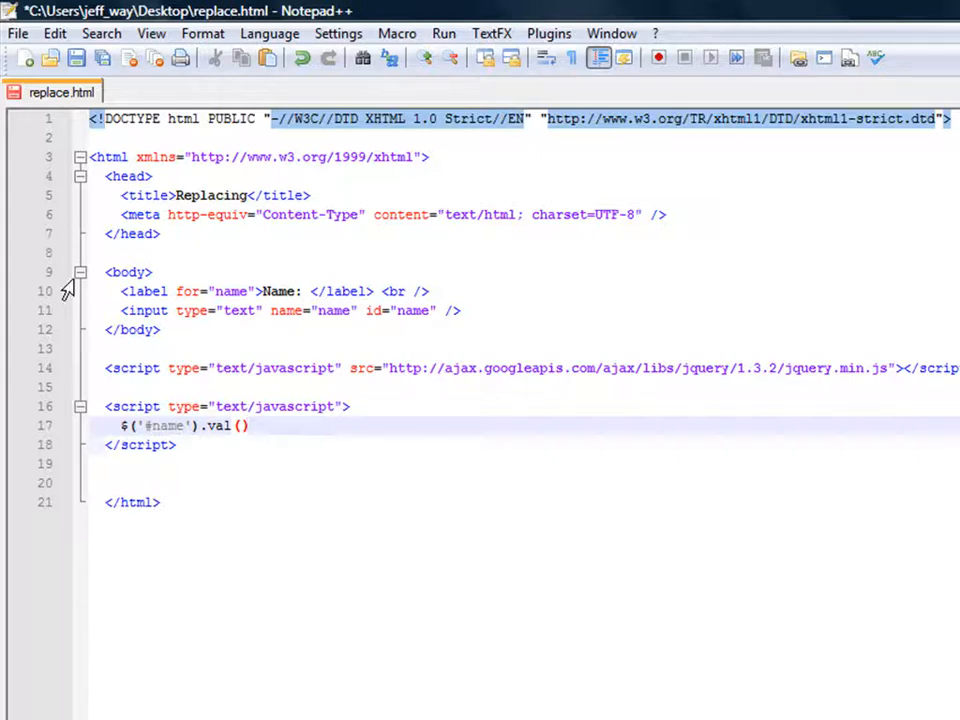
pyautogui.write('.re')
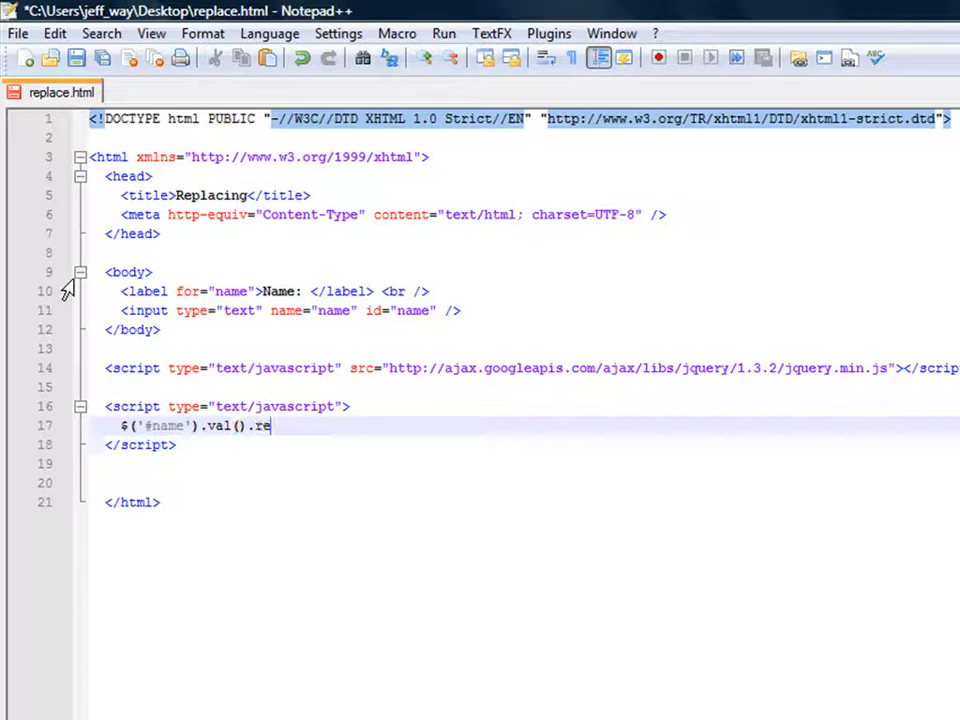
pyautogui.write('place(')
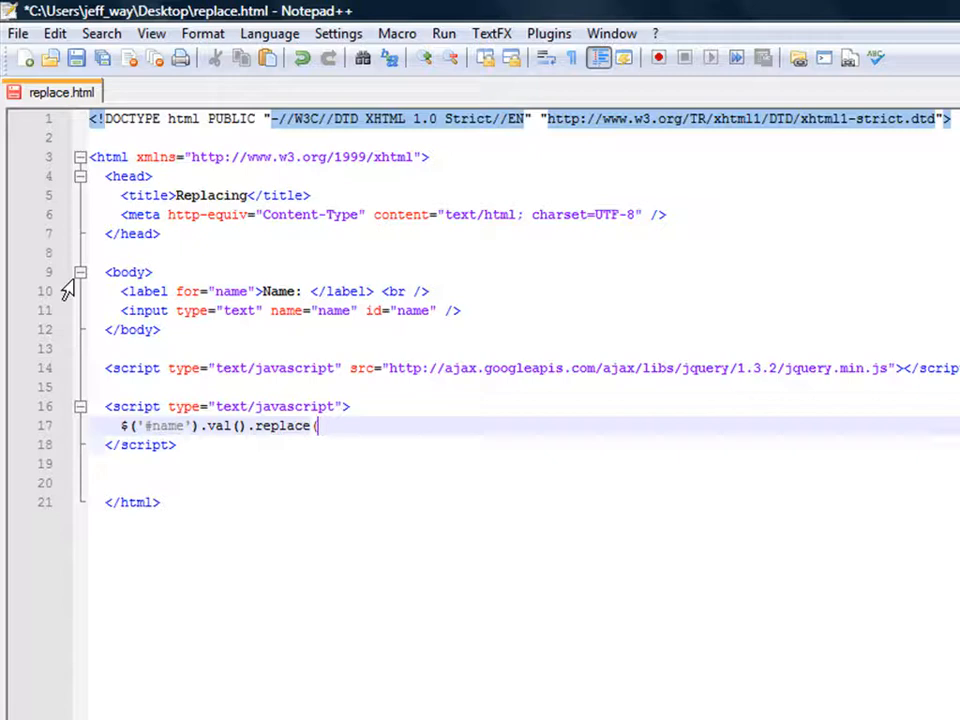
pyautogui.write('//,')
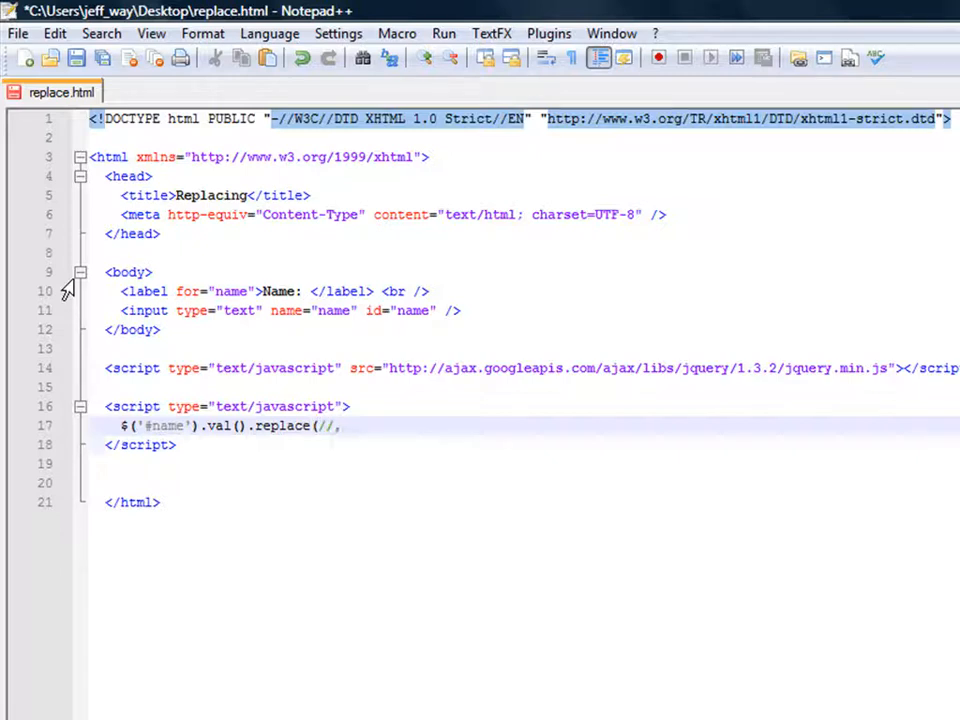
pyautogui.write(", ''")
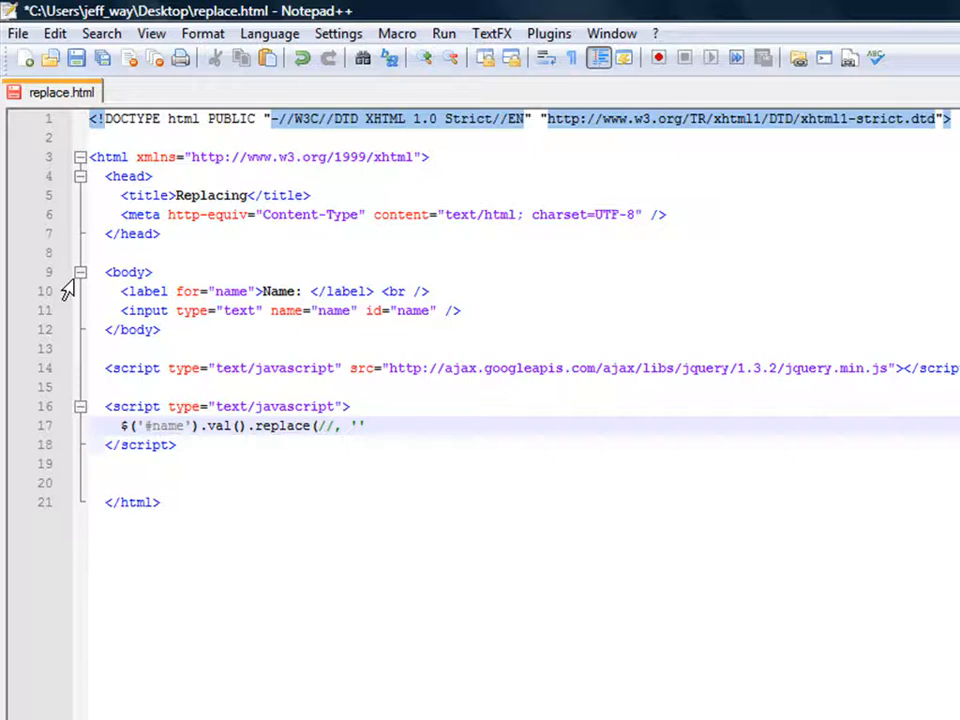
pyautogui.write(';')
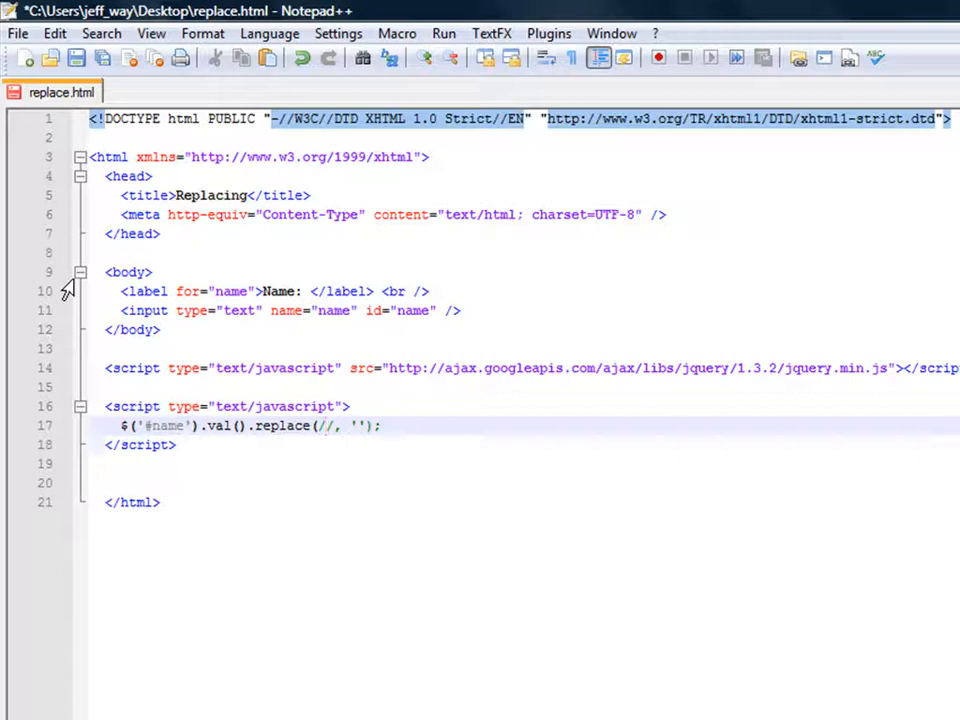
# Step: Fill the empty regex with [^\w]+ to match non-word characters
pyautogui.click(325, 426)
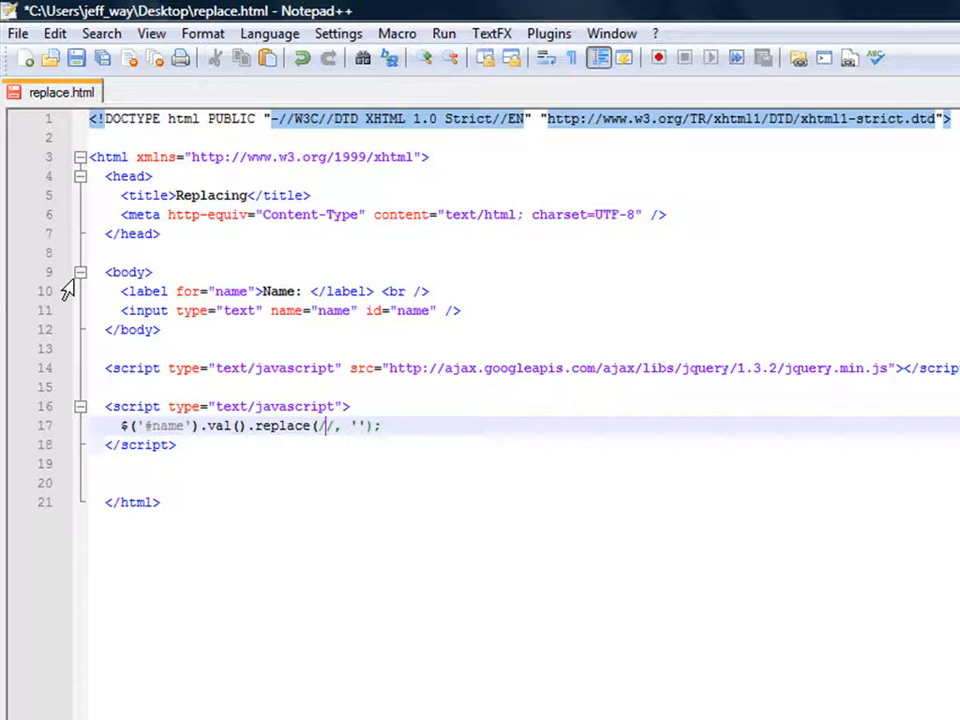
pyautogui.write('[')
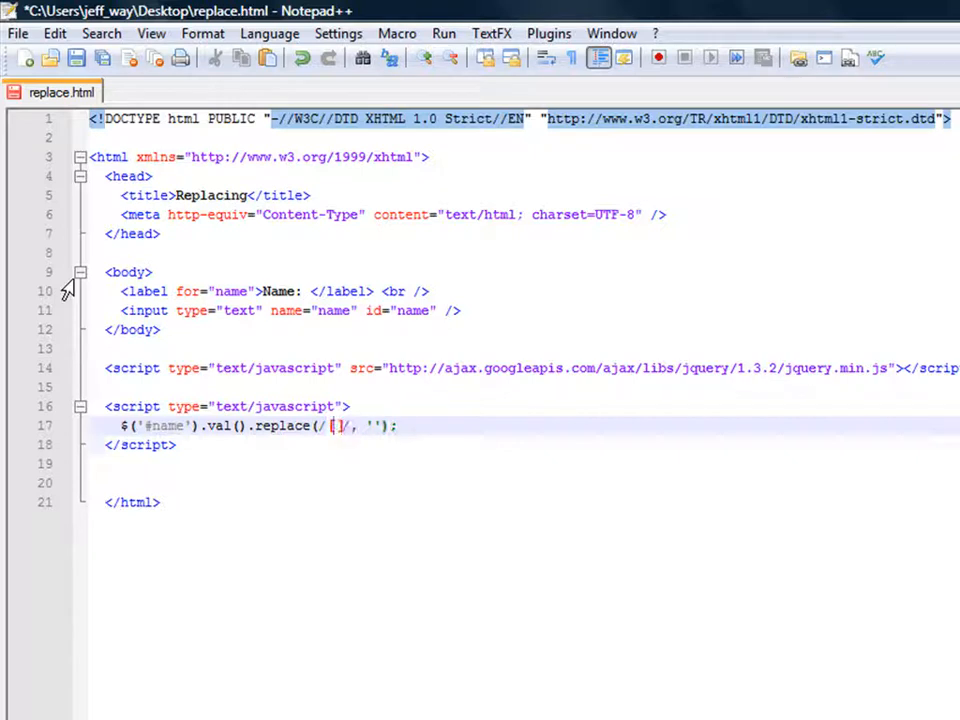
pyautogui.write('^\\w]')
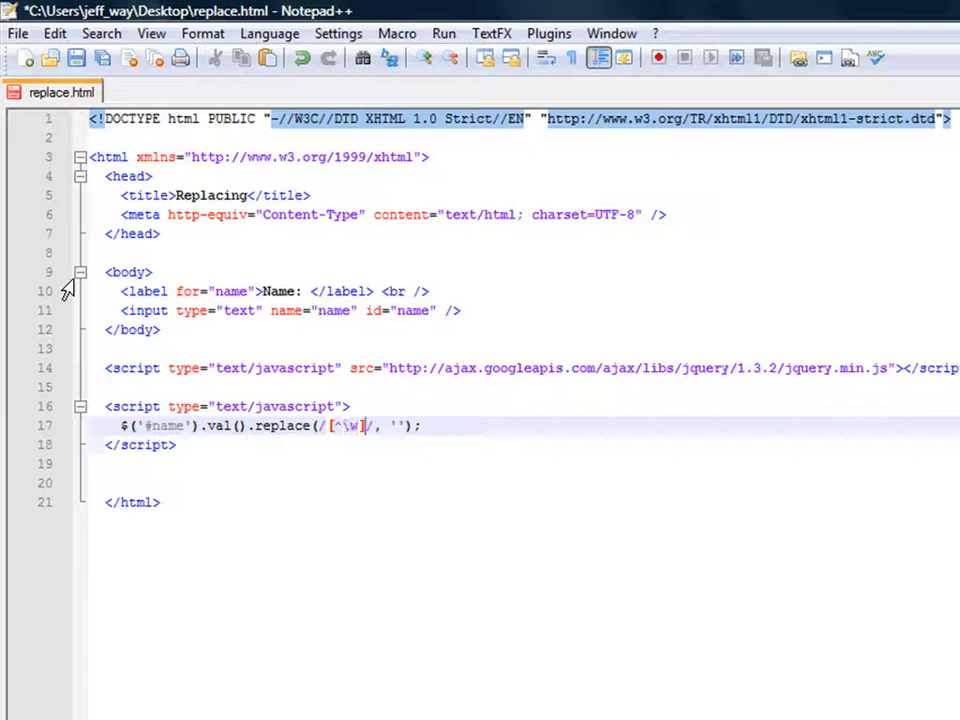
pyautogui.write('+')
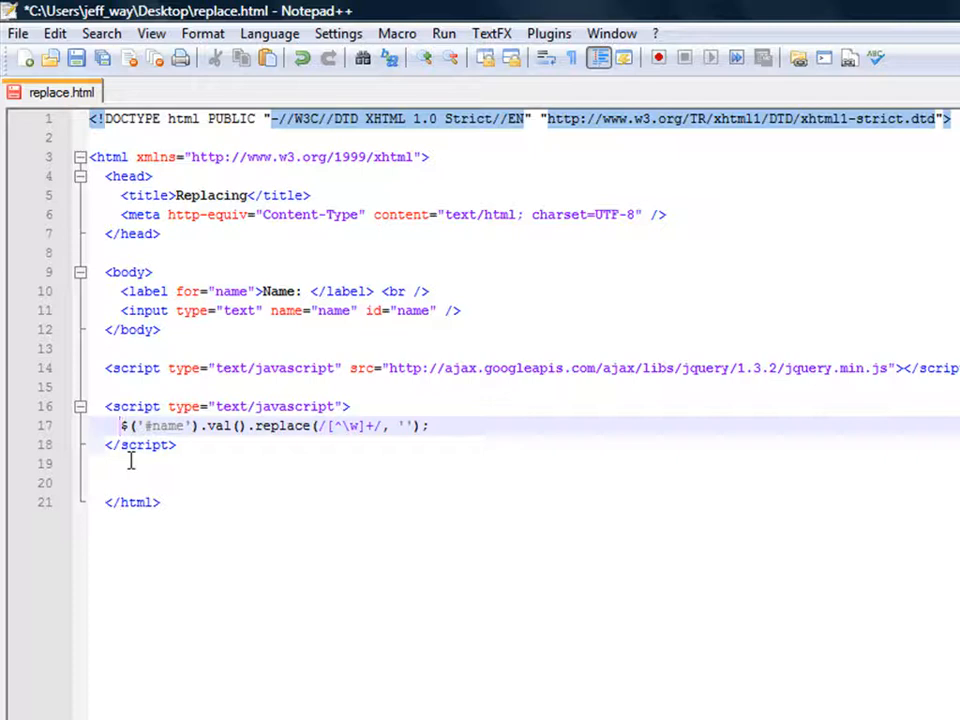
# Step: Store the cleaned value in var name and show it with alert(name)
pyautogui.write('var name =')
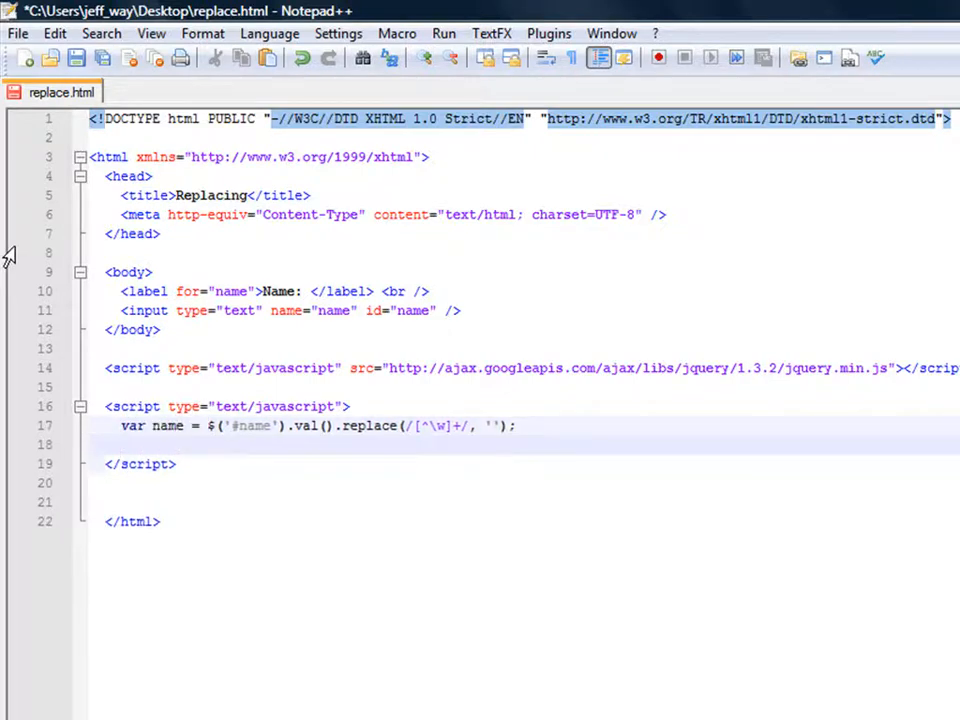
pyautogui.write('alert(')
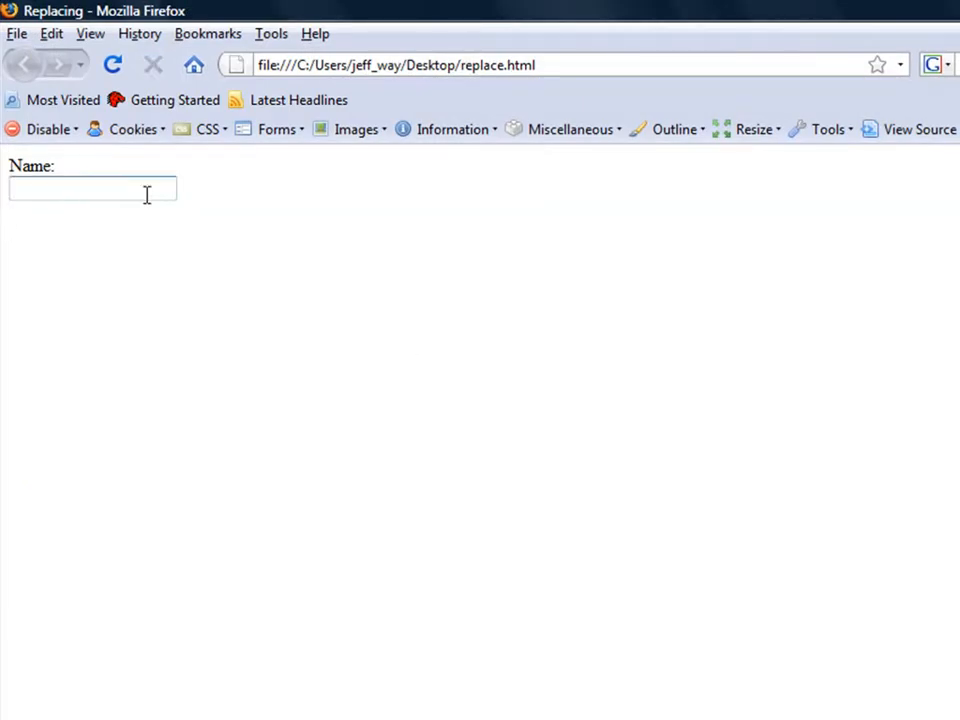
pyautogui.write('Jeff')
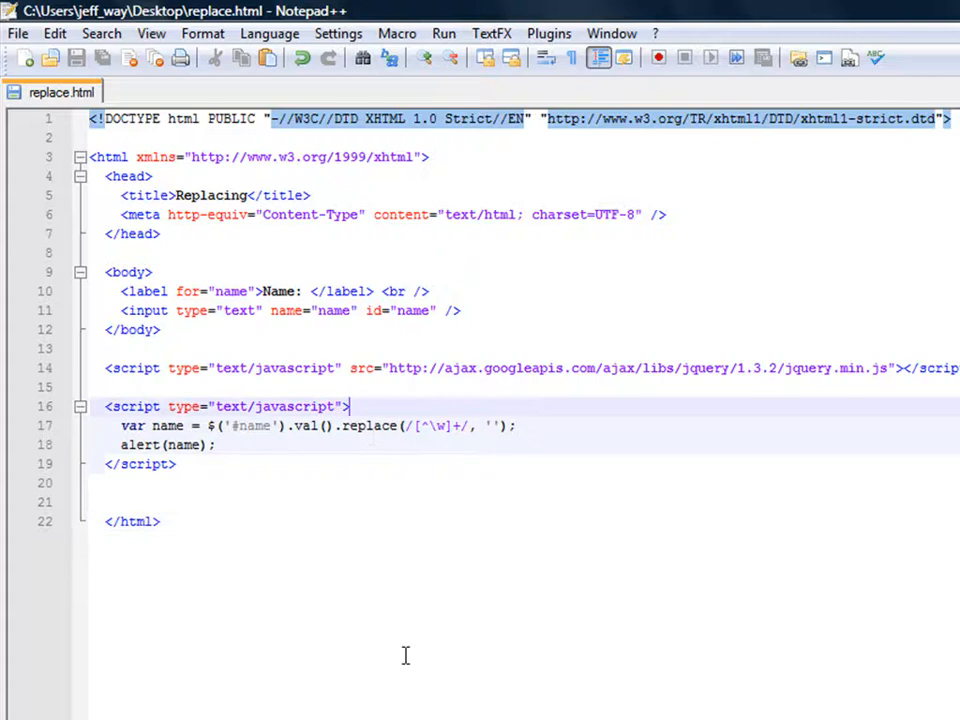
# Step: Wrap the code in $('#name').blur(function() { ... }); so it runs on blur
pyautogui.write("$('")
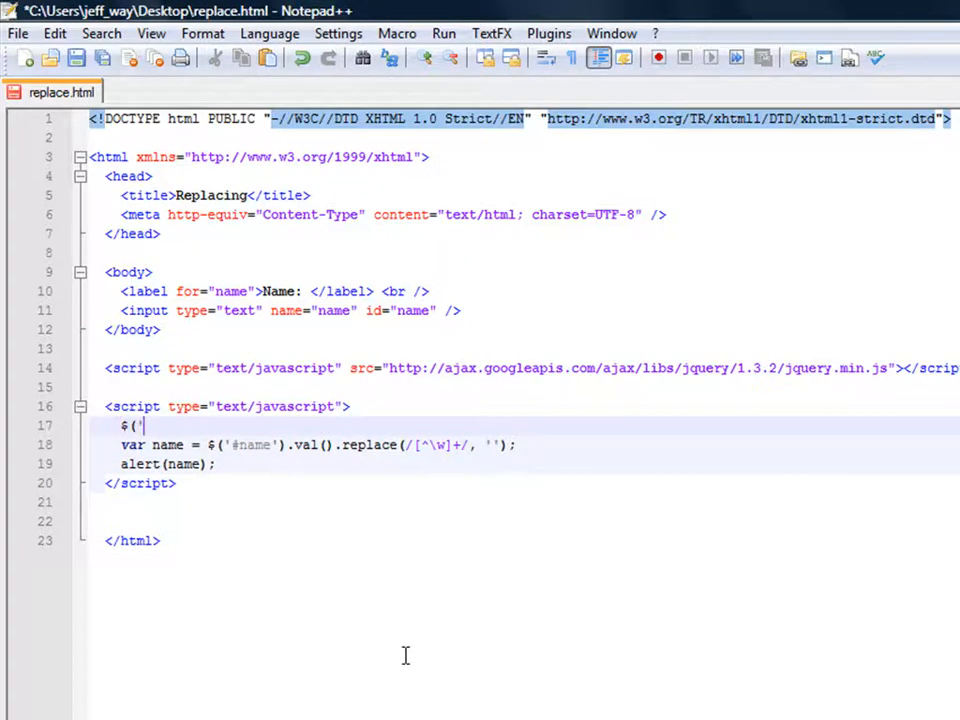
pyautogui.write("#name').b")
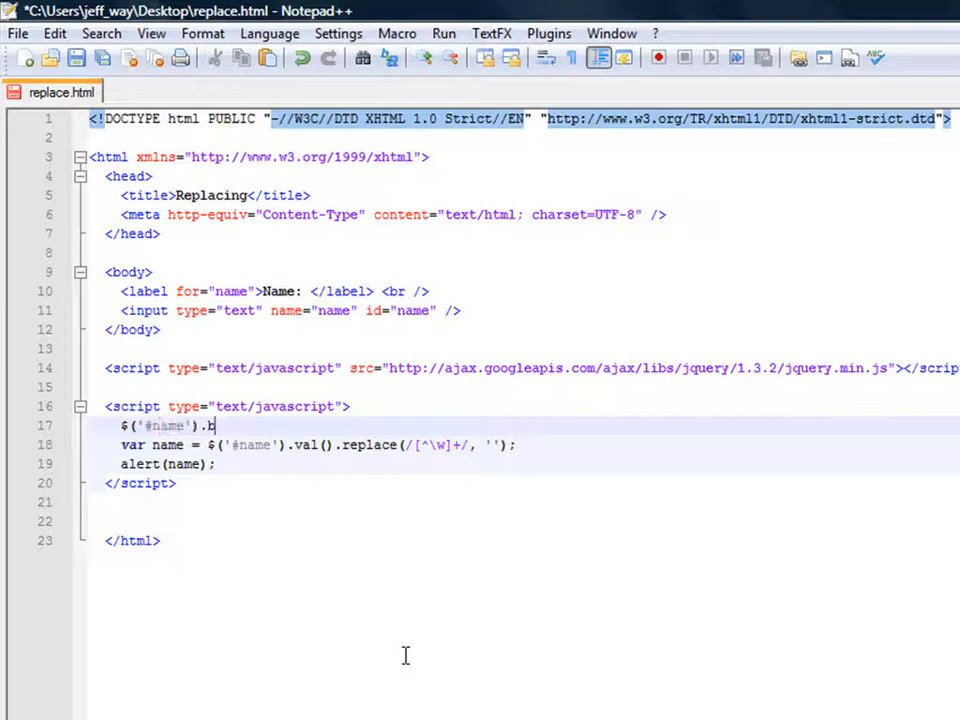
pyautogui.write('lur(function() {')
pyautogui.write('})')
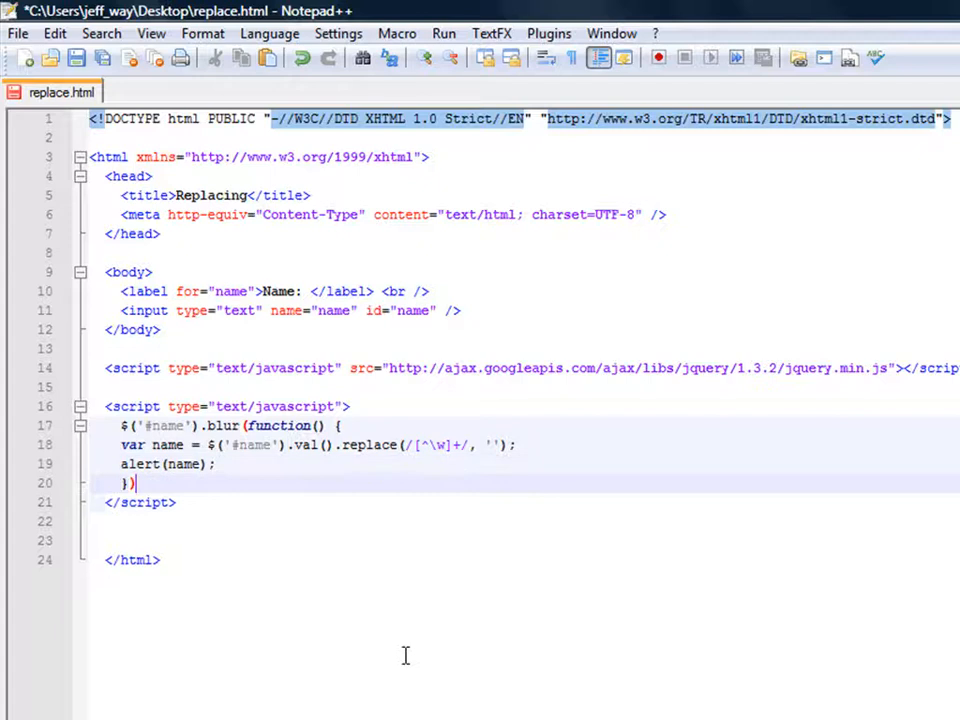
pyautogui.write(';')
pyautogui.click(319, 444)
pyautogui.write('this')
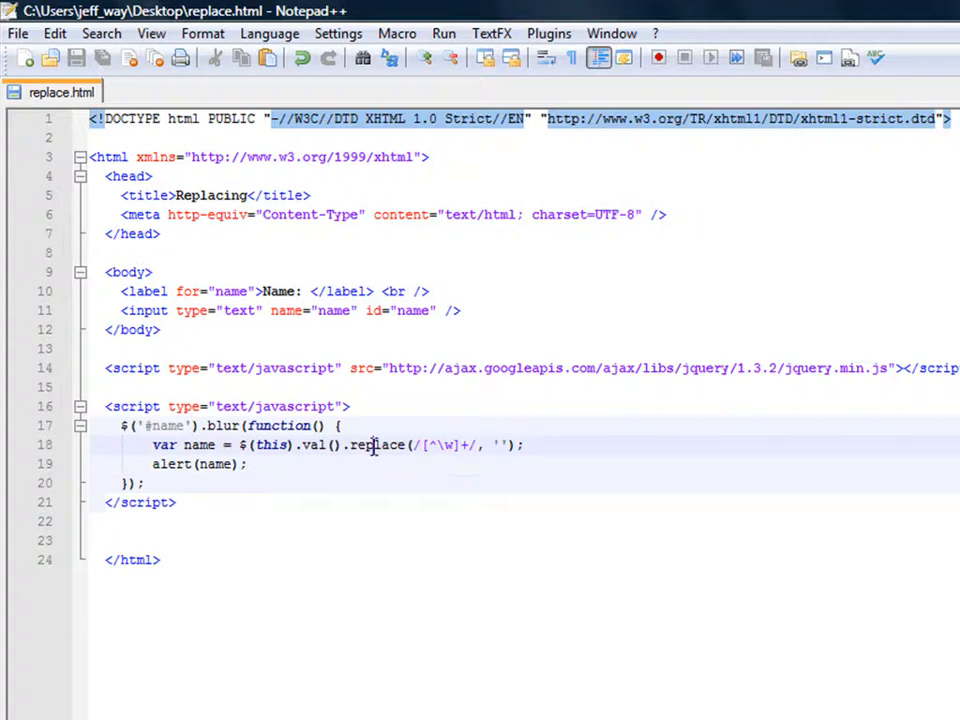
pyautogui.moveTo(450, 445)
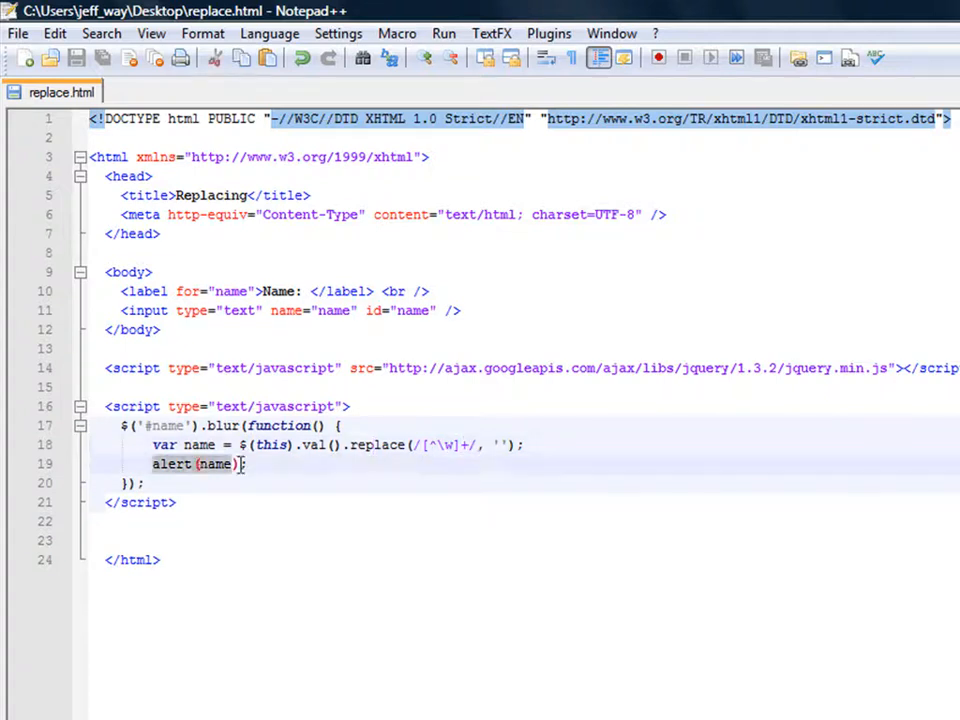
# Step: In Firefox, enter symbol-laden names like J&^$#effrey":::/ and dismiss the Jeffrey alerts
pyautogui.press('alt+tab')
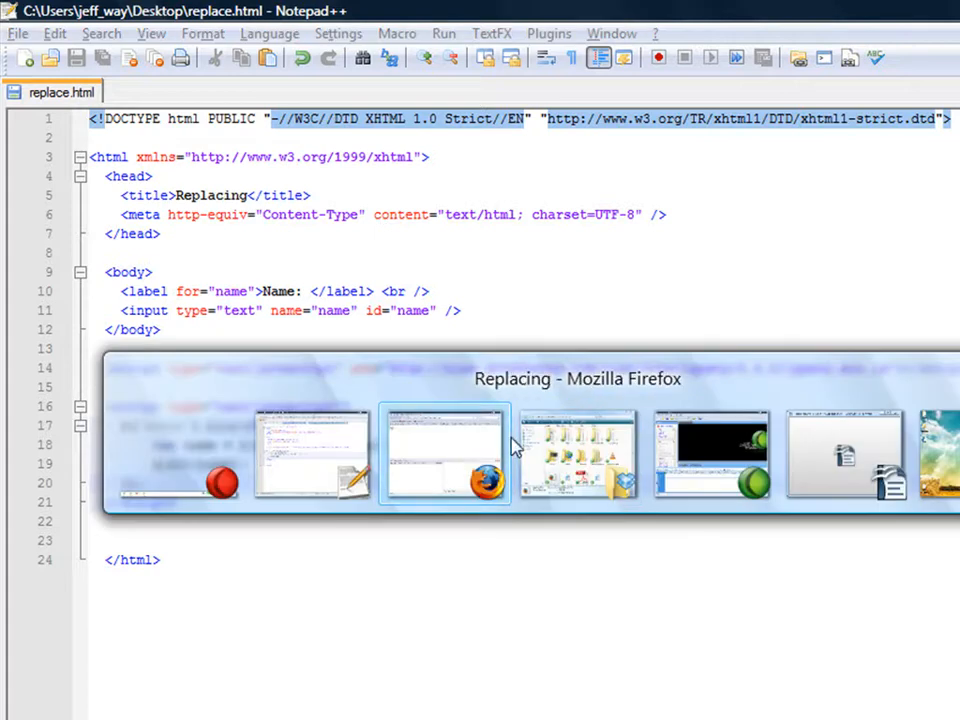
pyautogui.click(444, 452)
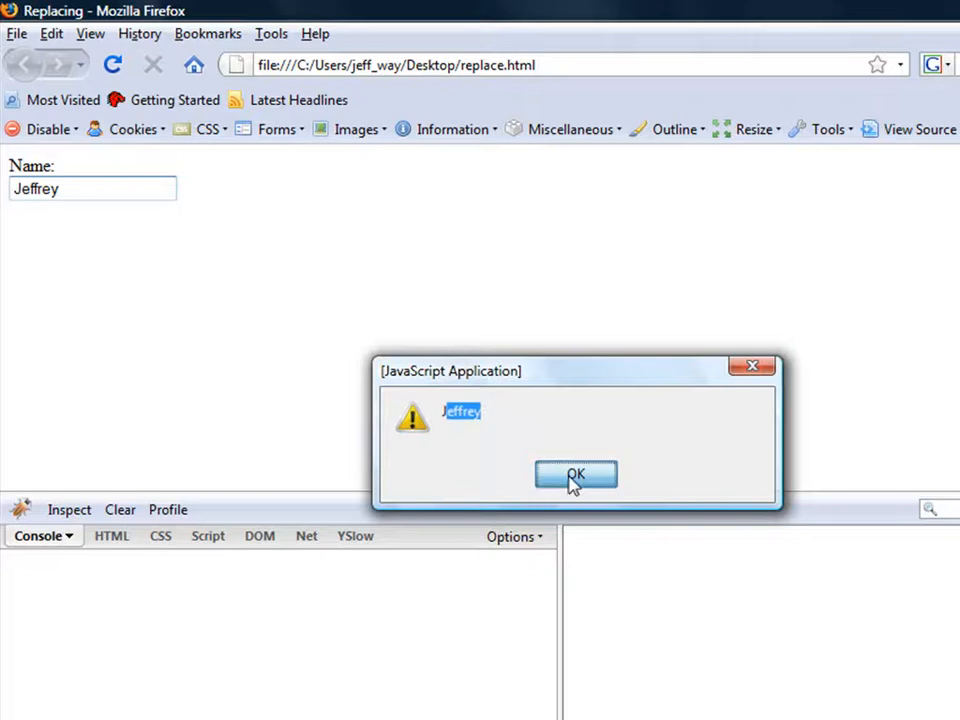
pyautogui.click(575, 474)
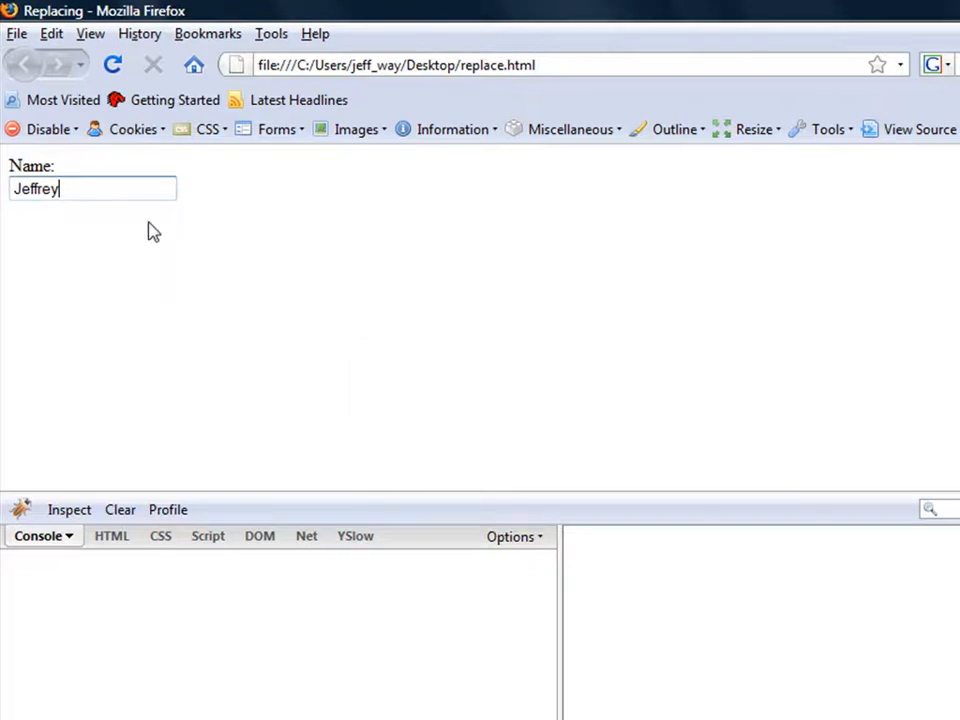
pyautogui.write('@%&')
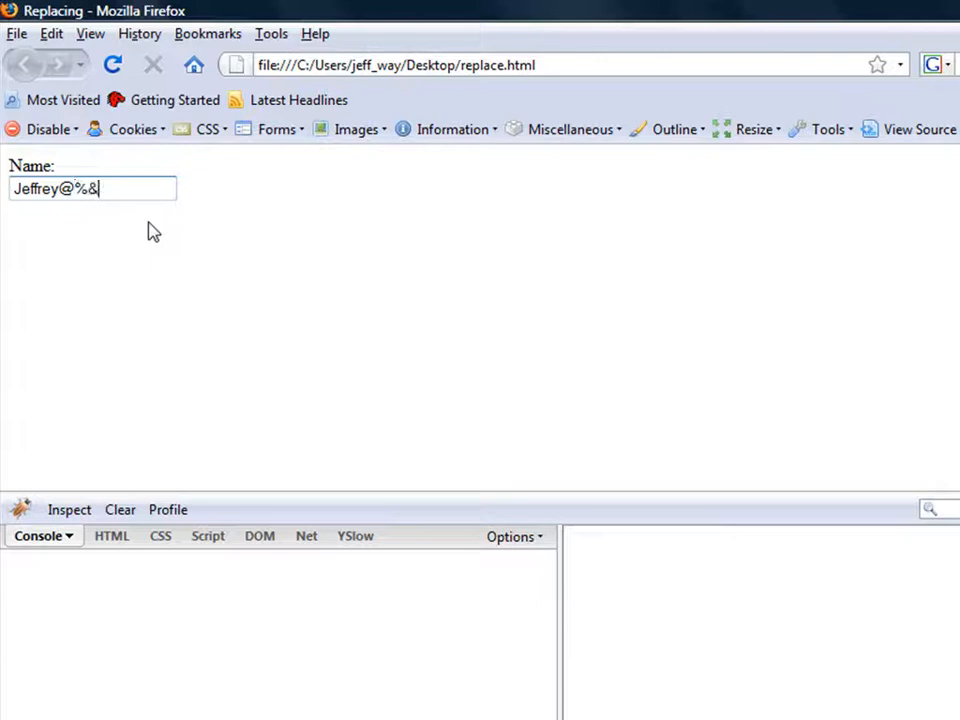
pyautogui.write('$(&#/";')
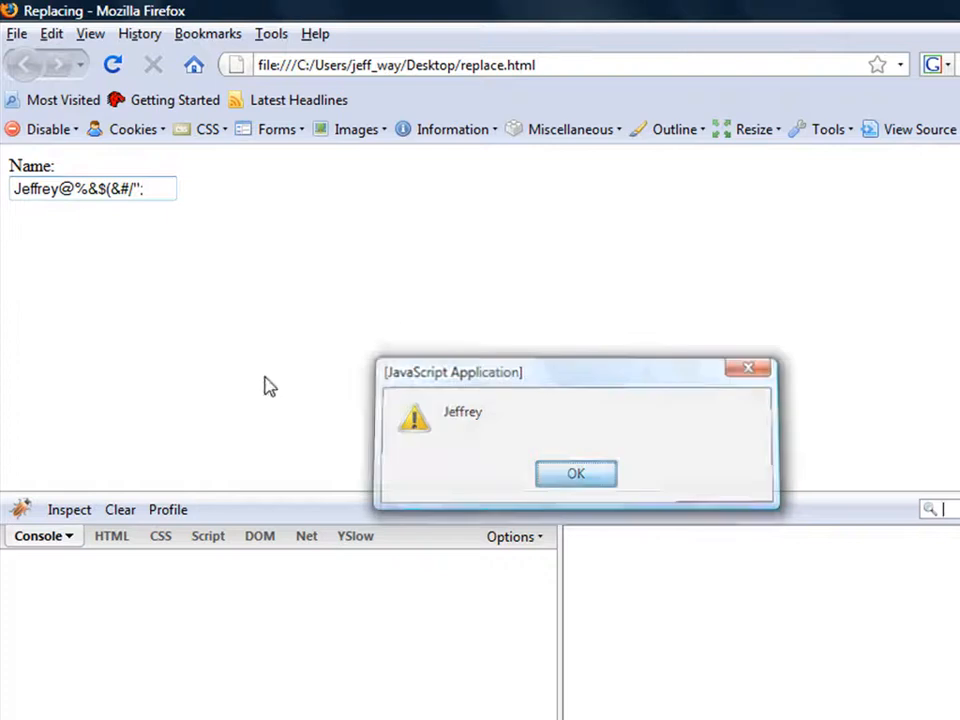
pyautogui.click(575, 473)
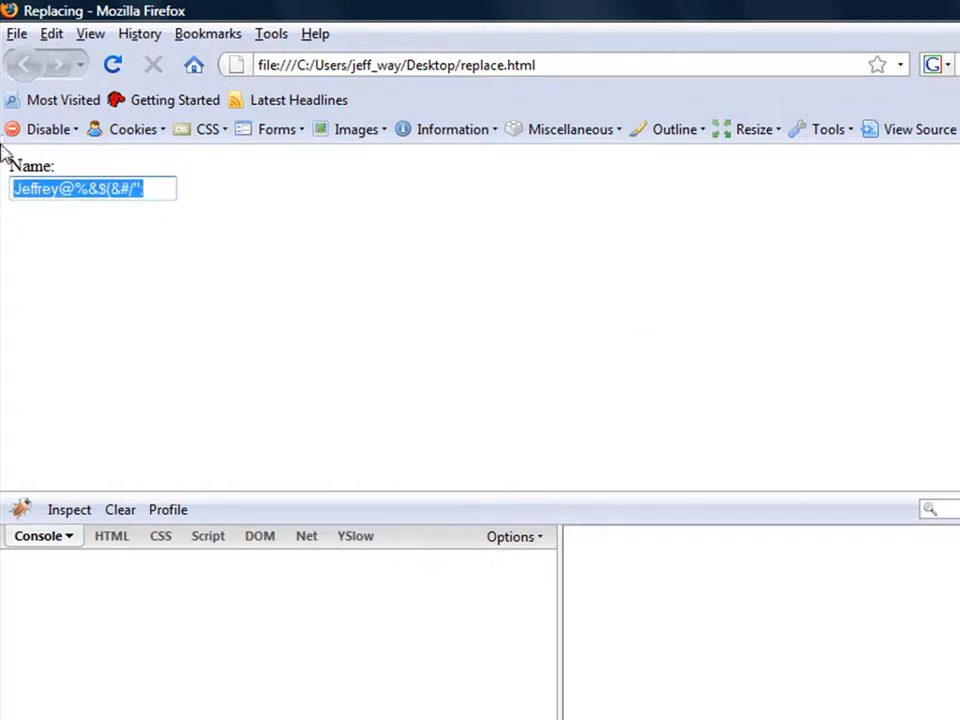
pyautogui.write('J&^$#eff')
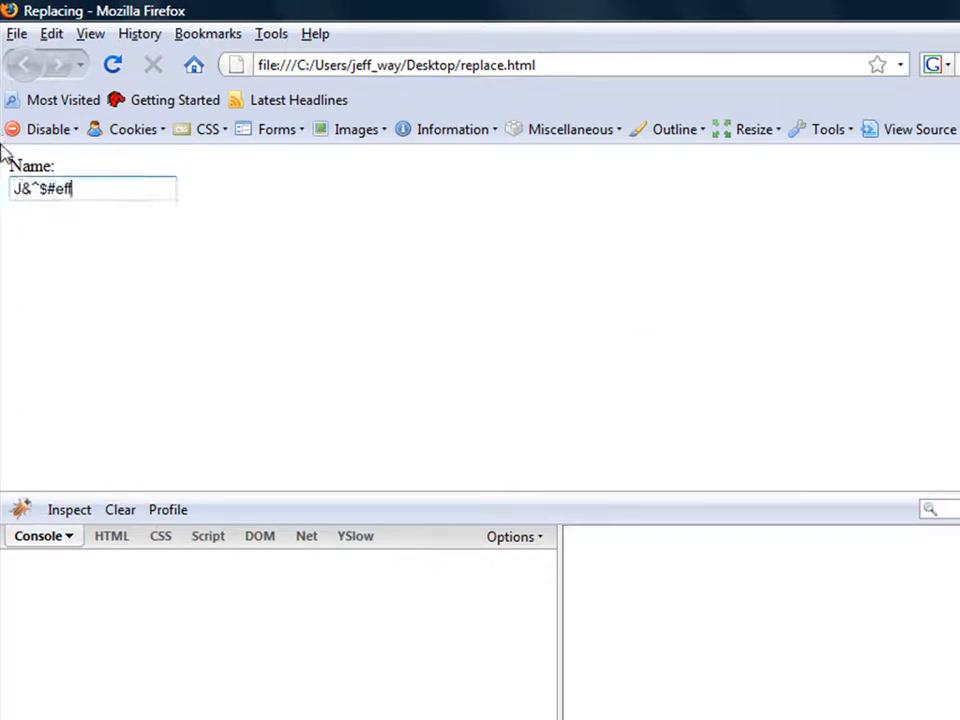
pyautogui.write('rey":::/')
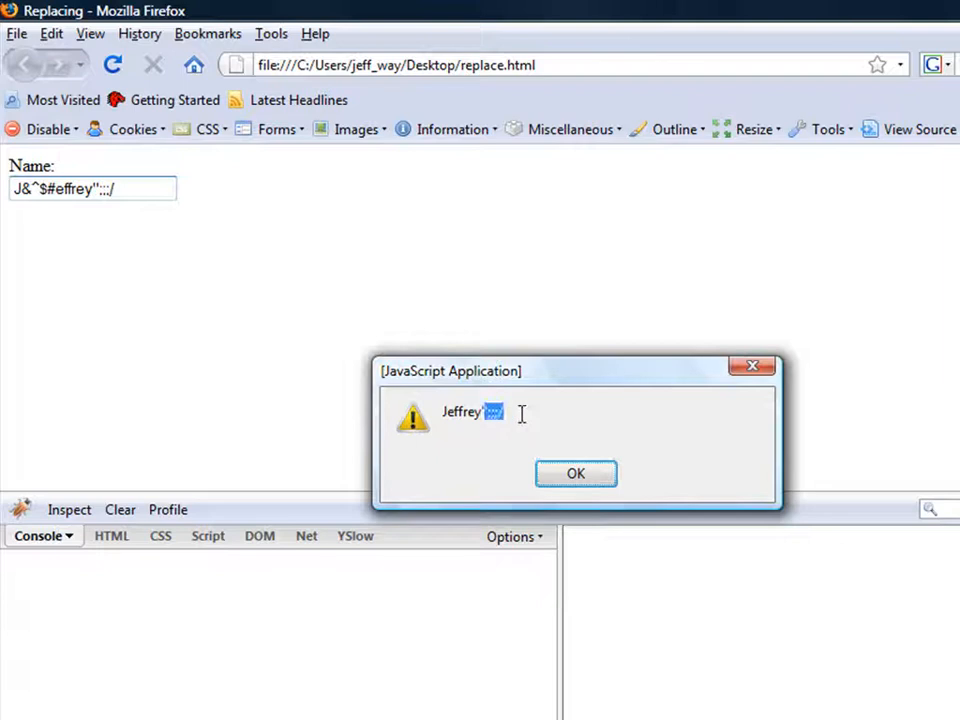
pyautogui.moveTo(533, 410)
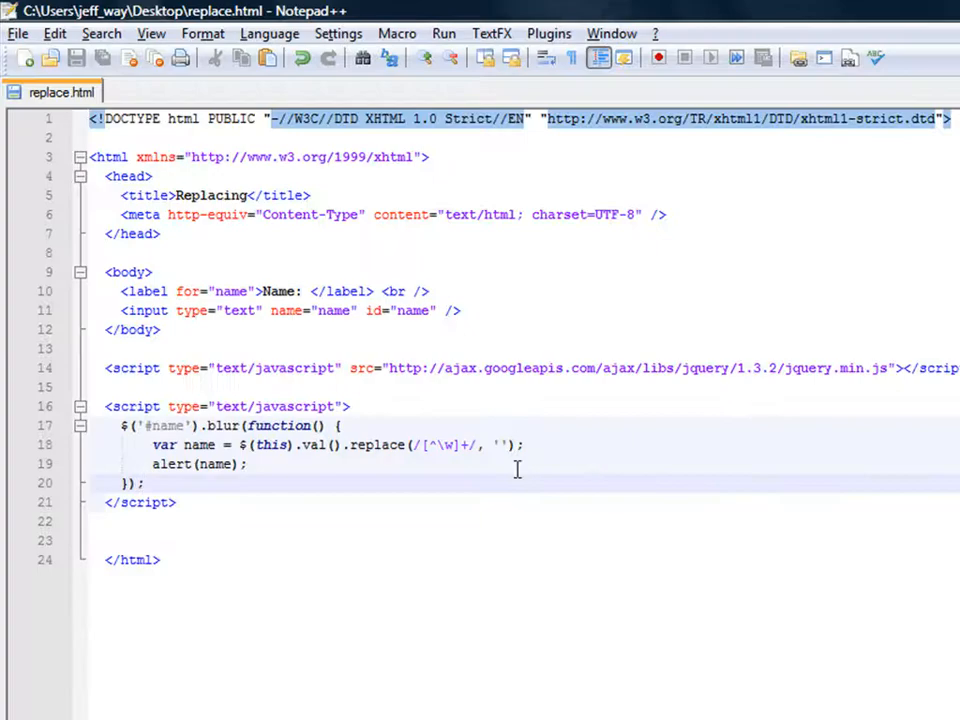
pyautogui.moveTo(485, 425)
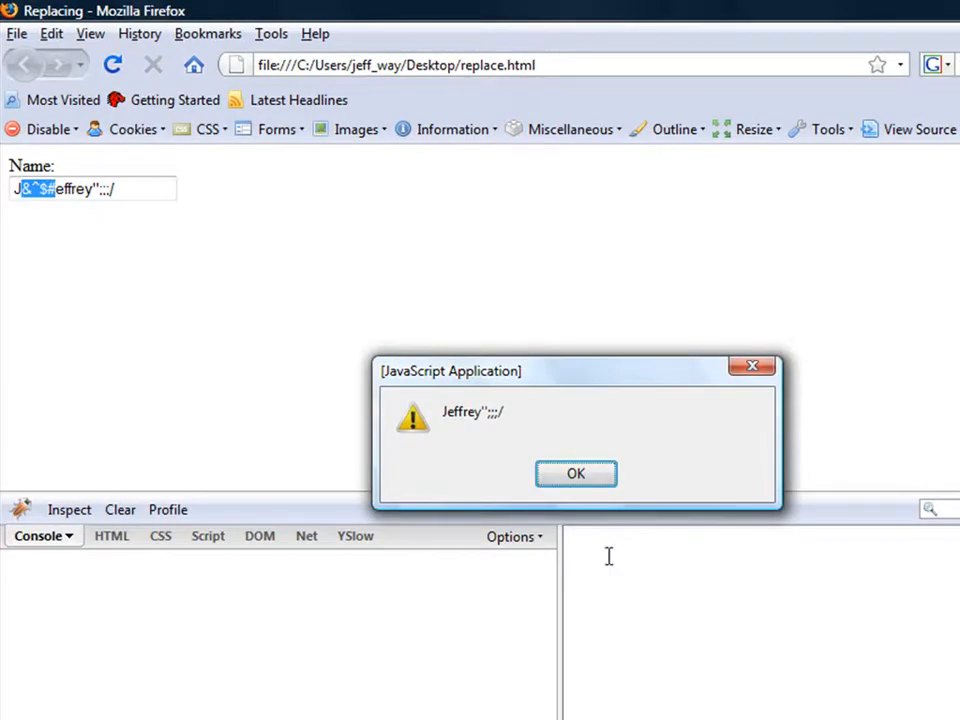
# Step: Dismiss the leftover-symbols alert, then the alert showing the clean name Jeffrey
pyautogui.click(575, 473)
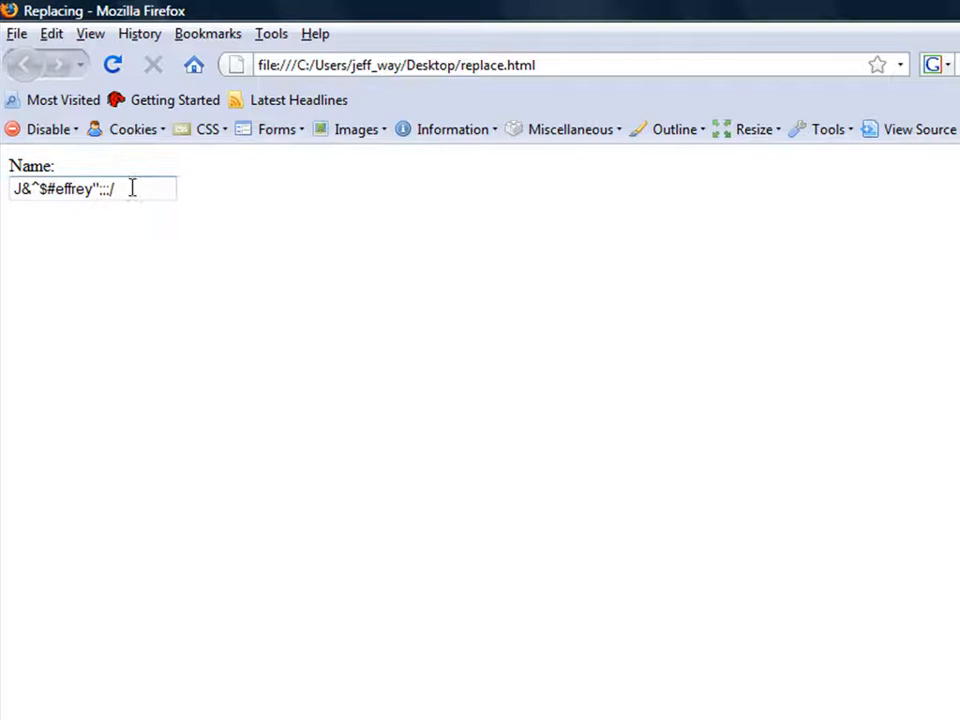
pyautogui.moveTo(192, 234)
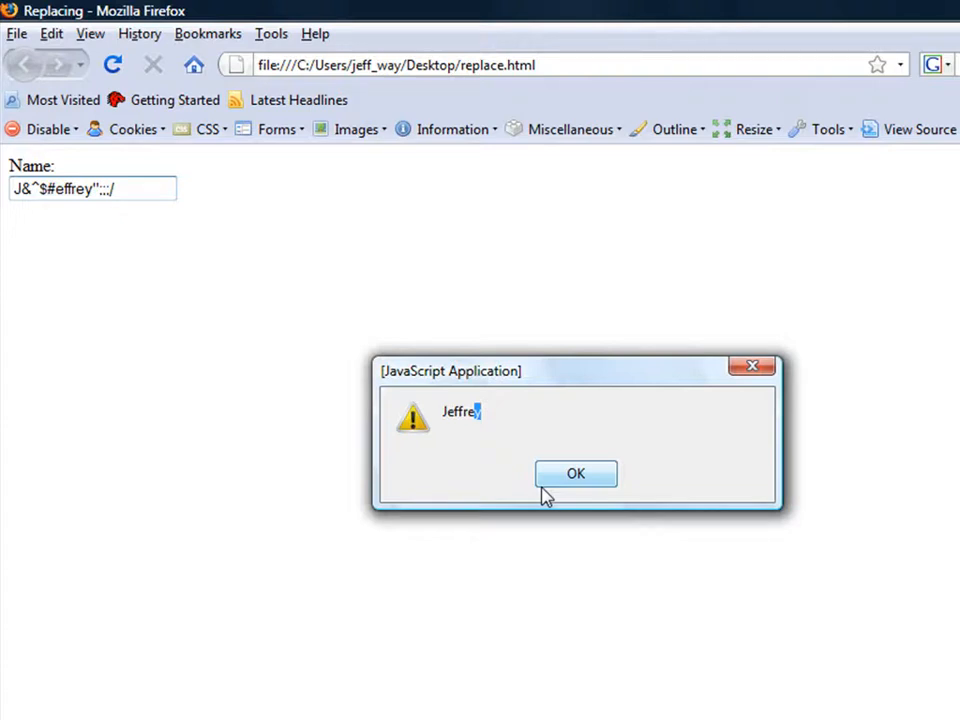
pyautogui.click(575, 473)
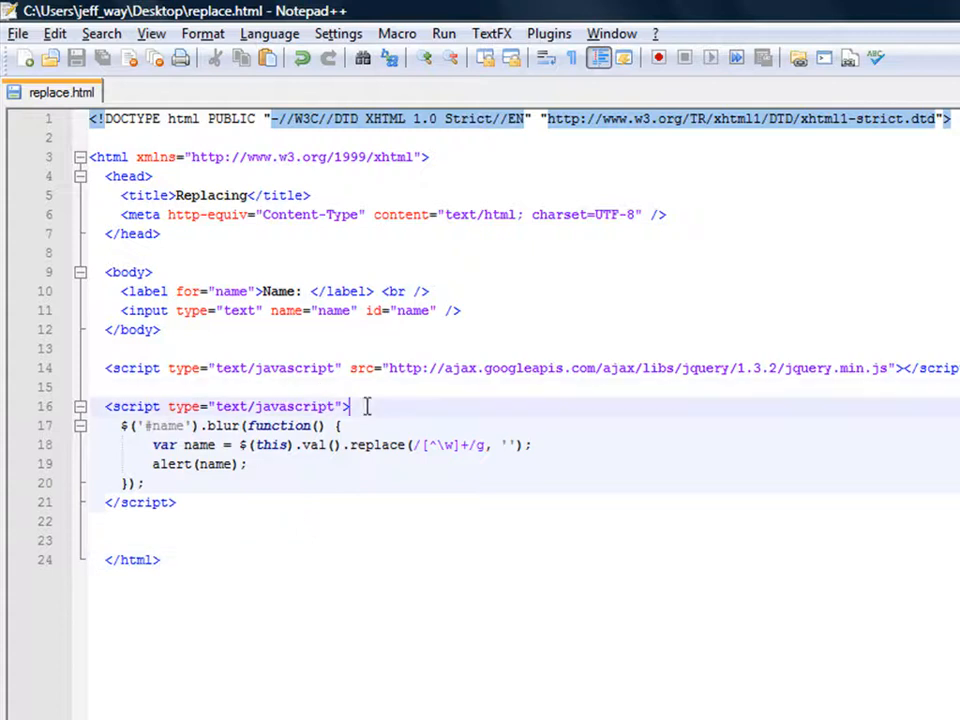
# Step: Add a // jQuery Method comment above the handler and start a new script block
pyautogui.write('//')
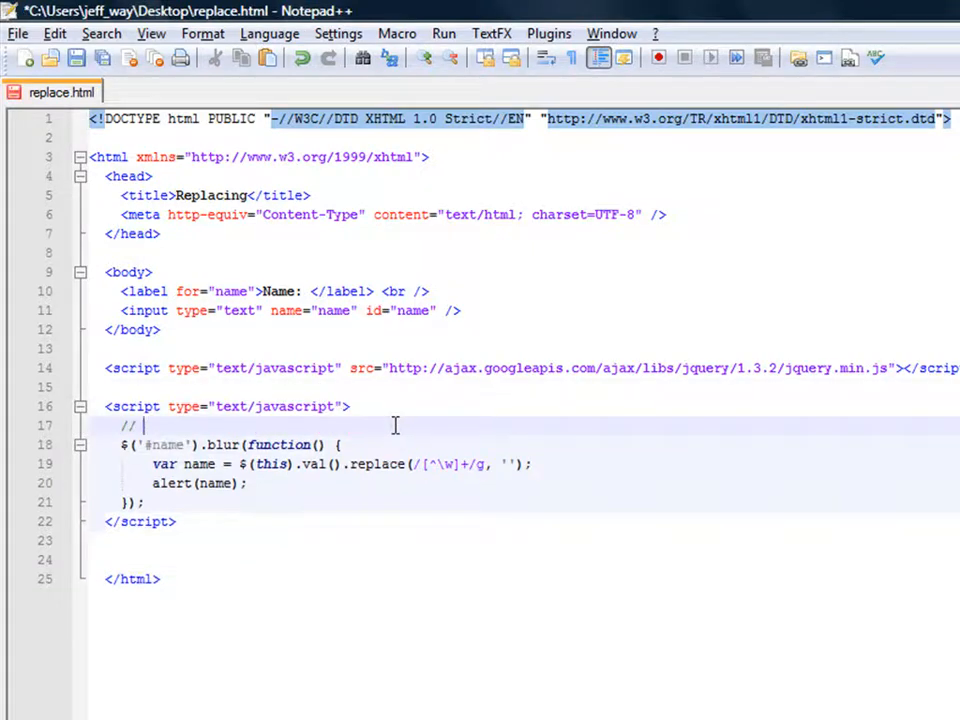
pyautogui.write('Jq')
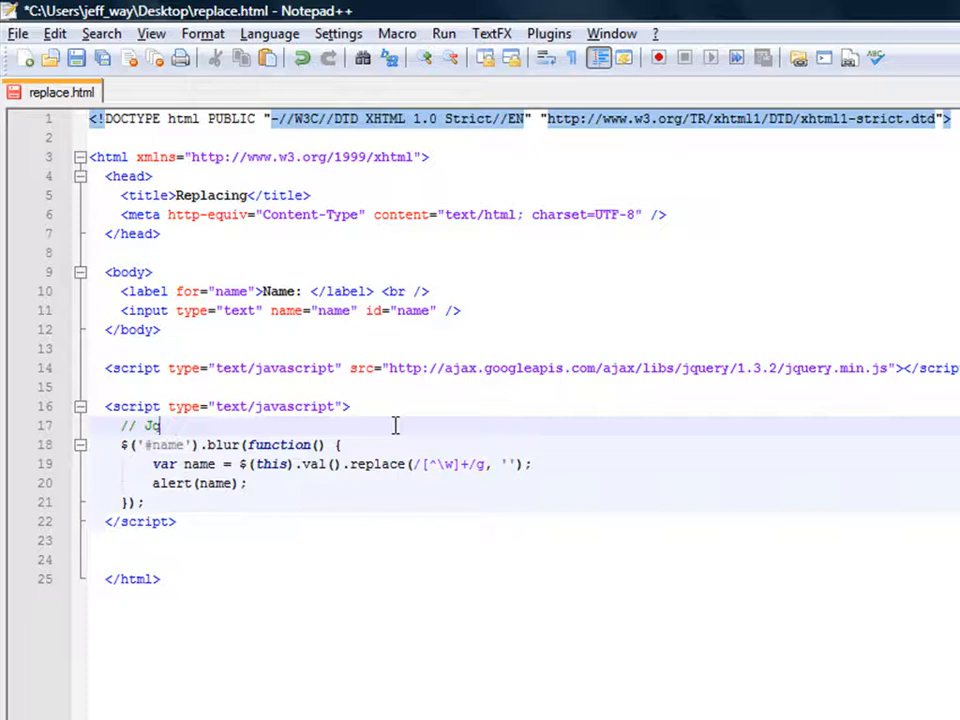
pyautogui.write('Query')
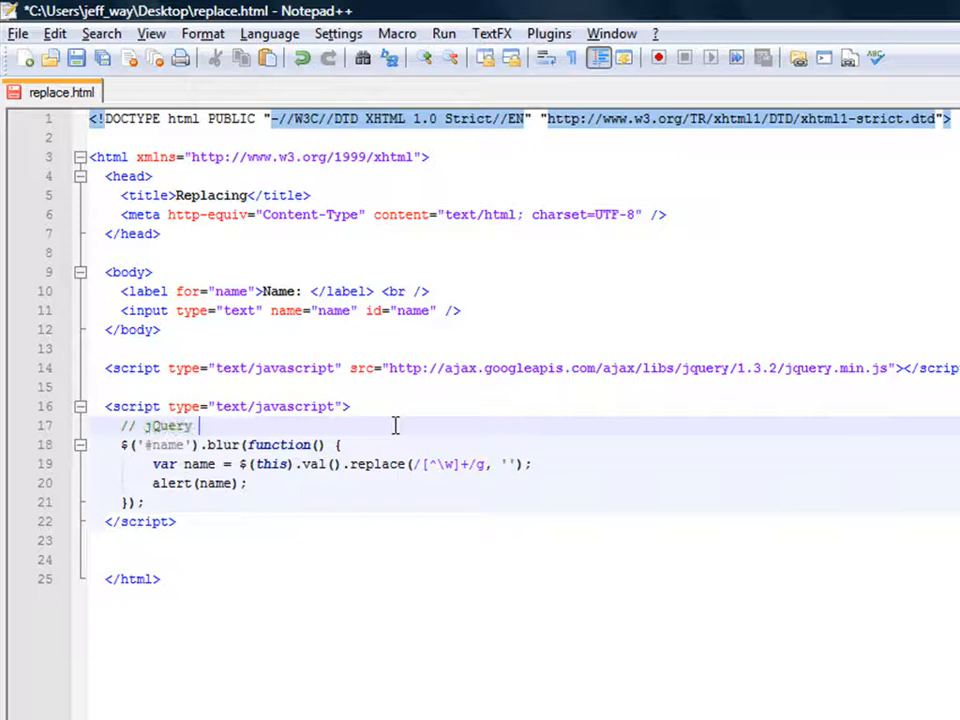
pyautogui.write('Method')
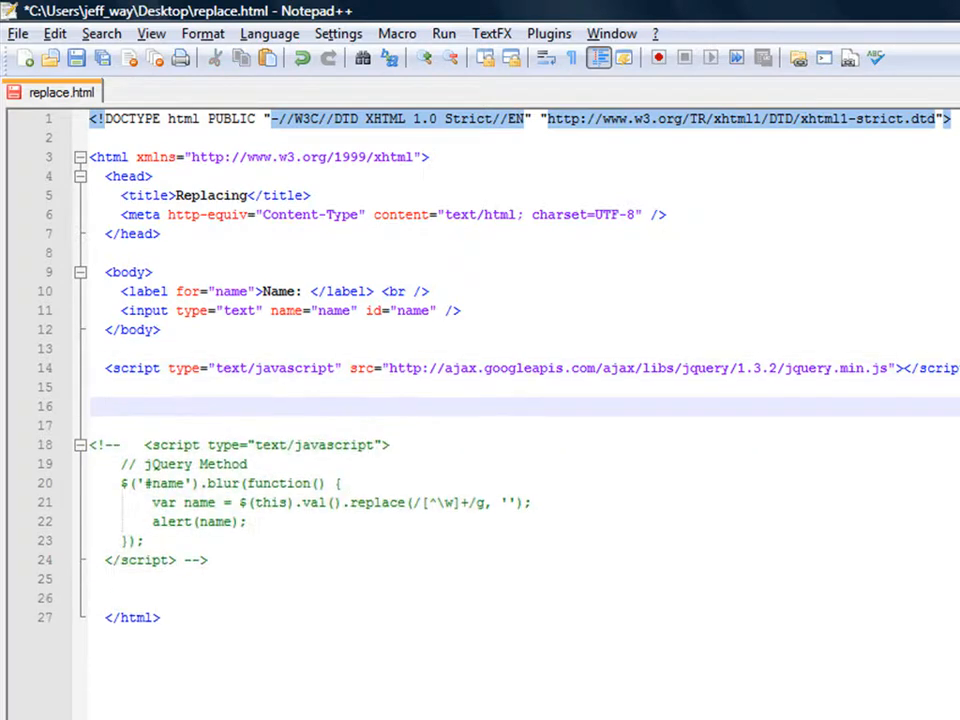
pyautogui.write('<script type="text/javascript">')
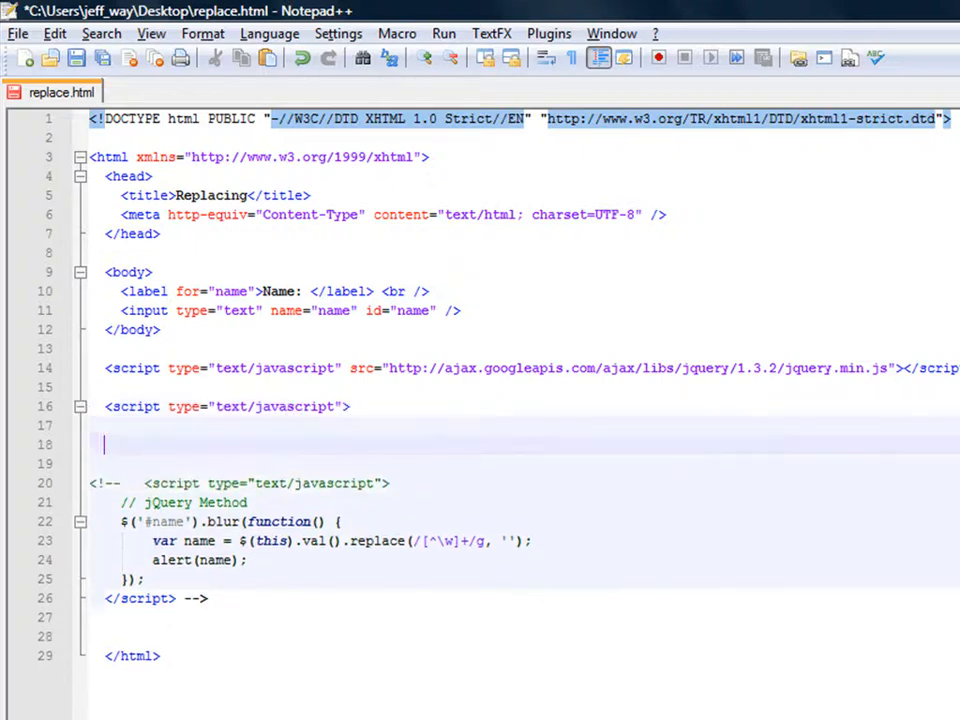
# Step: Close the script tag, write document.getElementById('name').onblur = doSomething(); and begin function doSomething
pyautogui.write('</script>')
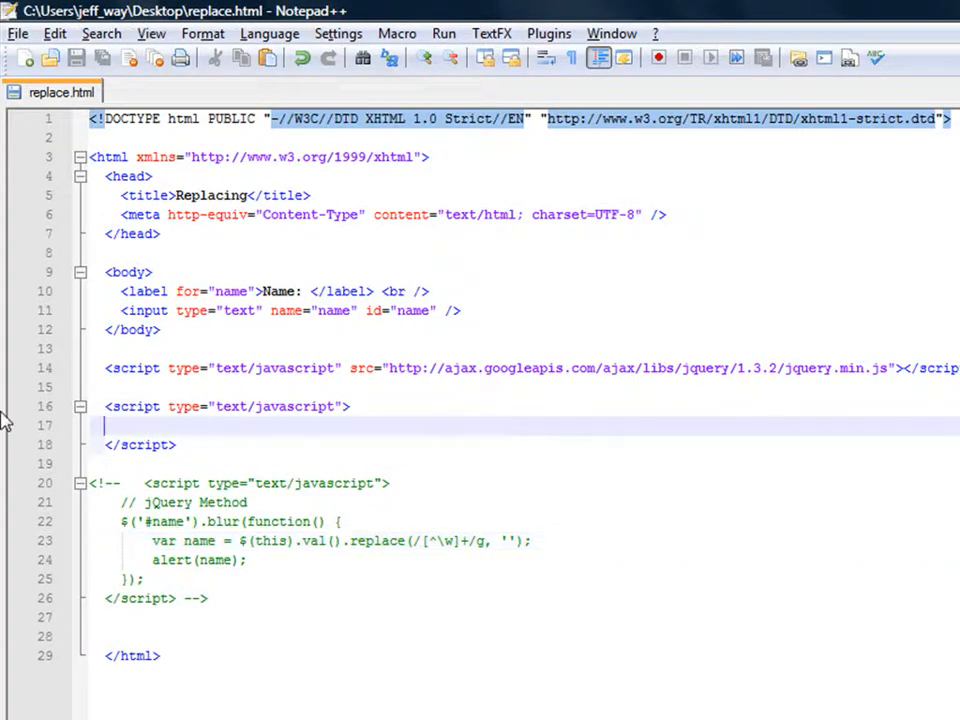
pyautogui.write('document.')
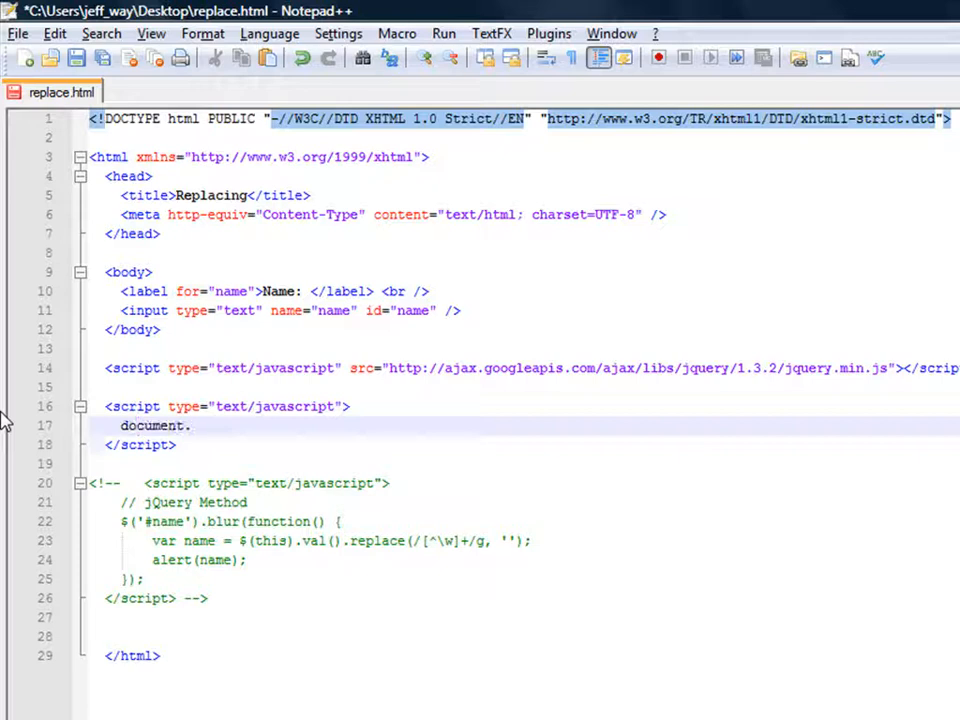
pyautogui.write('getElemen')
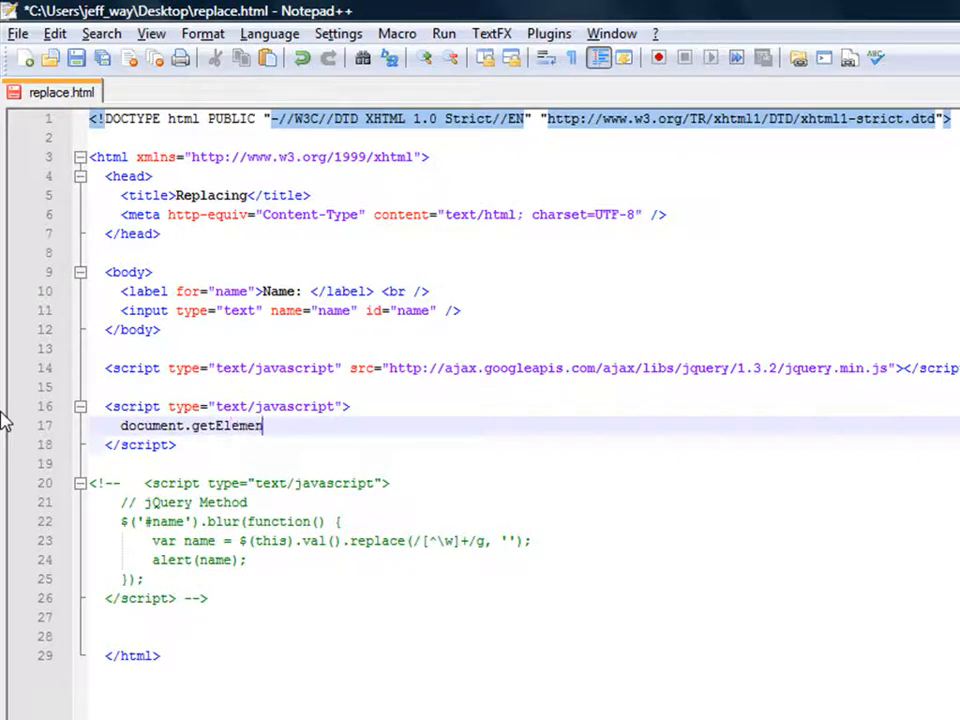
pyautogui.write("tById('")
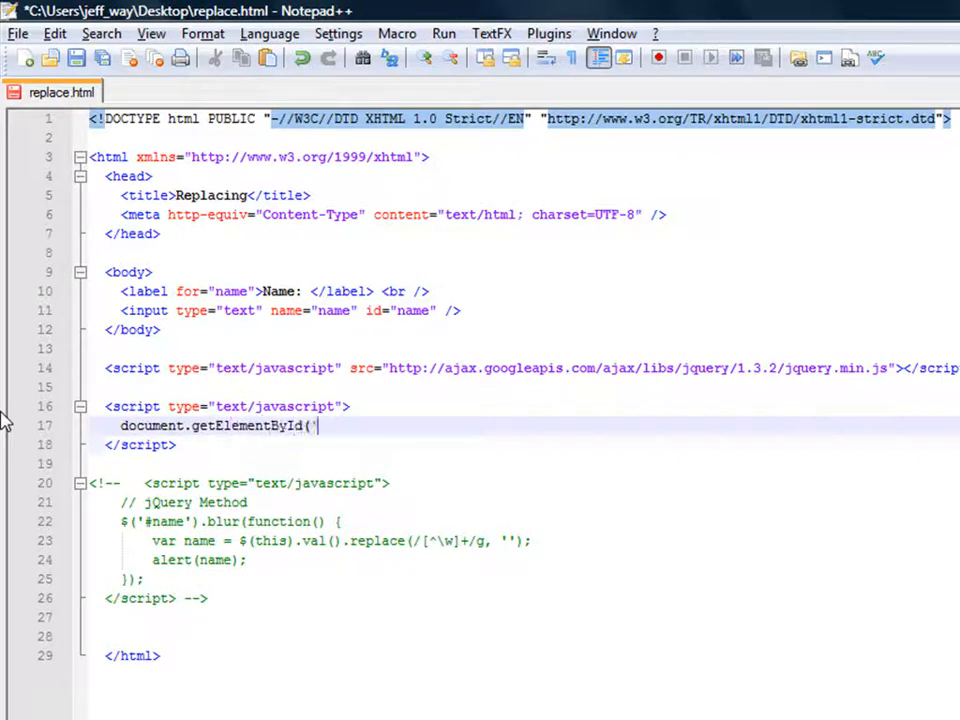
pyautogui.write("name').va")
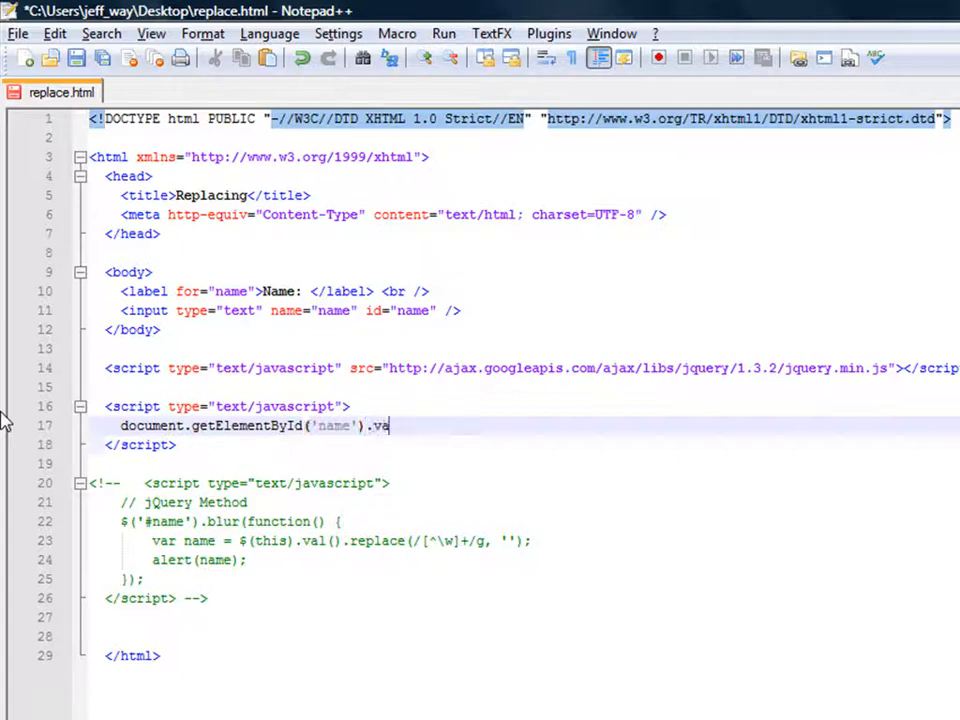
pyautogui.press('BackSpace')
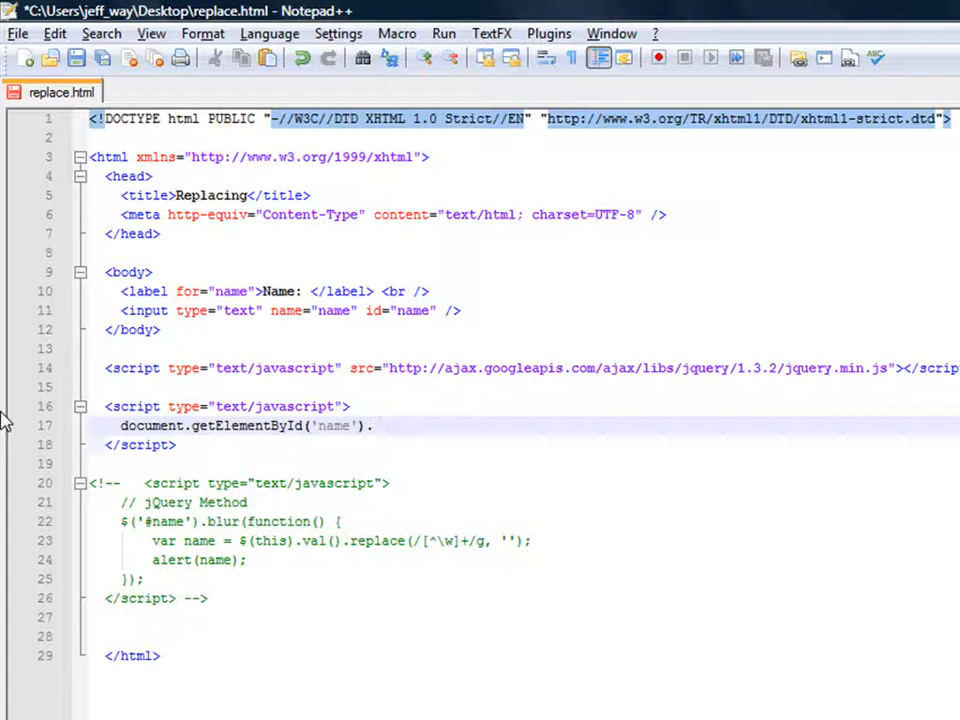
pyautogui.write('.onblur =')
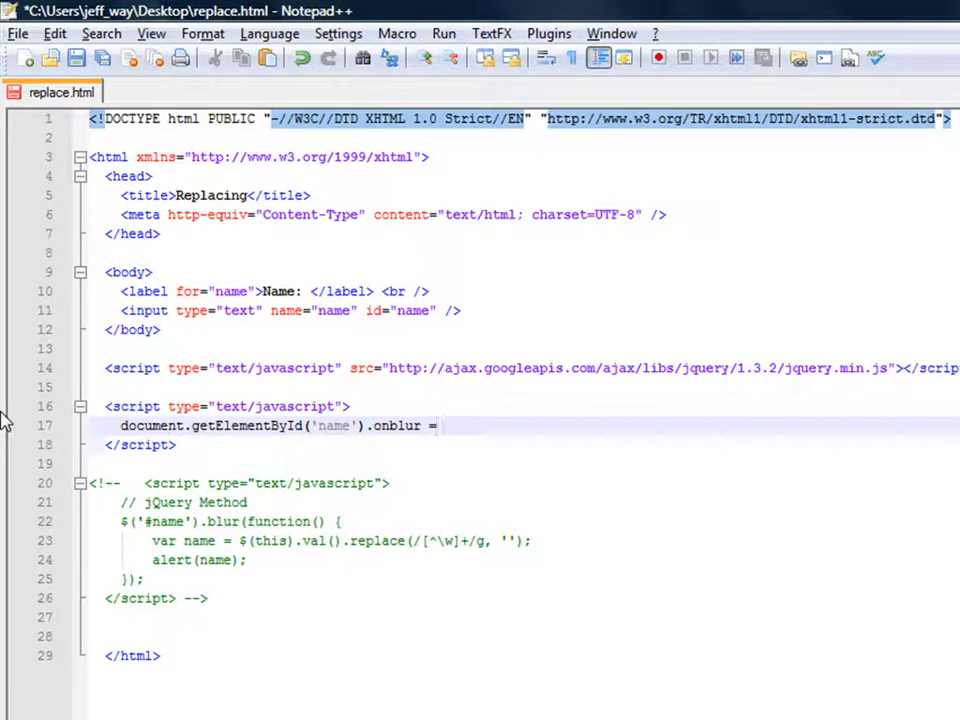
pyautogui.write('c')
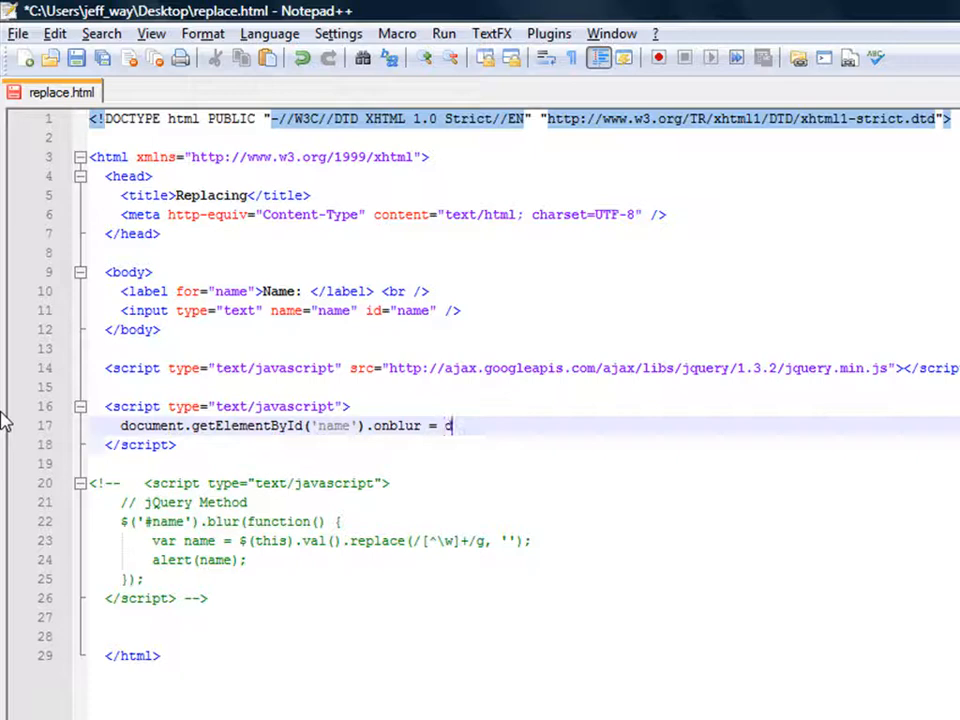
pyautogui.write('oSomethin')
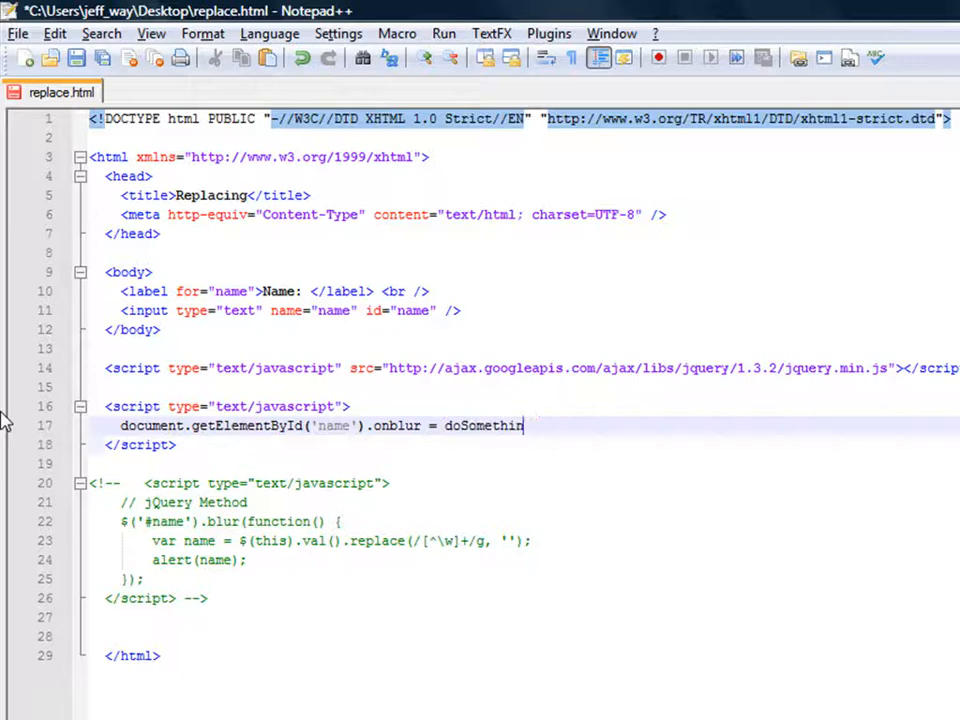
pyautogui.write('g();')
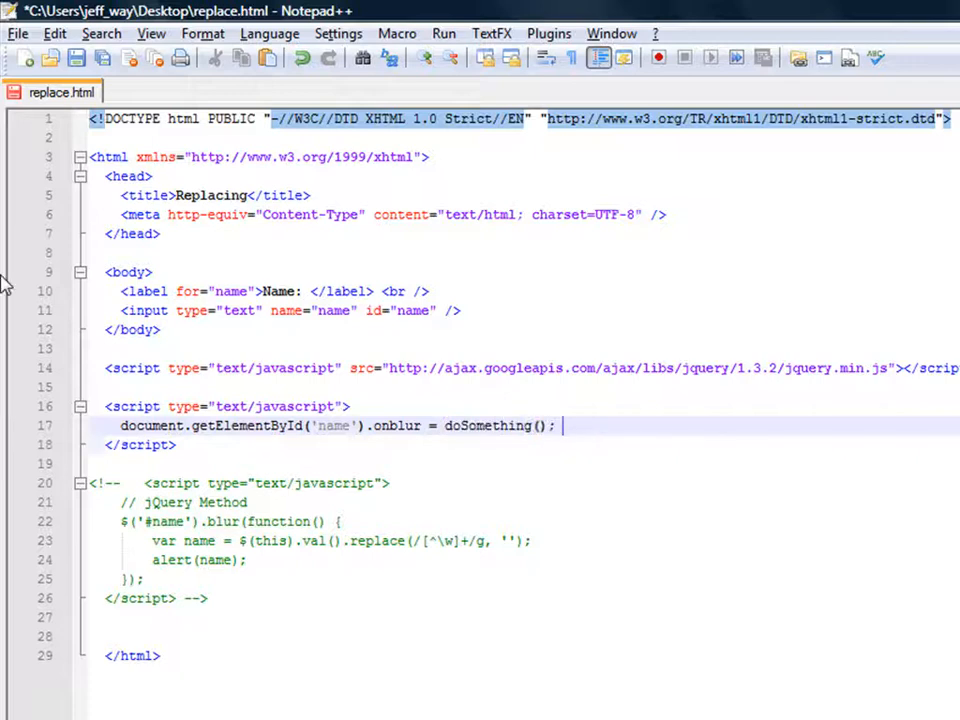
pyautogui.write('function doSomething() {')
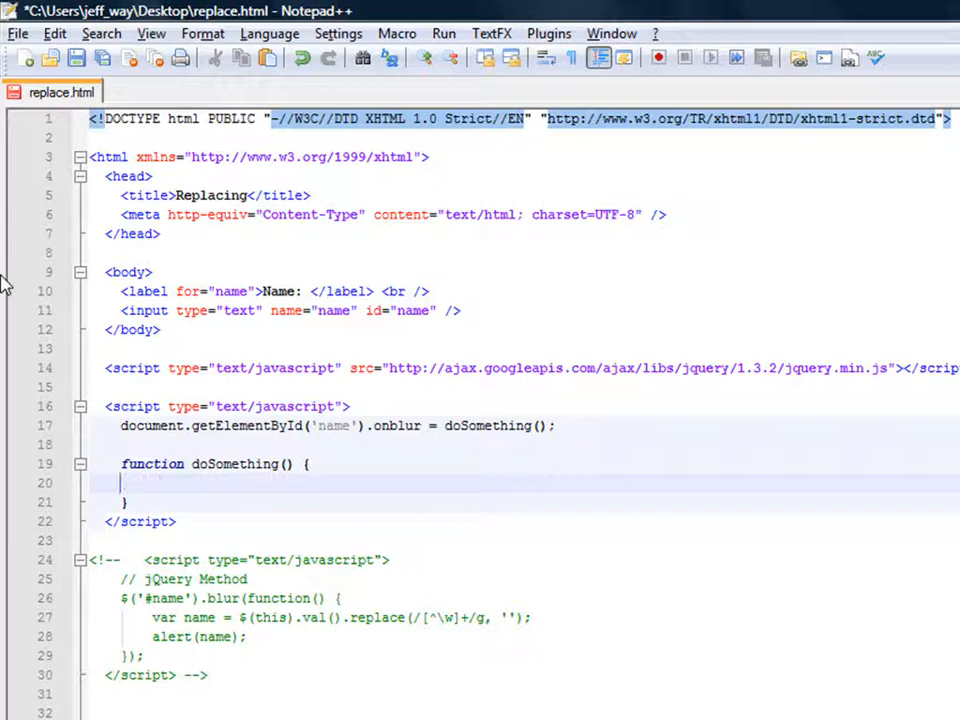
# Step: Give doSomething the body var name = this.value.replace(/[^\w]+/g, ''); alert(name)
pyautogui.write('name=')
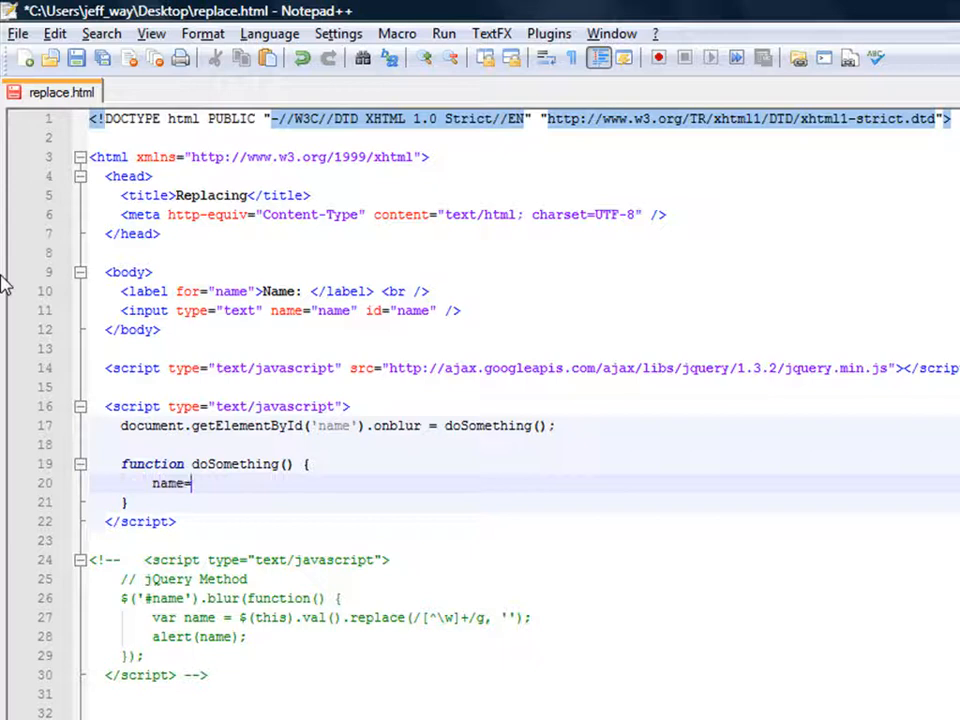
pyautogui.write('var name =')
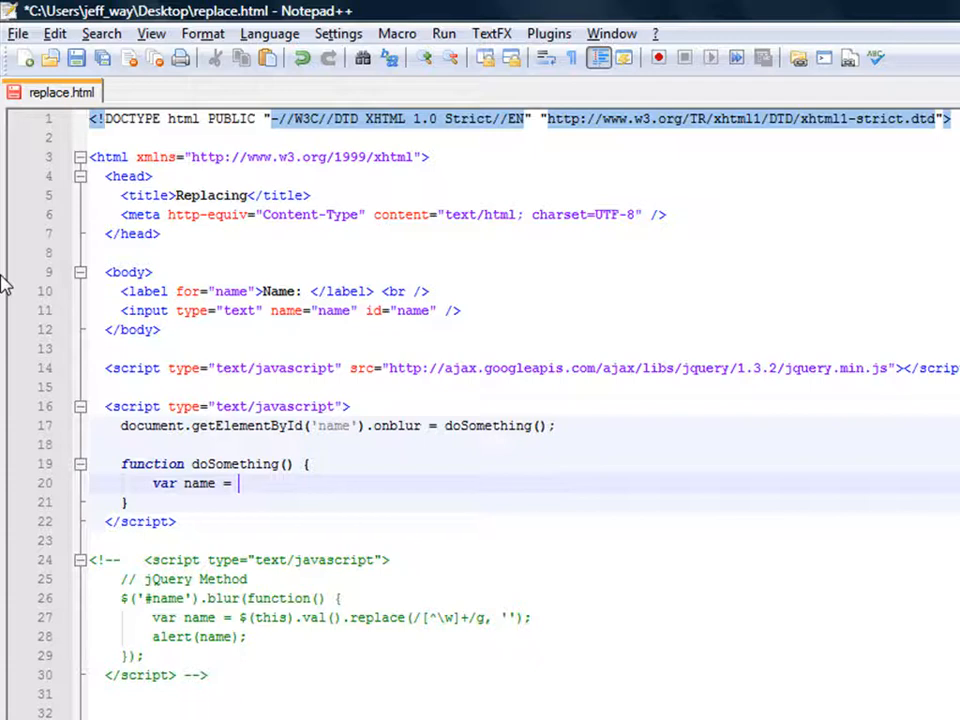
pyautogui.write('this')
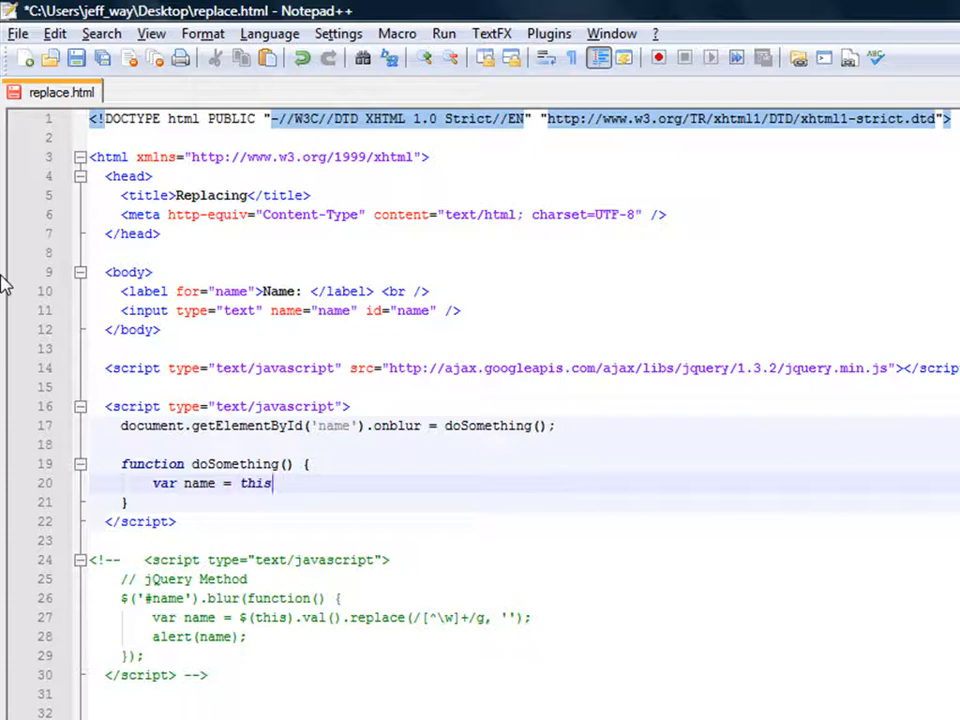
pyautogui.write('.value.replace(')
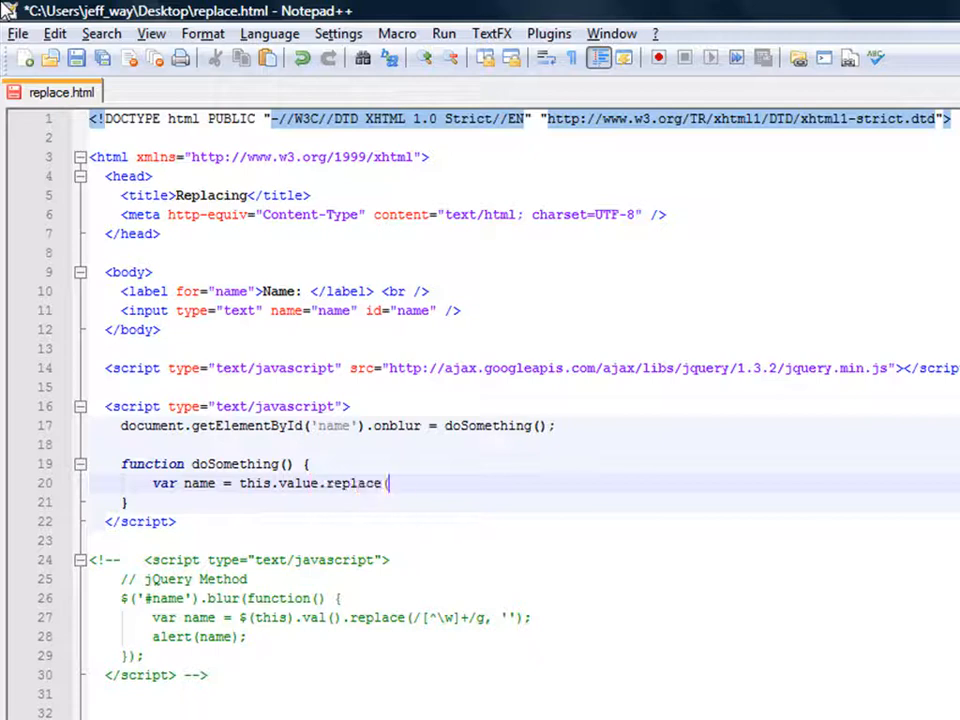
pyautogui.write('//')
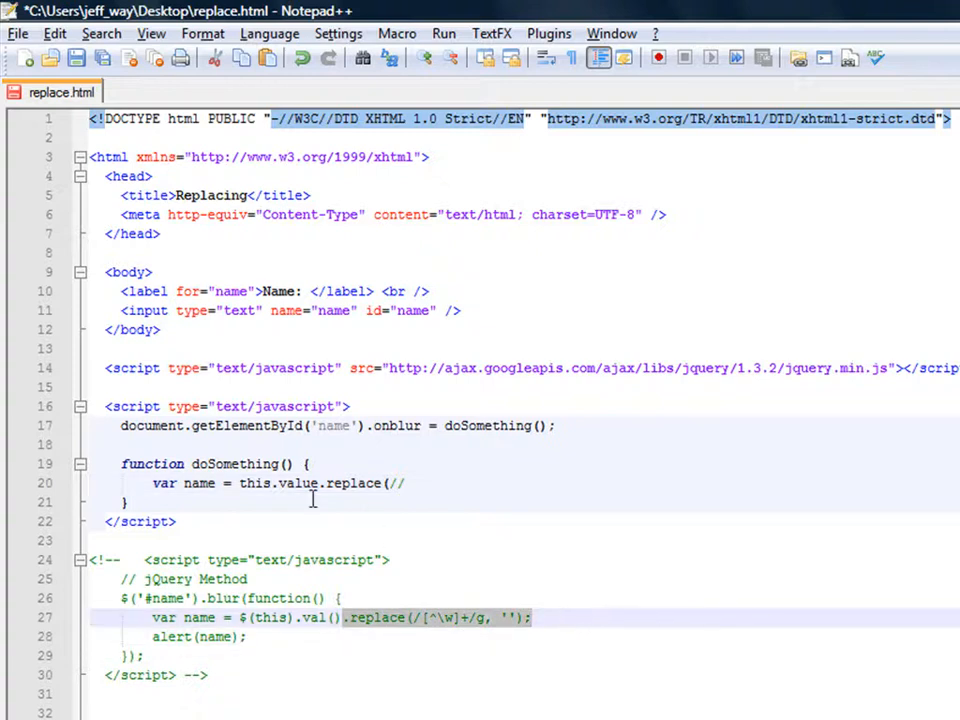
pyautogui.write("[^\\w]+/g, '');")
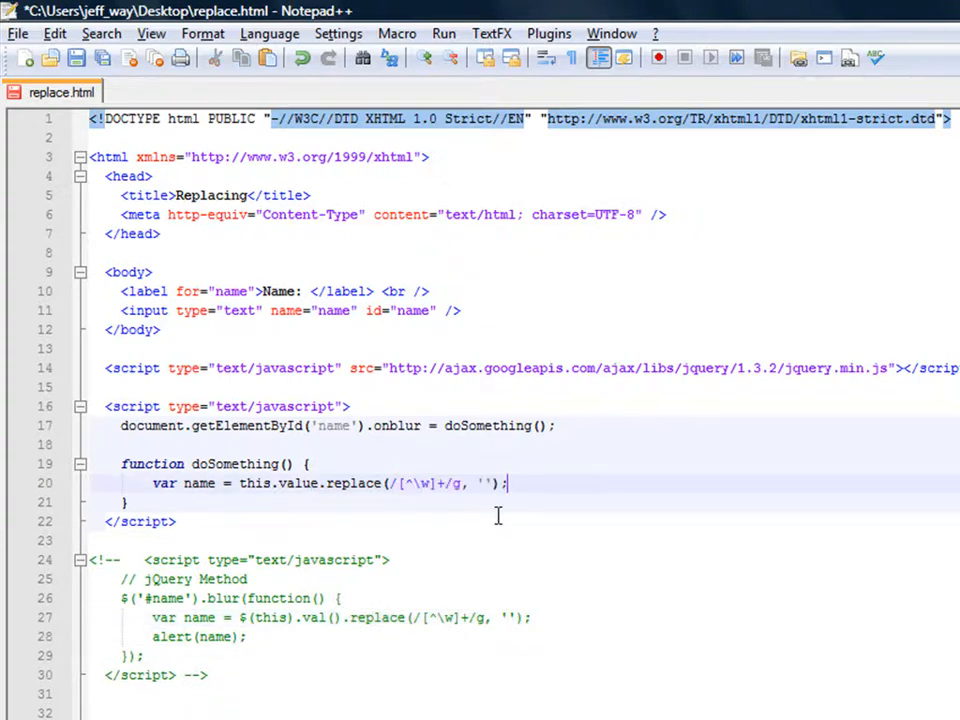
pyautogui.write('ae')
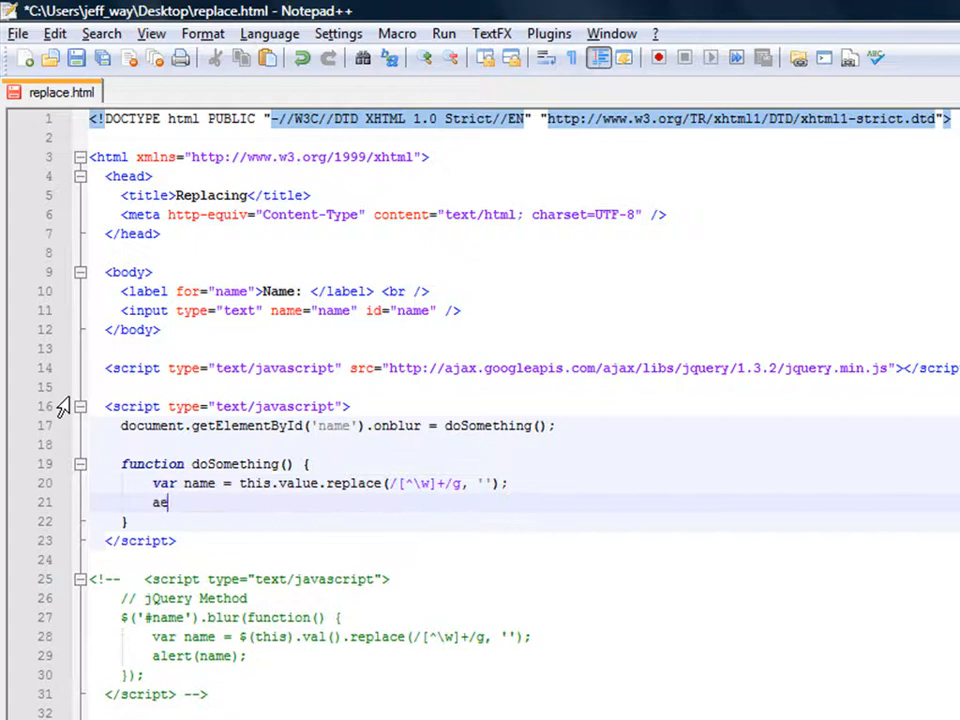
pyautogui.write('lert(name);')
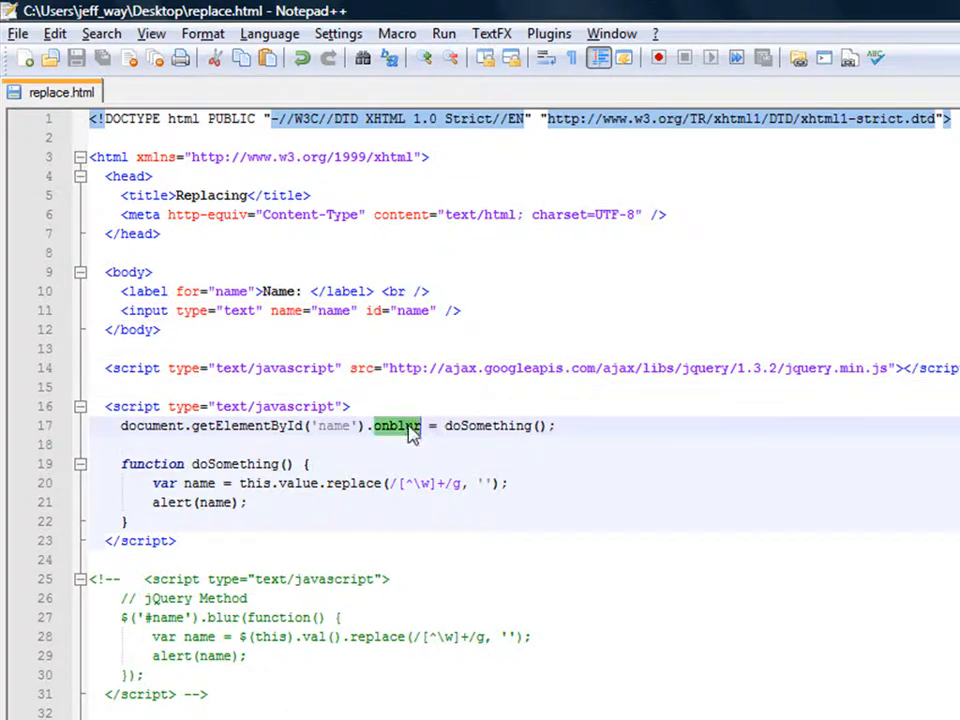
pyautogui.click(244, 502)
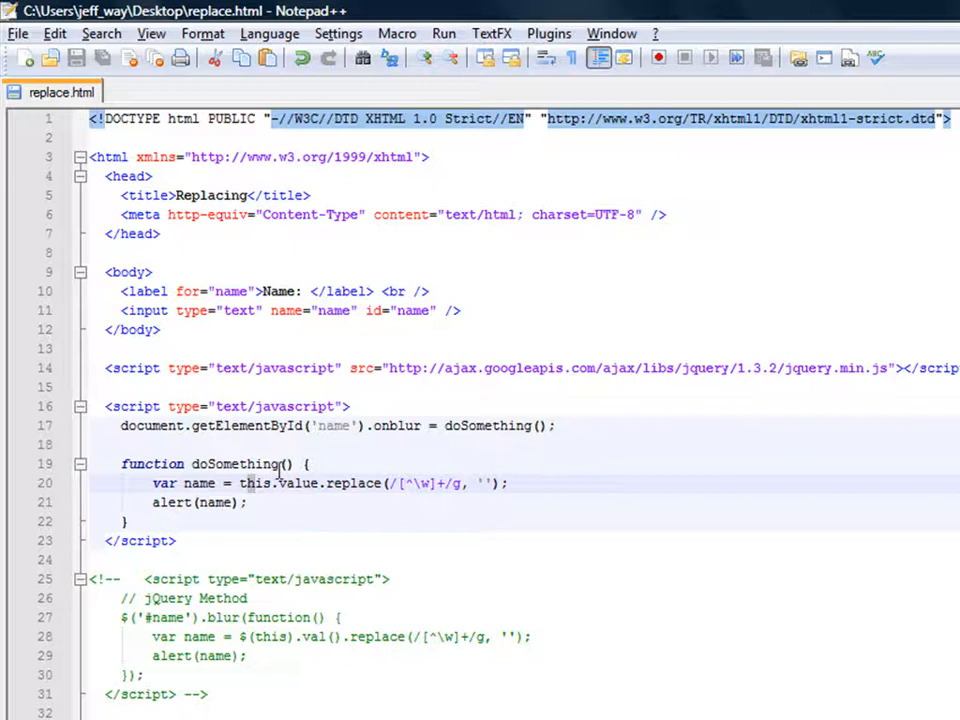
pyautogui.doubleClick(298, 483)
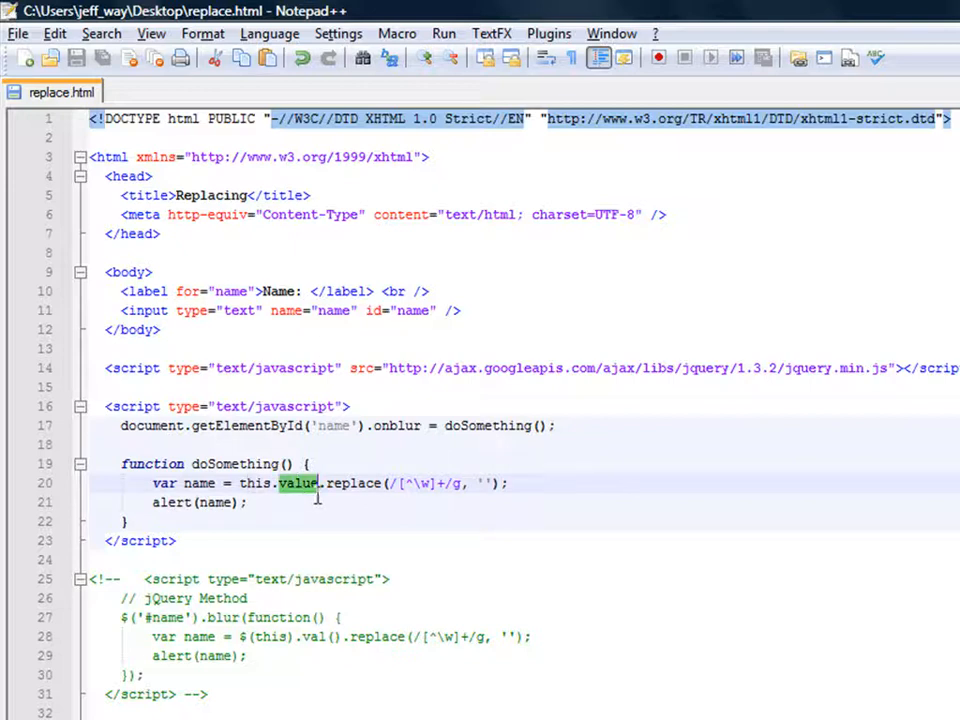
pyautogui.click(330, 483)
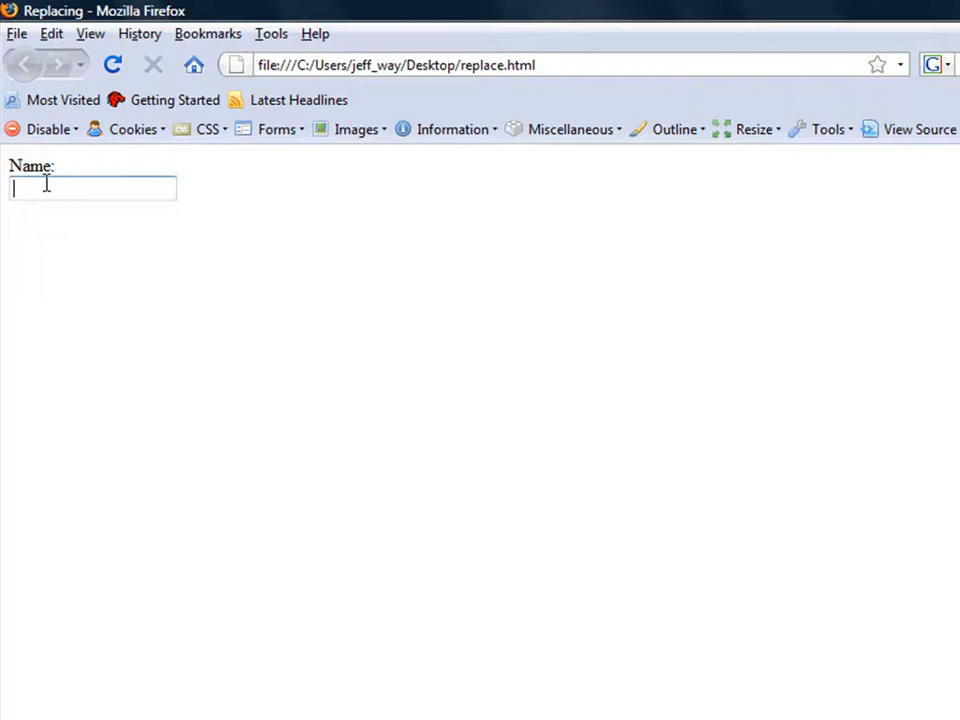
# Step: Enter 'Jeff:@#$%//' in the Name box, leave the field, and dismiss the 'Jeff' alert
pyautogui.write('Jeff')
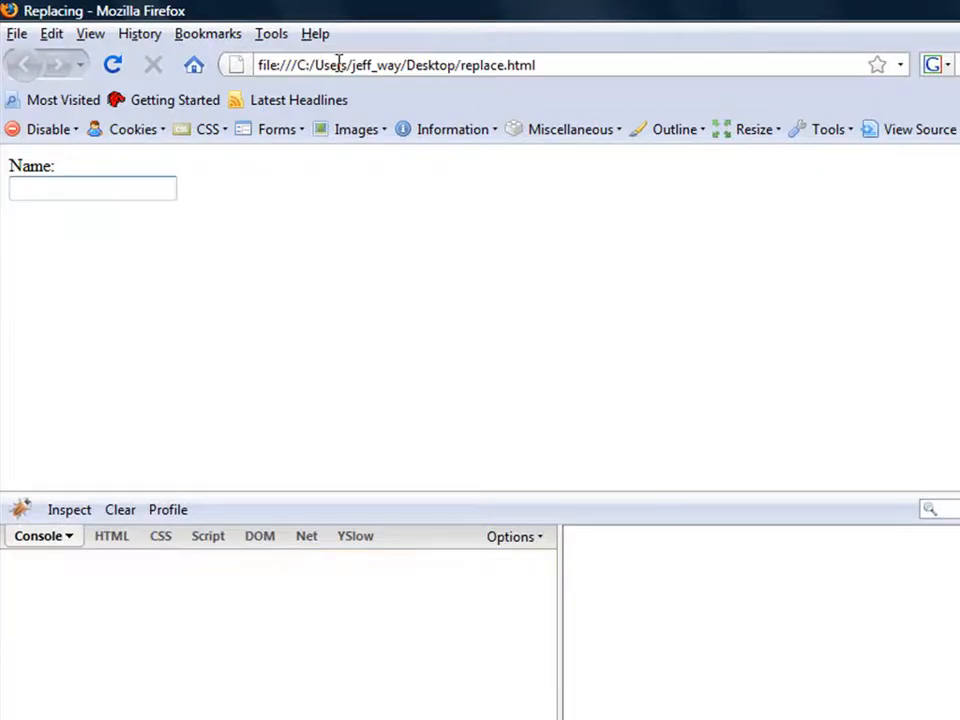
pyautogui.write('Jeff')
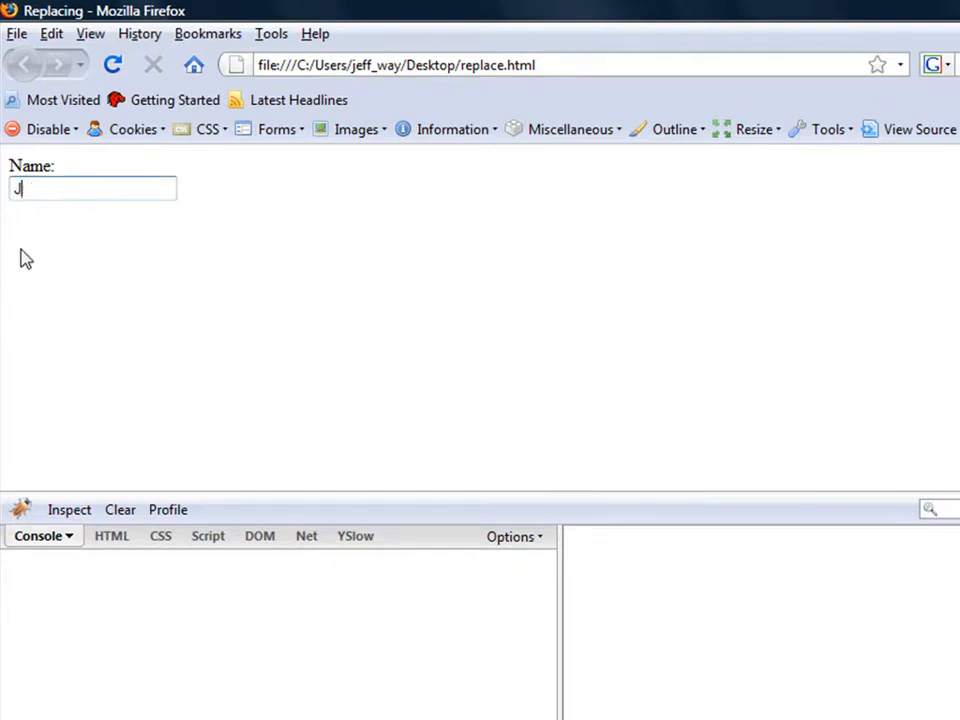
pyautogui.write('eff:@#$%//";')
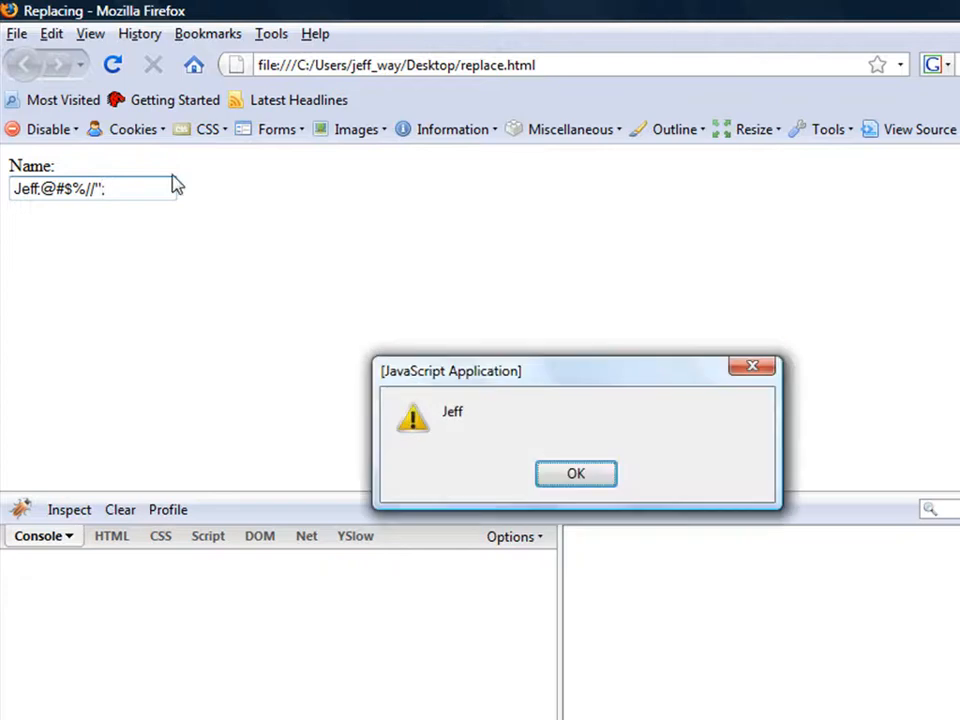
pyautogui.click(575, 473)
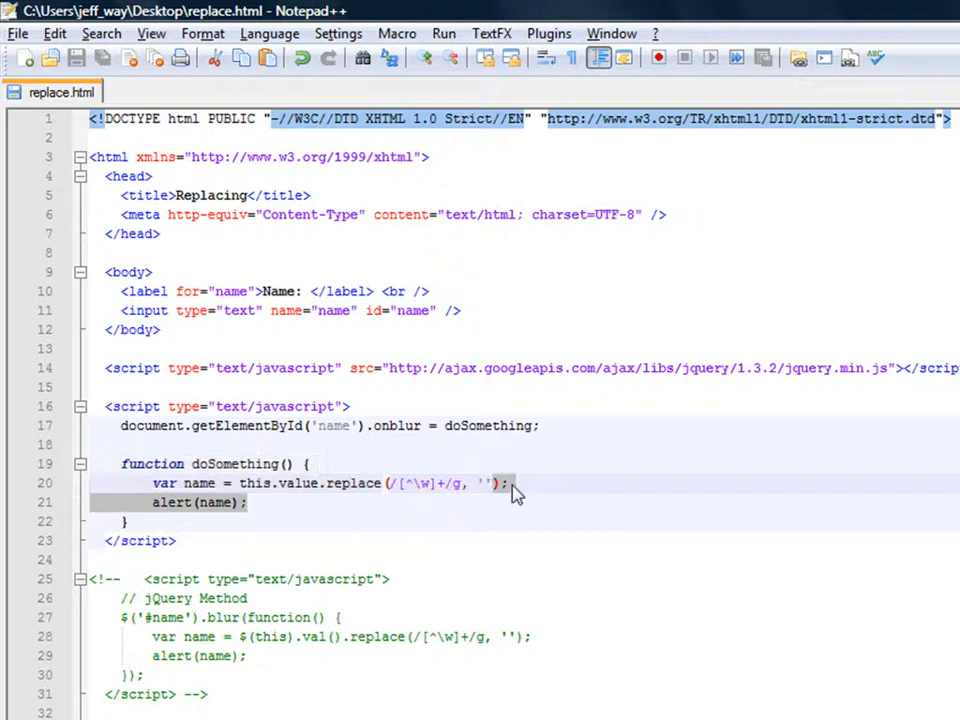
pyautogui.click(510, 483)
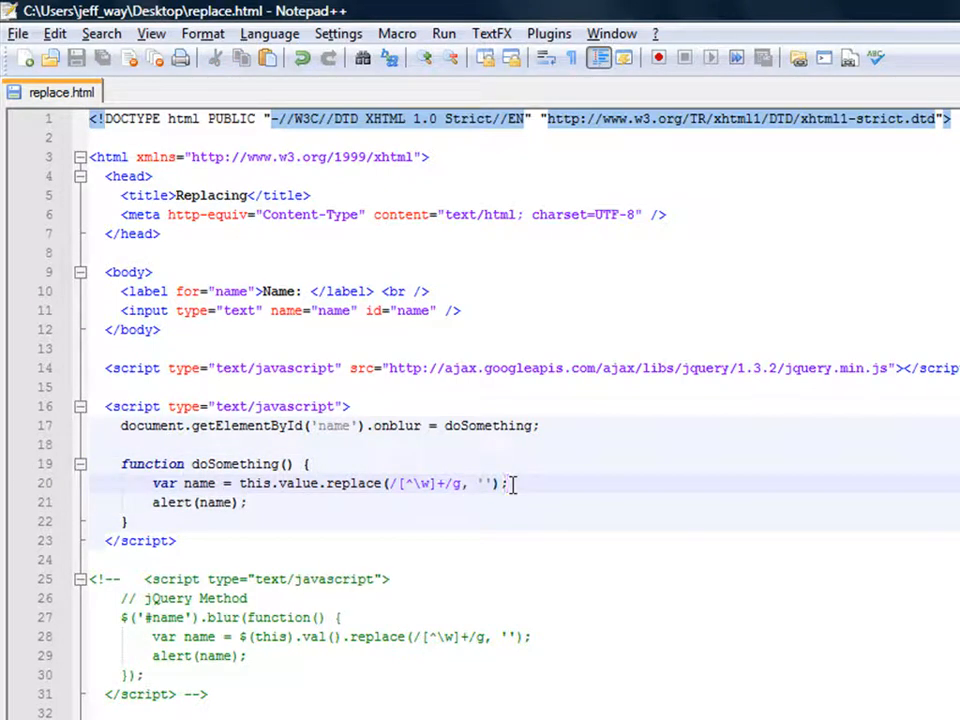
pyautogui.click(508, 483)
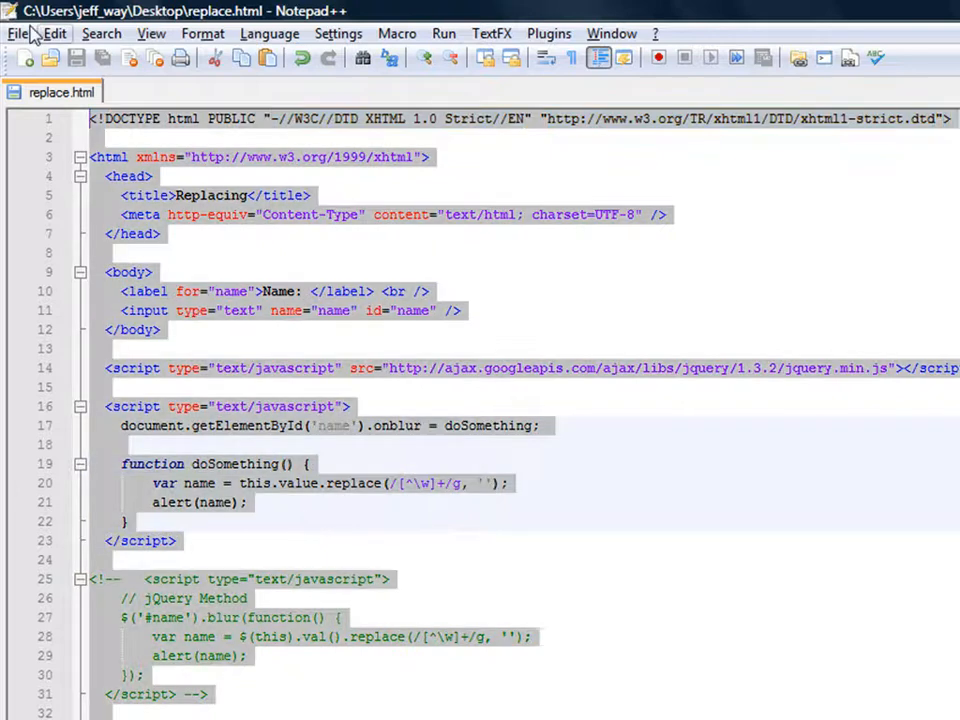
# Step: Save the 'new 2' document on the Desktop as eventTesting.html
pyautogui.click(25, 57)
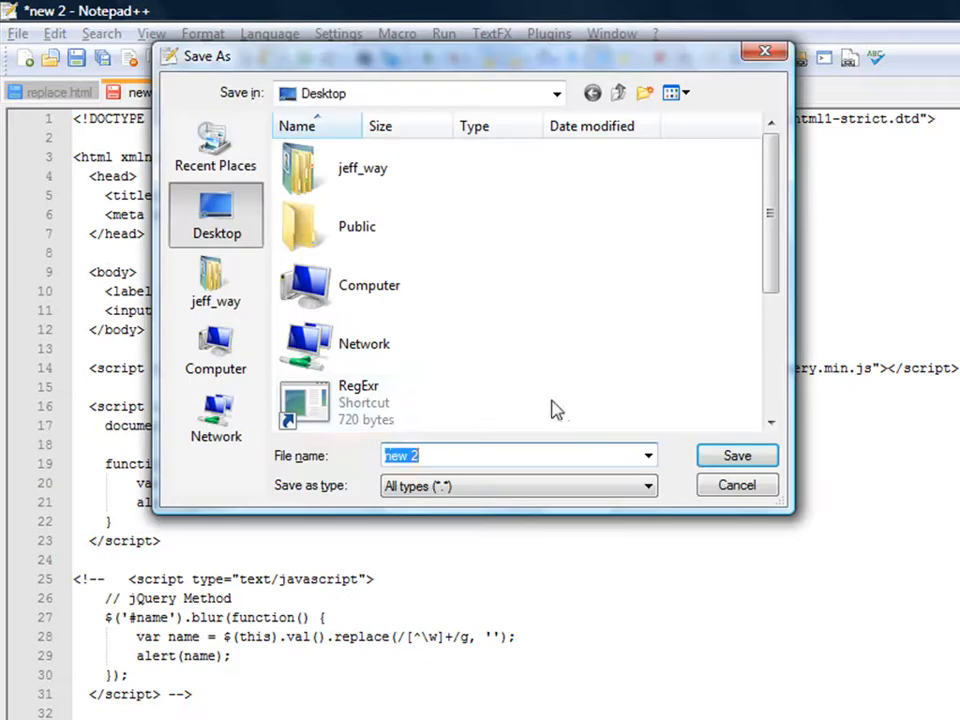
pyautogui.click(304, 402)
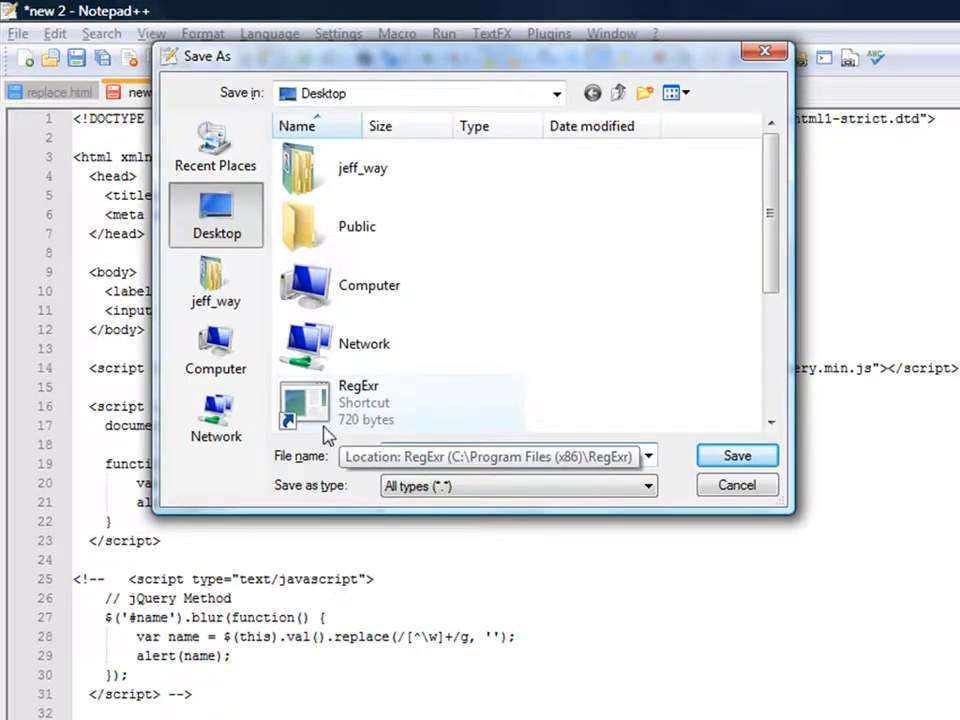
pyautogui.write('eventTest')
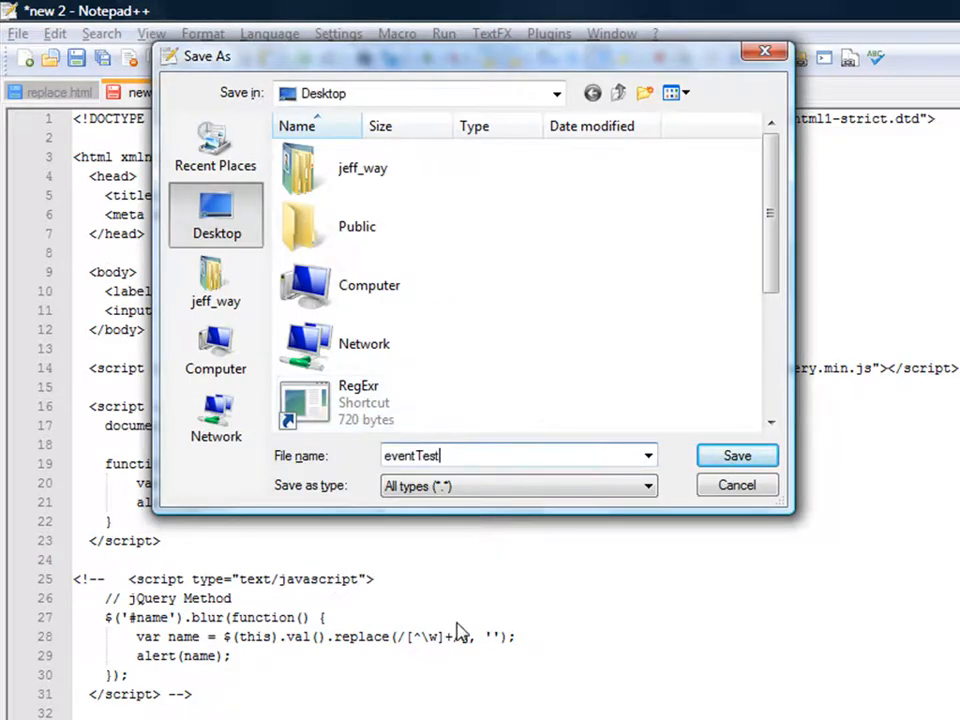
pyautogui.click(737, 455)
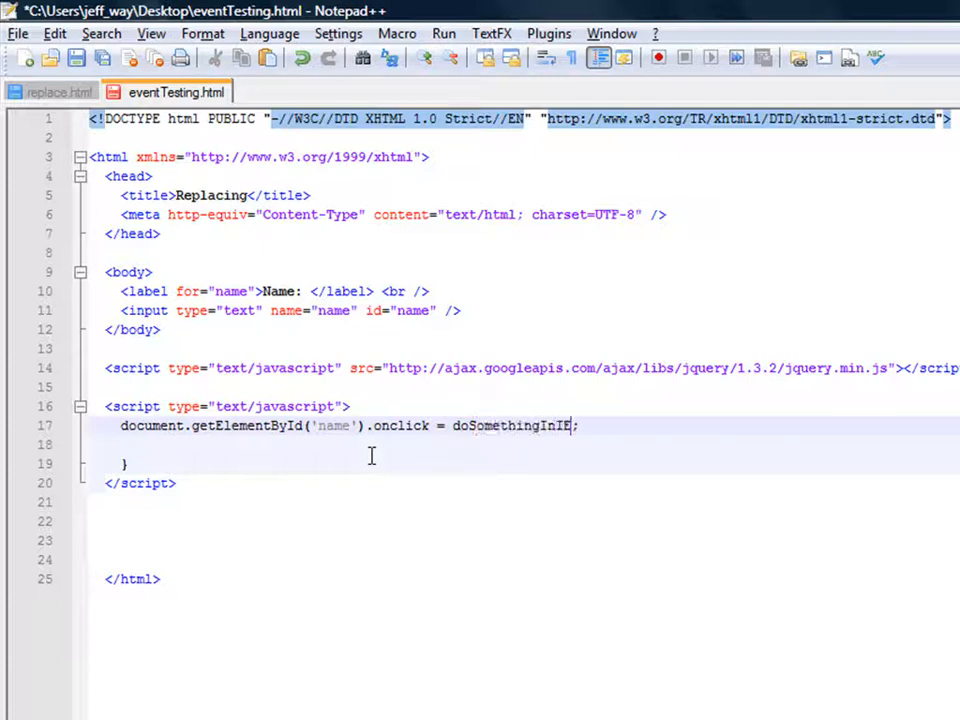
# Step: Declare function doSomethingInIE() beneath the onclick assignment line
pyautogui.write('f')
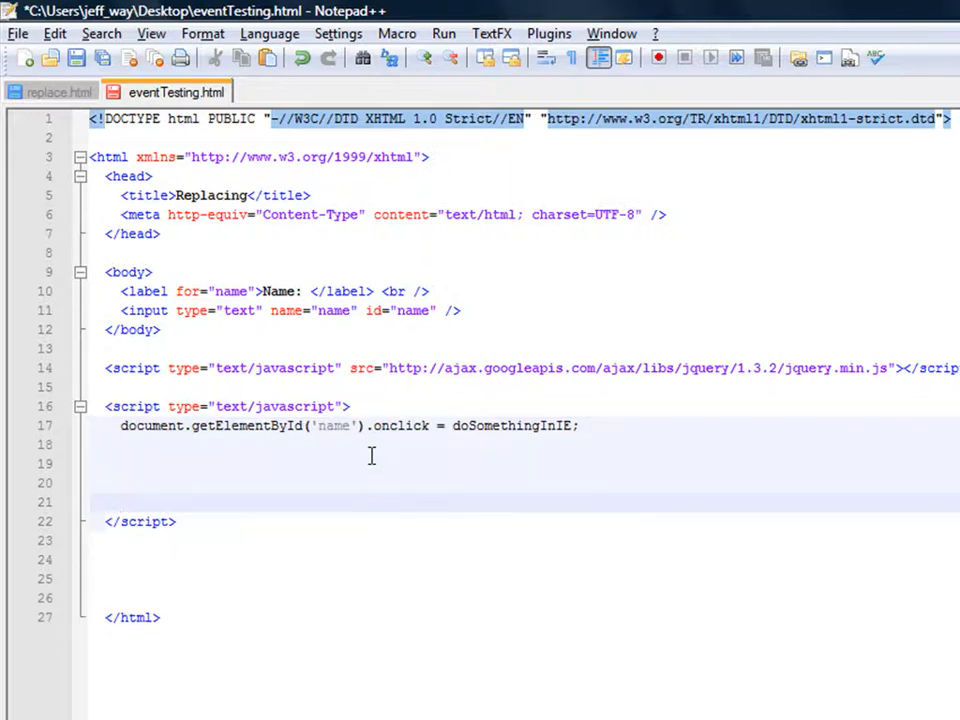
pyautogui.write('function')
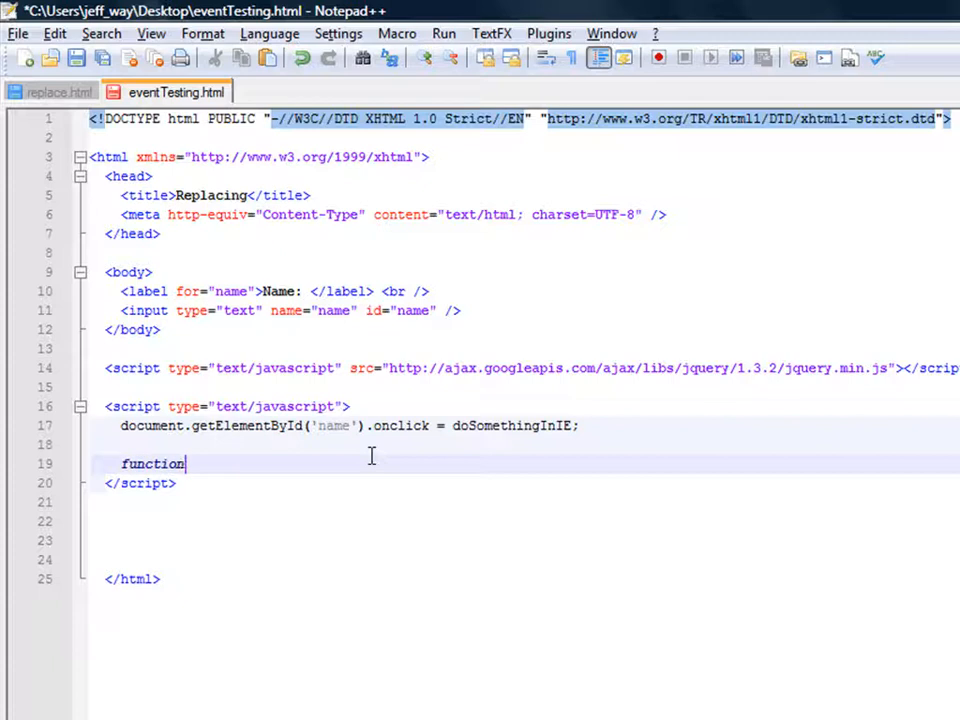
pyautogui.write('doSomethingI')
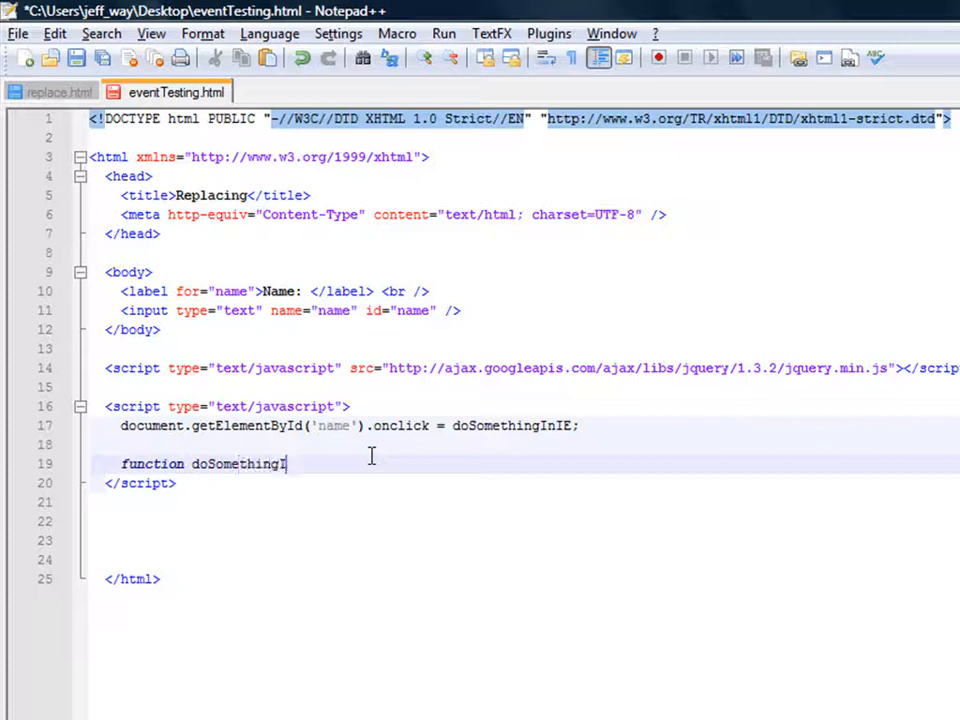
pyautogui.write('nIe() {')
pyautogui.write('}')
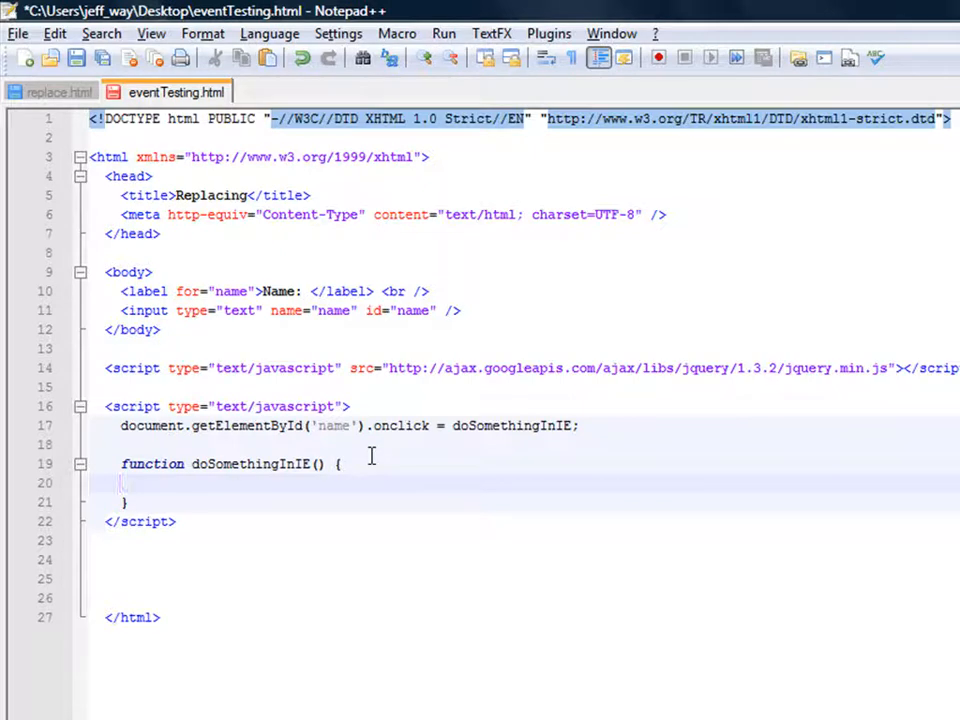
# Step: Fill doSomethingInIE with var xC = window.event.screenX; and alert(xC);
pyautogui.write('win')
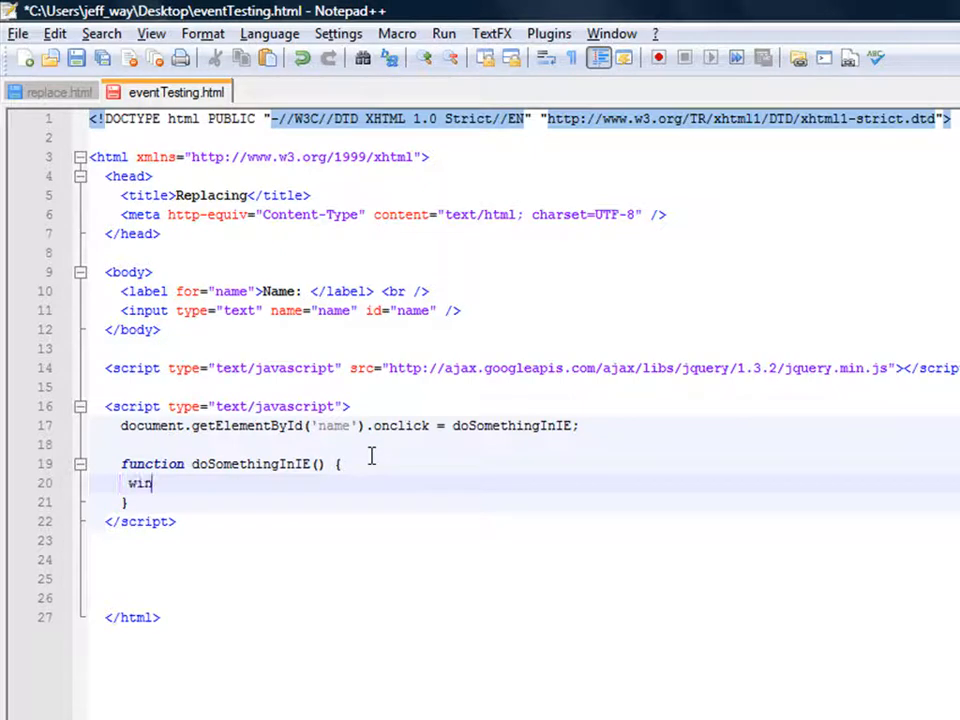
pyautogui.write('dow.event')
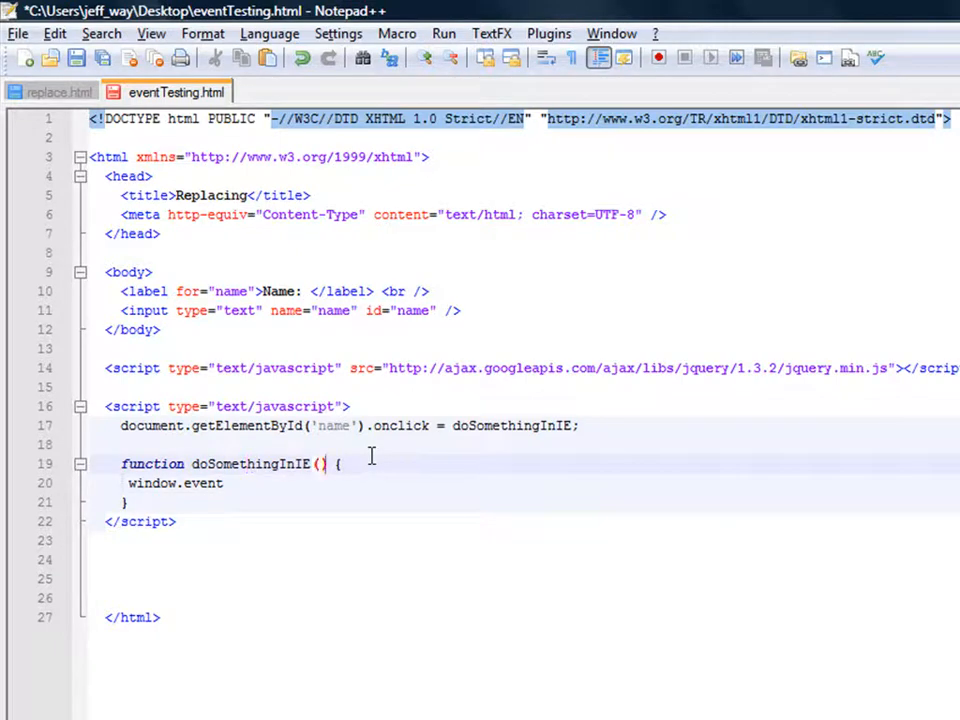
pyautogui.write('evt')
pyautogui.click(540, 483)
pyautogui.write('var xC =')
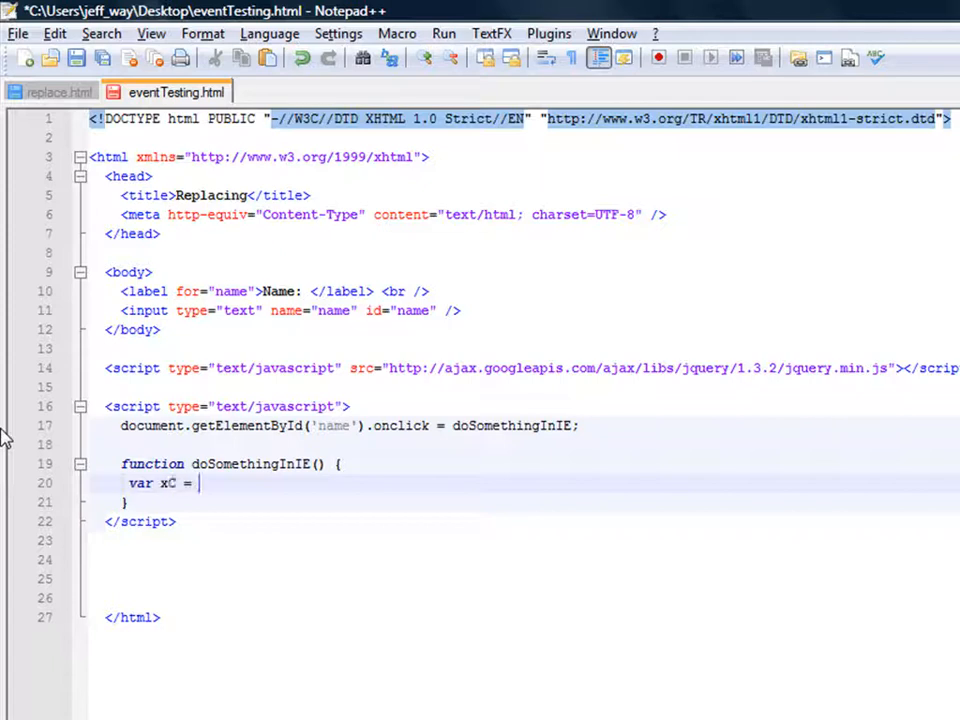
pyautogui.write('window.even')
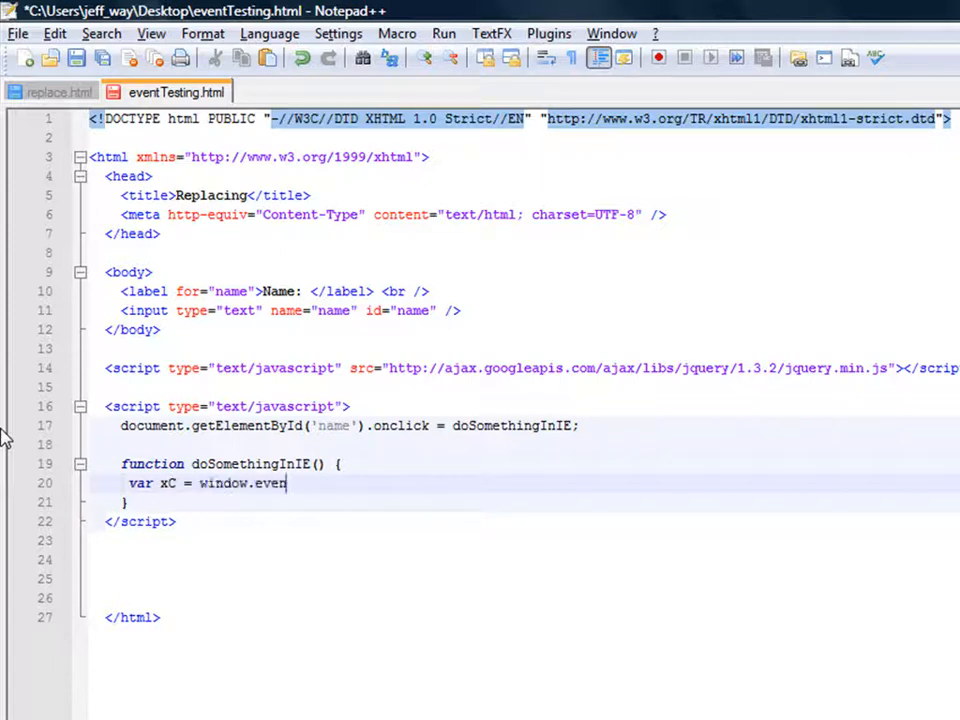
pyautogui.write('t')
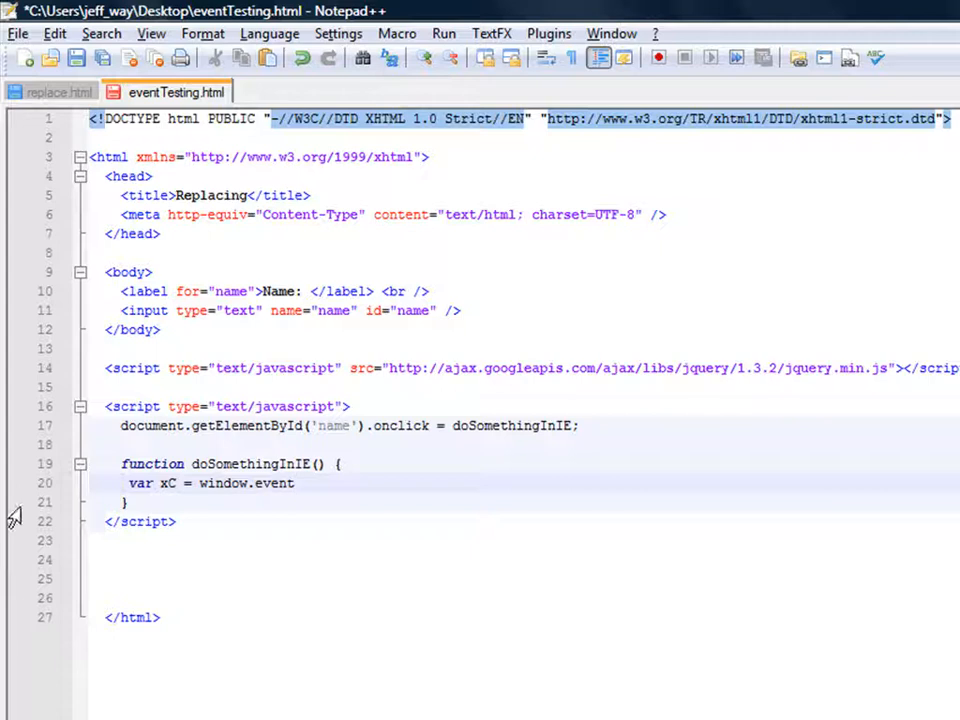
pyautogui.write('.screenX')
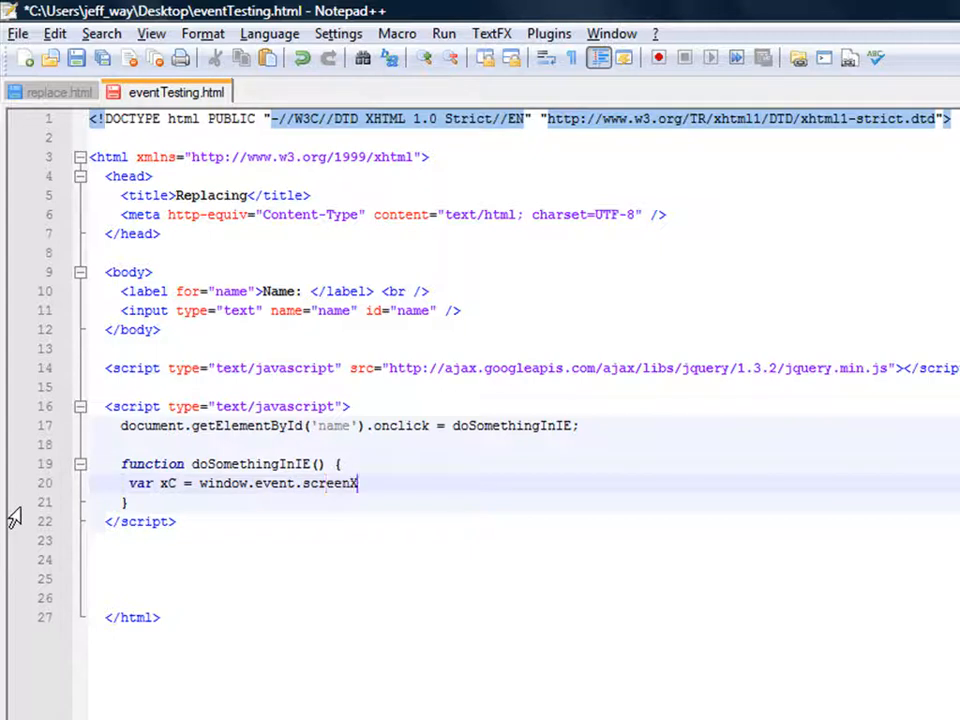
pyautogui.write('al')
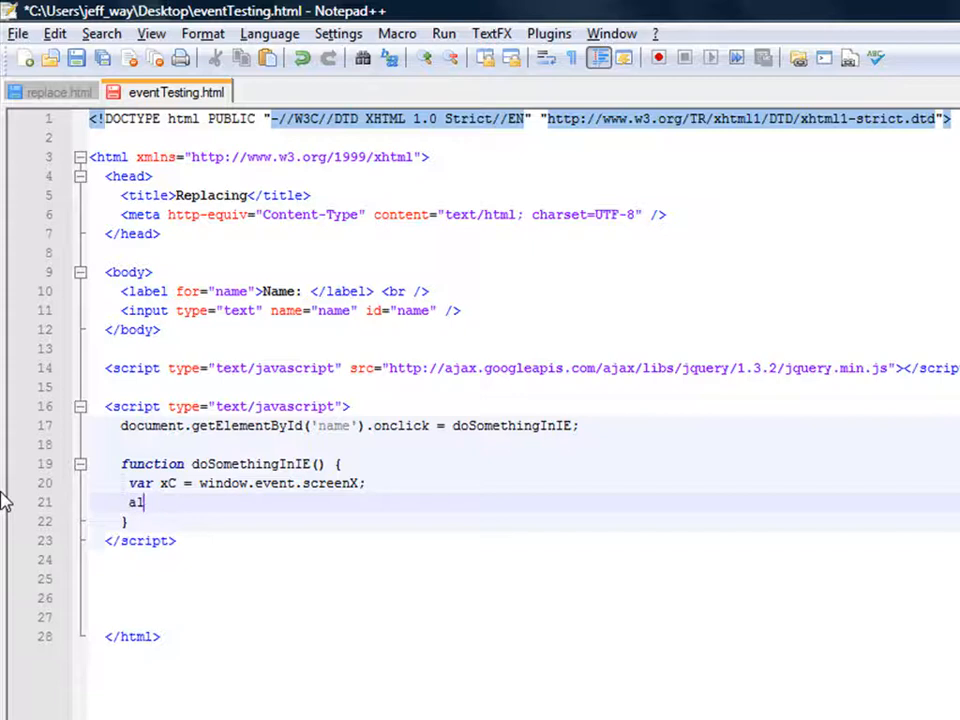
pyautogui.write('ert(xC);')
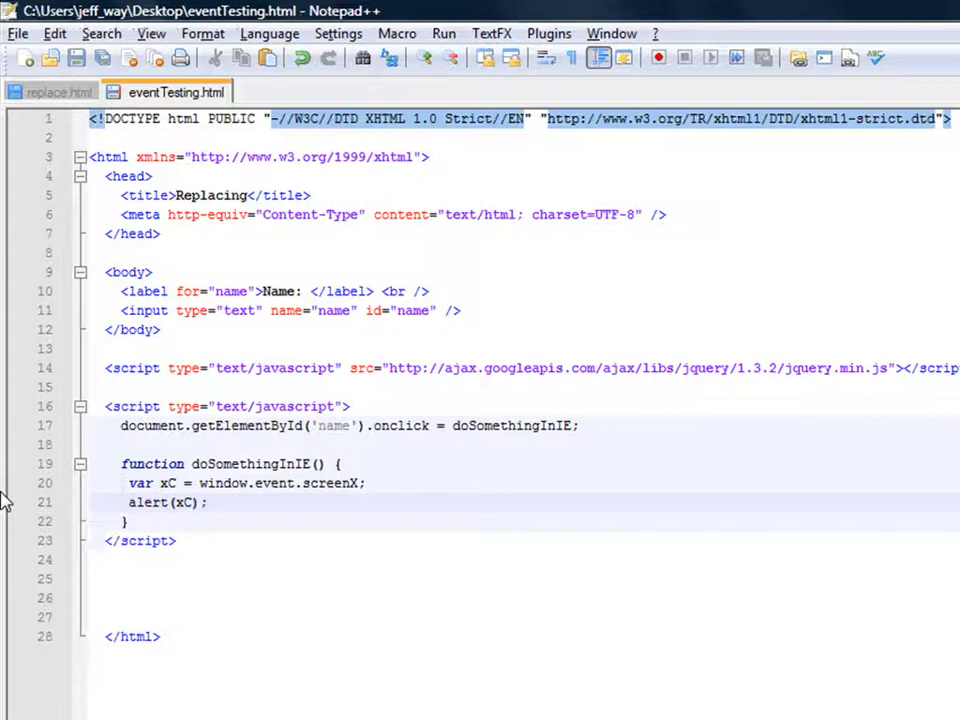
# Step: Launch eventTesting.html in Firefox from the Run menu, then return to the code
pyautogui.click(443, 33)
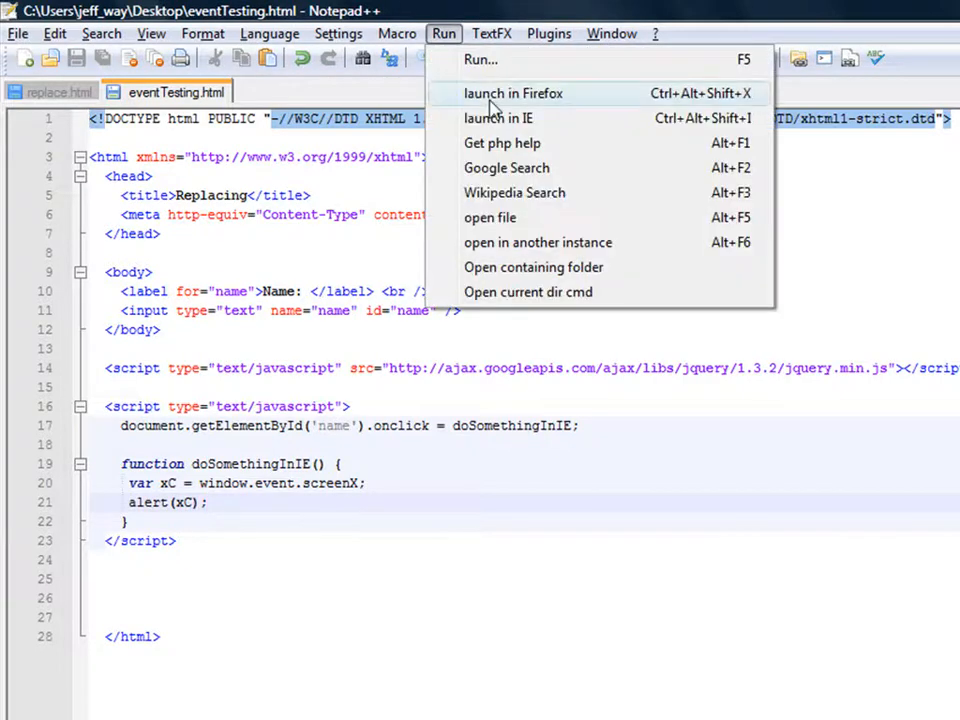
pyautogui.click(513, 93)
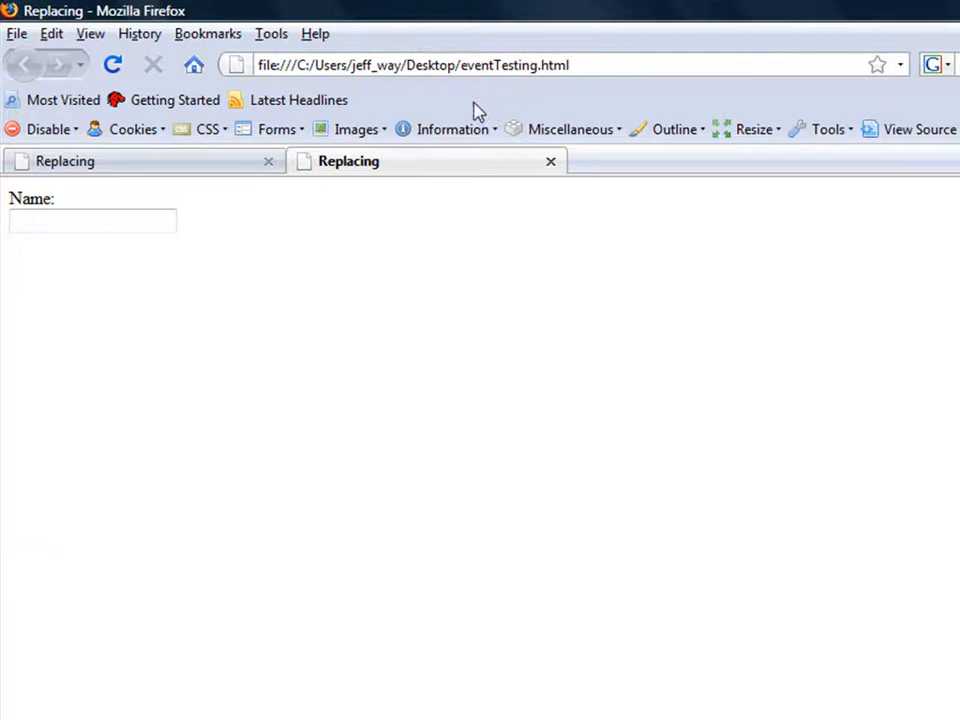
pyautogui.click(93, 221)
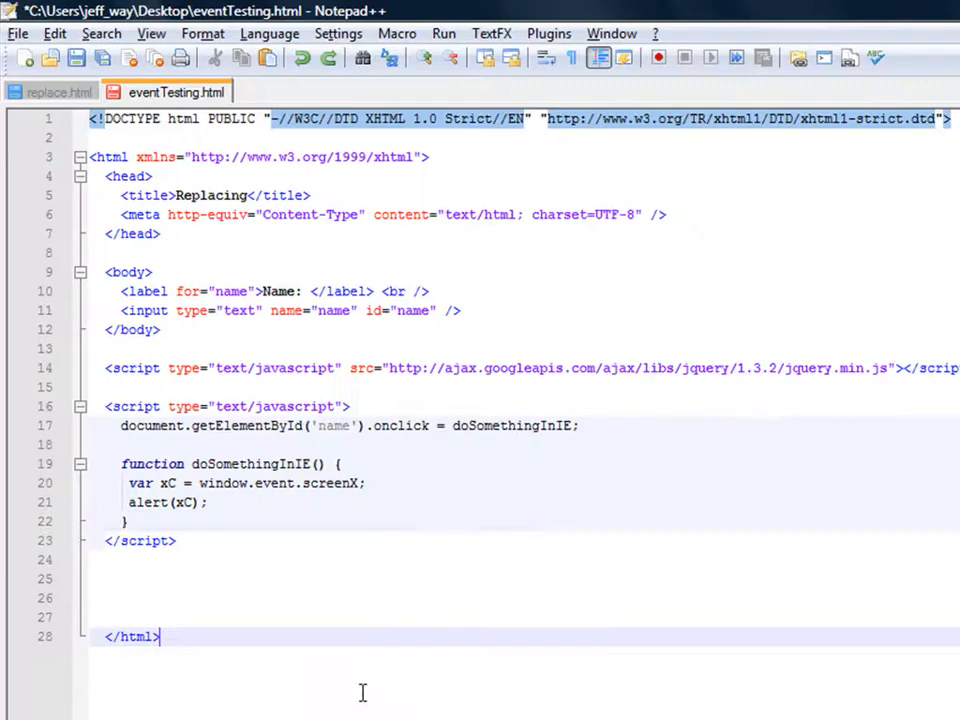
pyautogui.moveTo(372, 420)
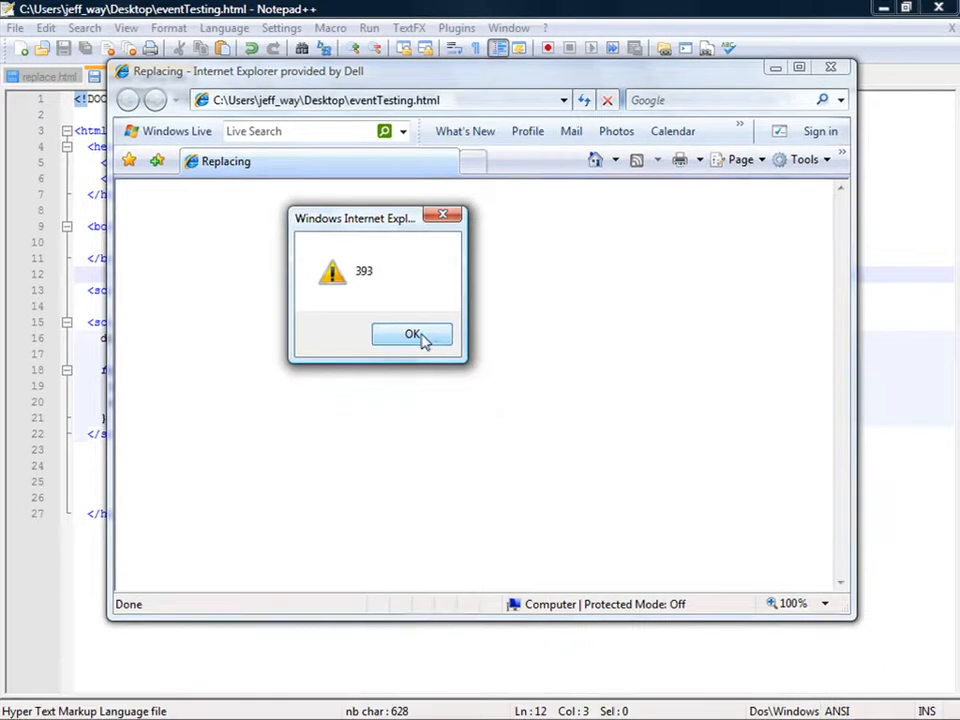
# Step: Dismiss the Internet Explorer alerts showing screenX values 393, 836 and 126
pyautogui.click(411, 333)
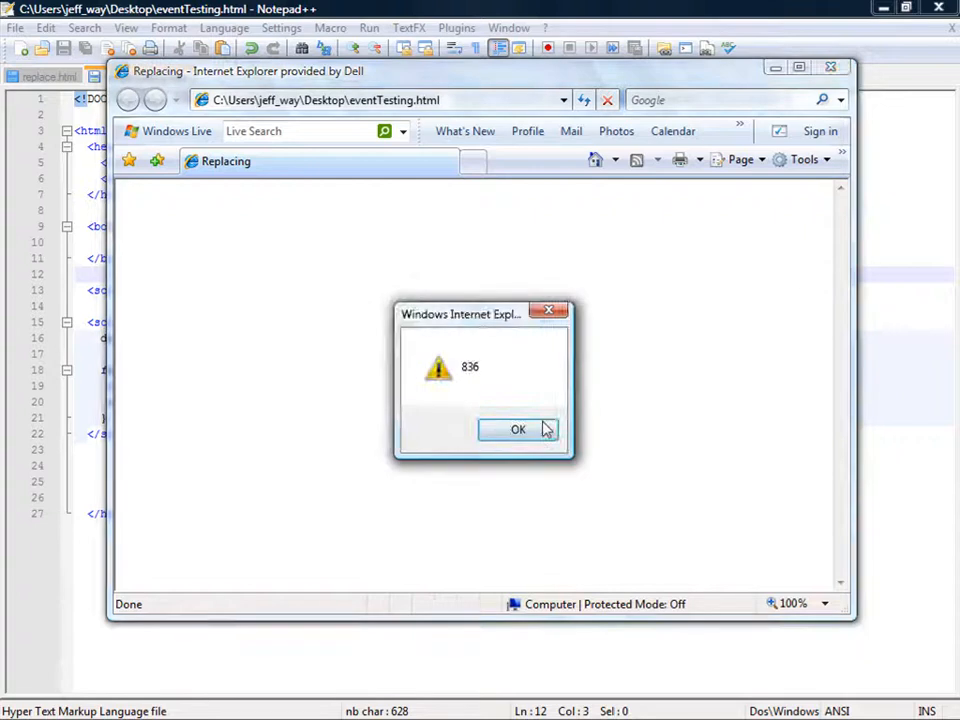
pyautogui.click(518, 429)
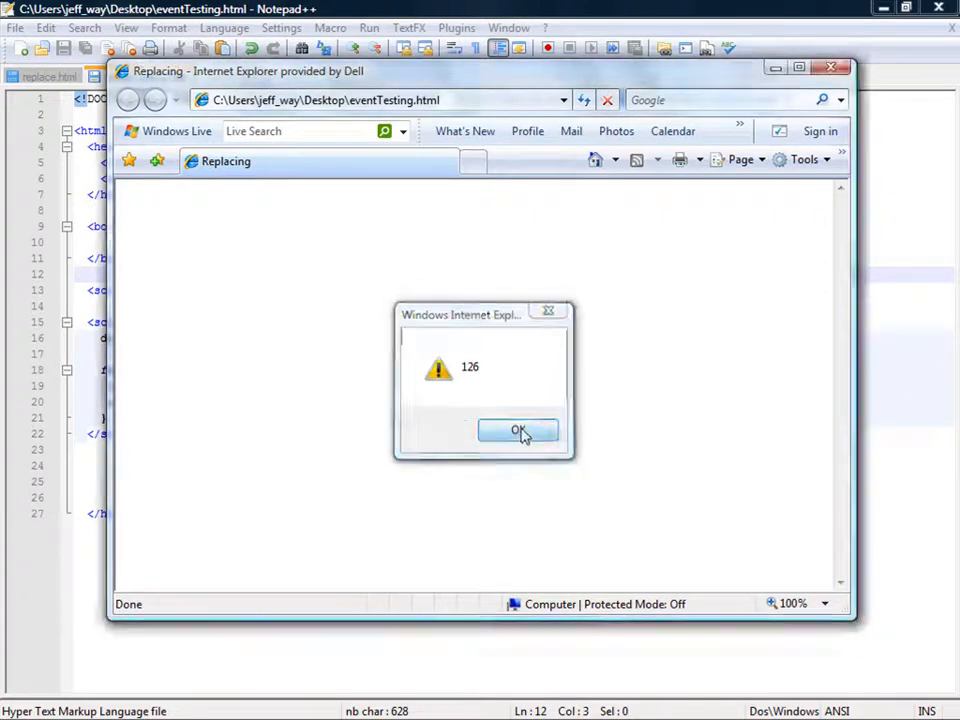
pyautogui.click(518, 431)
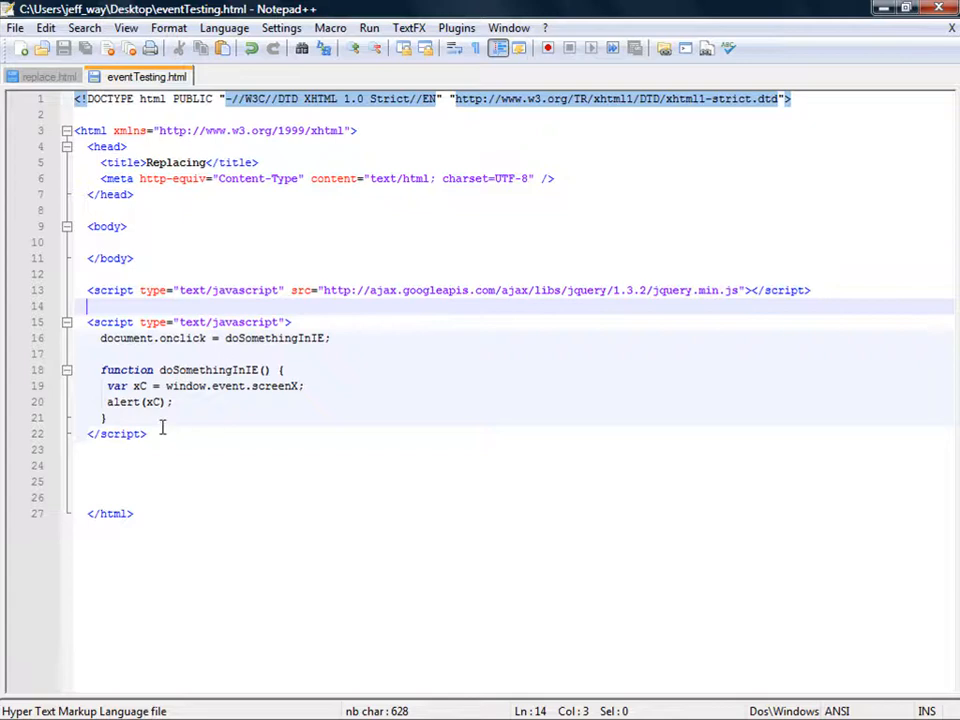
# Step: Declare function doSomethingInFirefox and assign it to document.onclick
pyautogui.write('func')
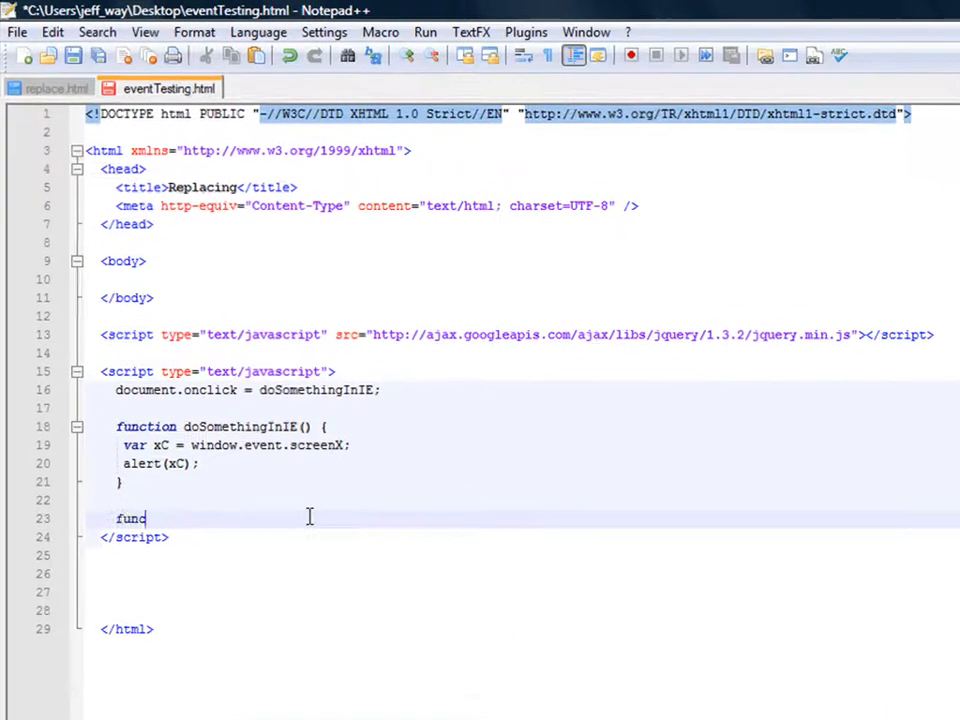
pyautogui.write('tion doSomething')
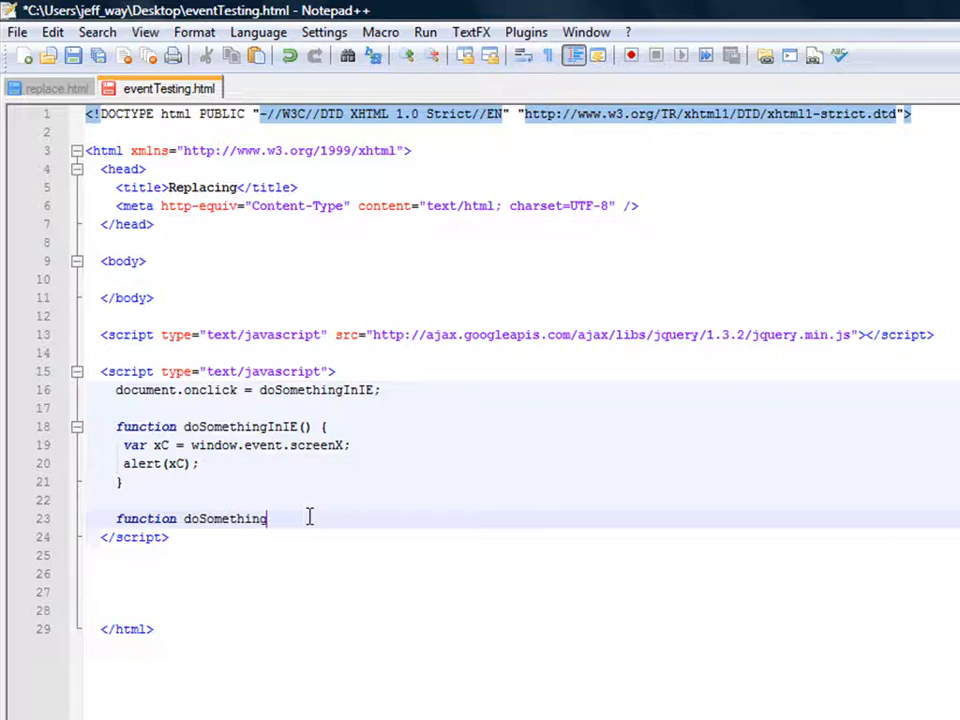
pyautogui.write('InFirefox() {')
pyautogui.click(248, 390)
pyautogui.write('/')
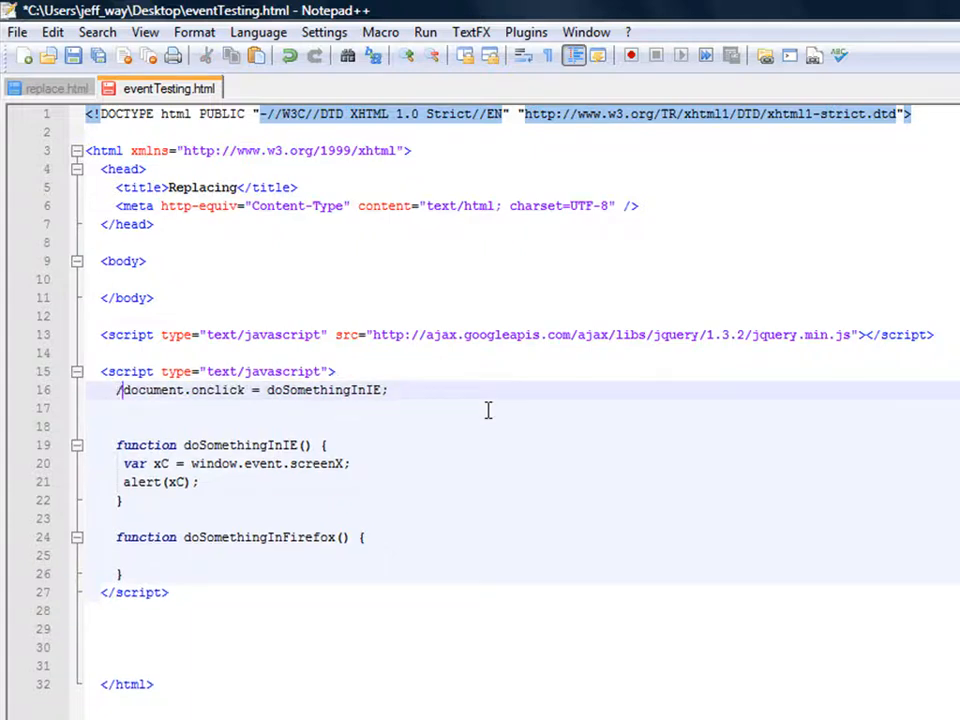
pyautogui.write('document.onclick = doSomethingInI;')
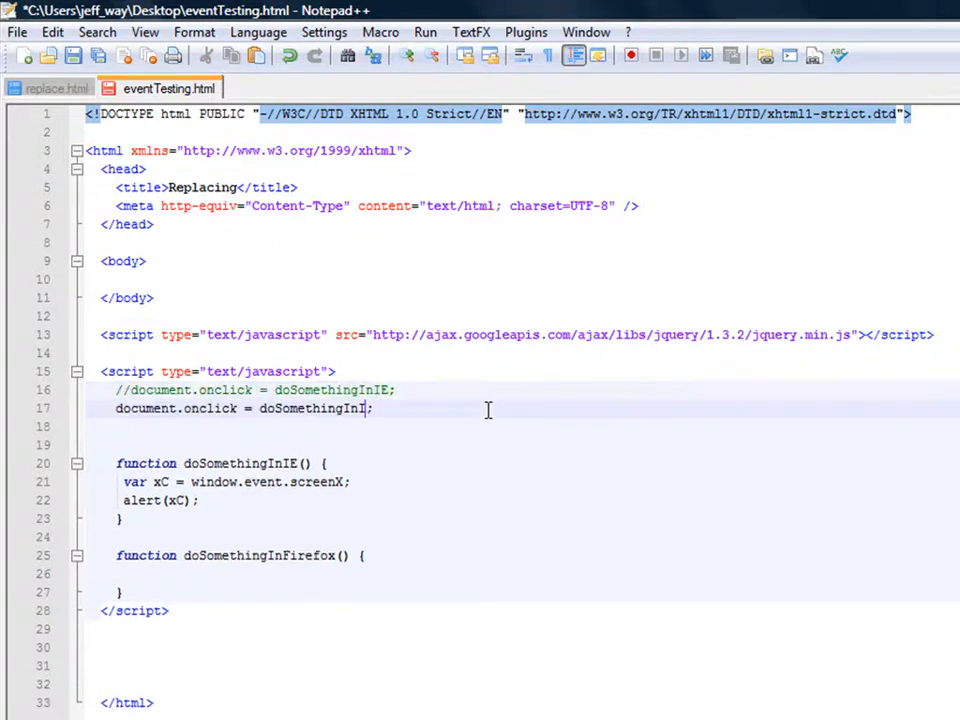
pyautogui.write('Firefox')
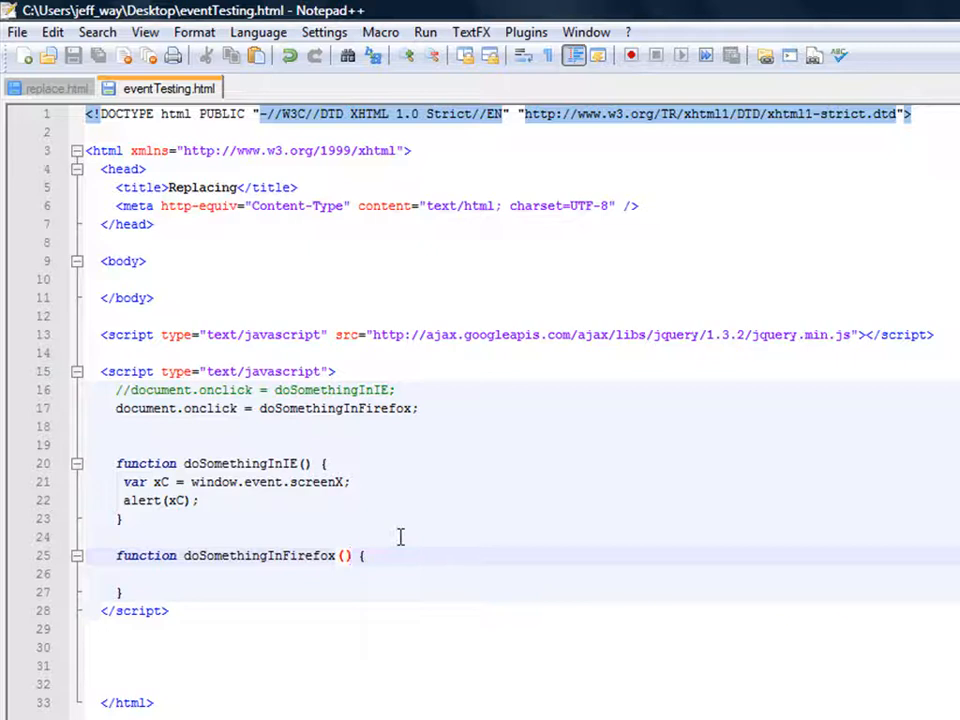
# Step: Add the evt parameter and store evt.screenX in xC, starting an alert
pyautogui.write('evt')
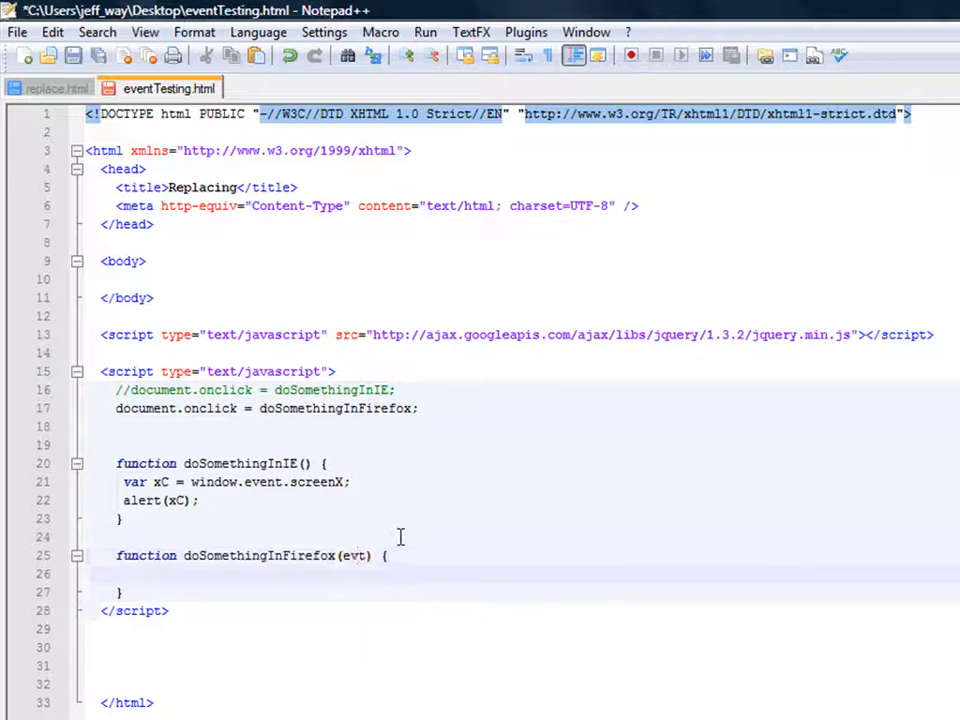
pyautogui.write('v')
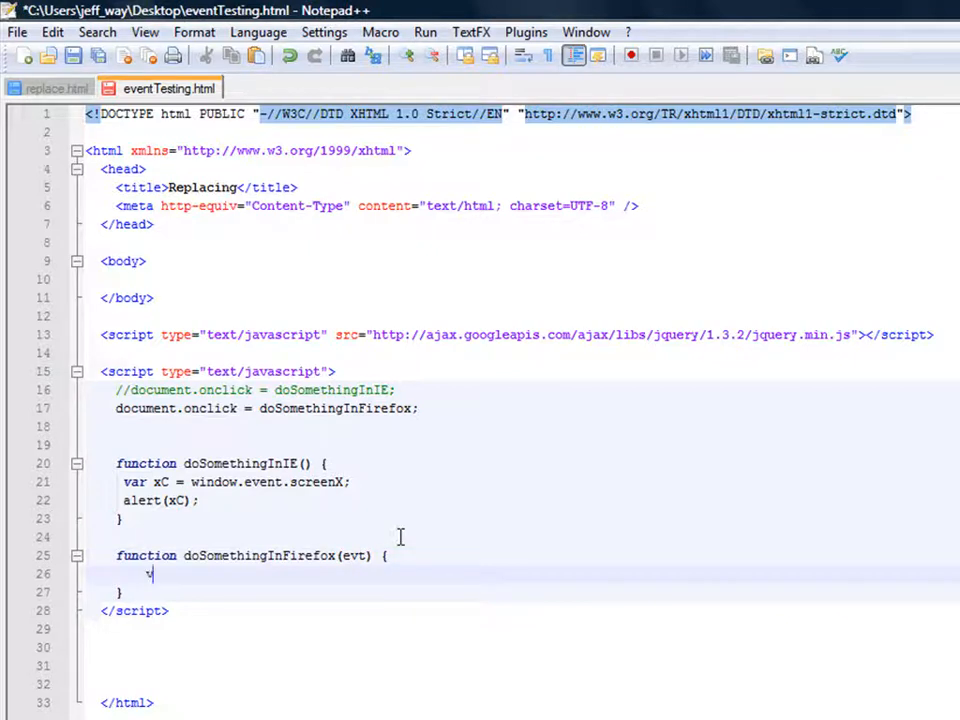
pyautogui.press('backspace')
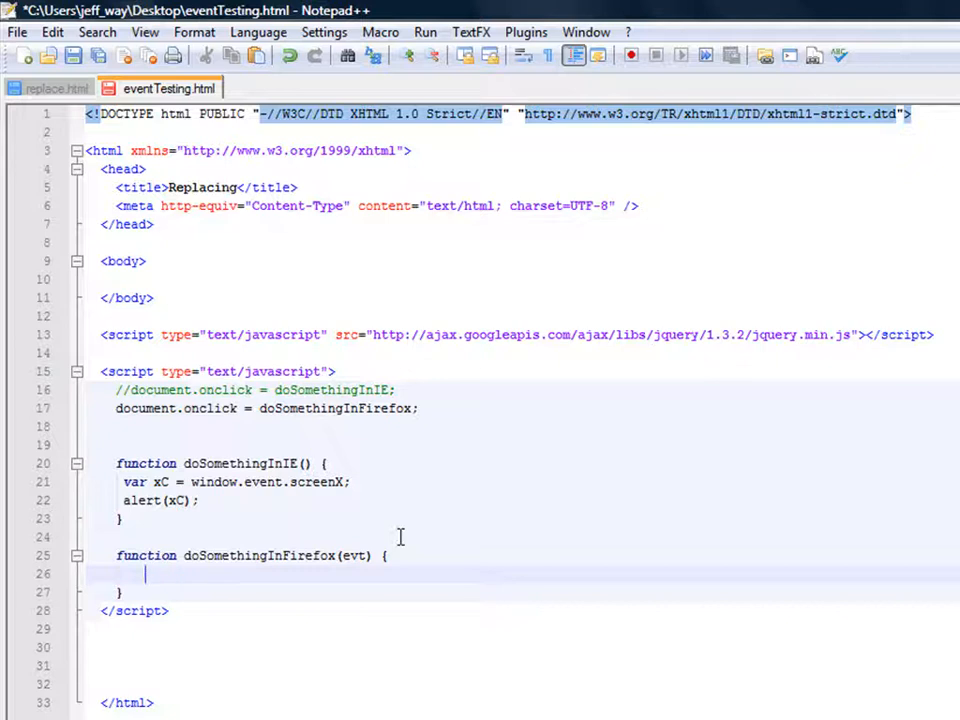
pyautogui.write('var xC =')
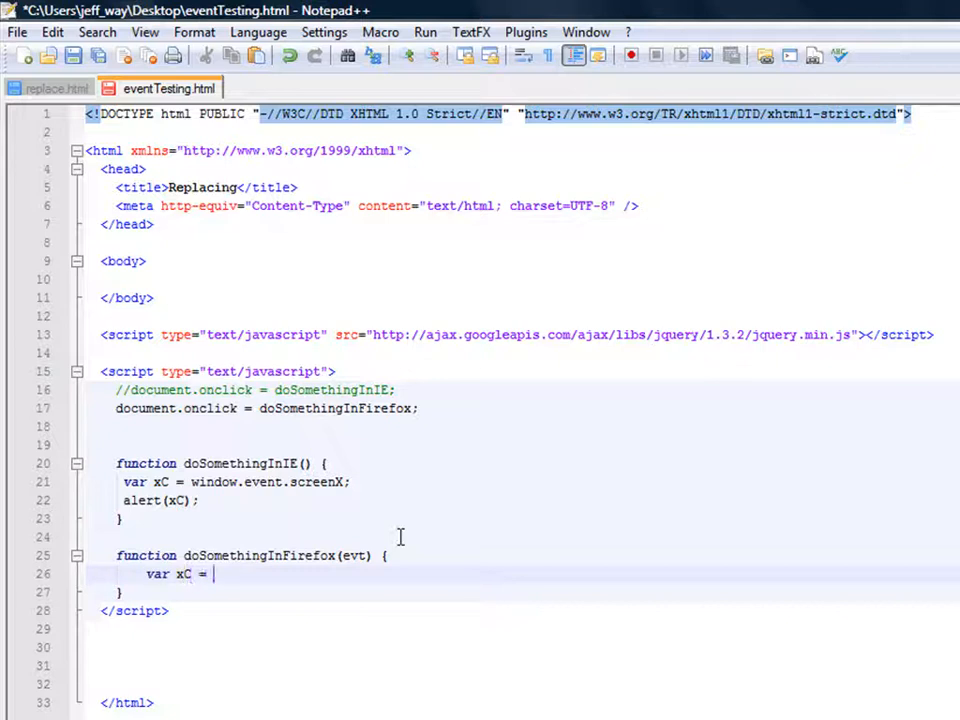
pyautogui.write('evt.screenX;')
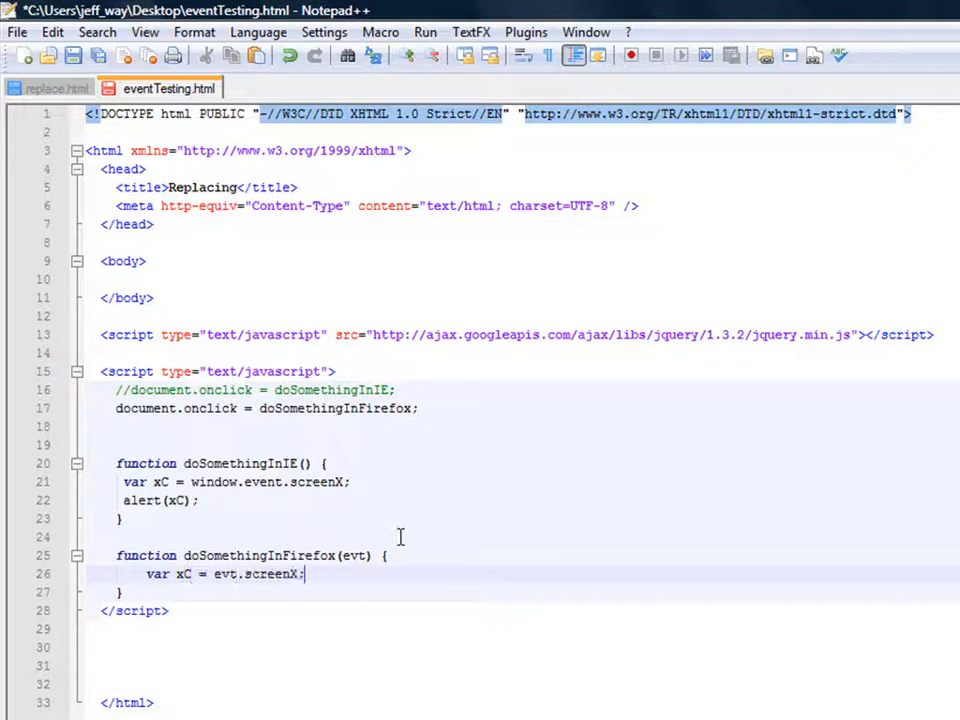
pyautogui.write('ale')
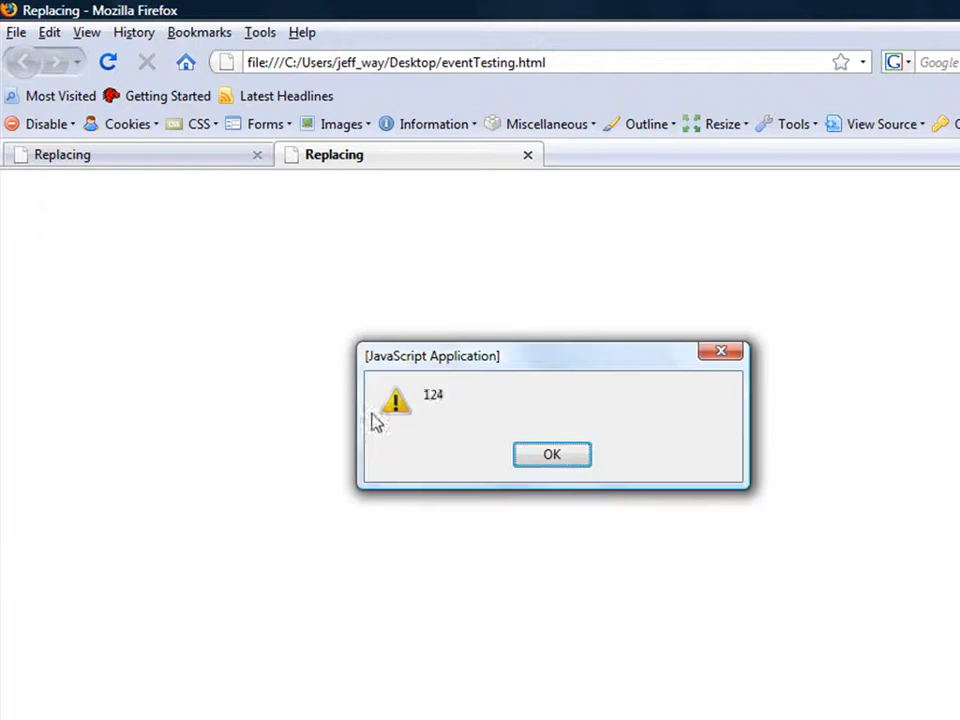
# Step: Dismiss Firefox's 124 alert, then close IE's 'screenX is null or not an object' error
pyautogui.click(551, 454)
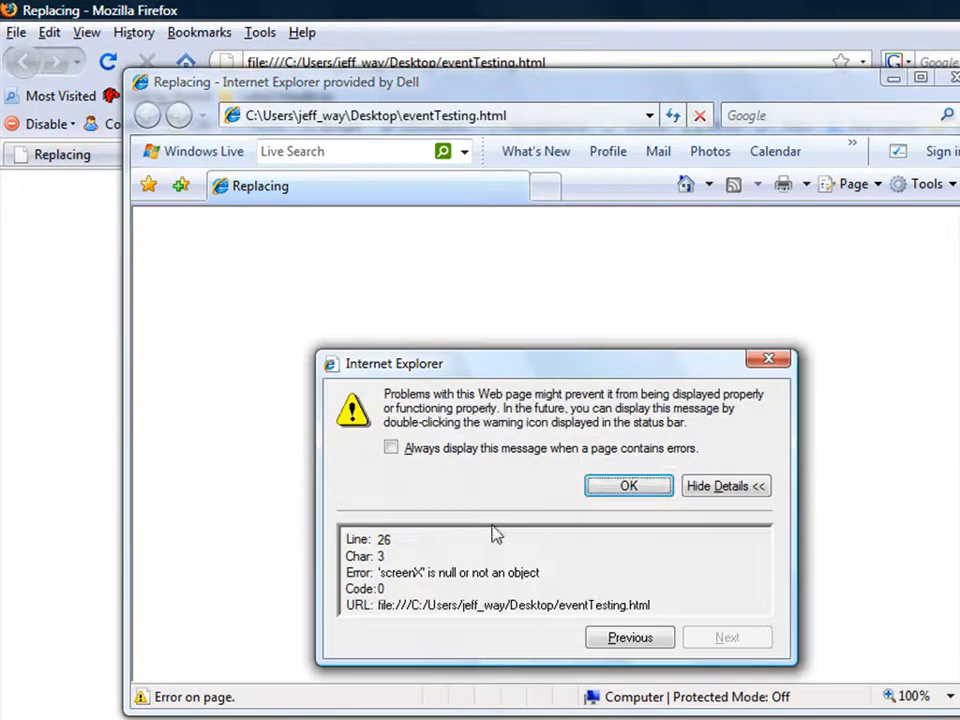
pyautogui.click(628, 485)
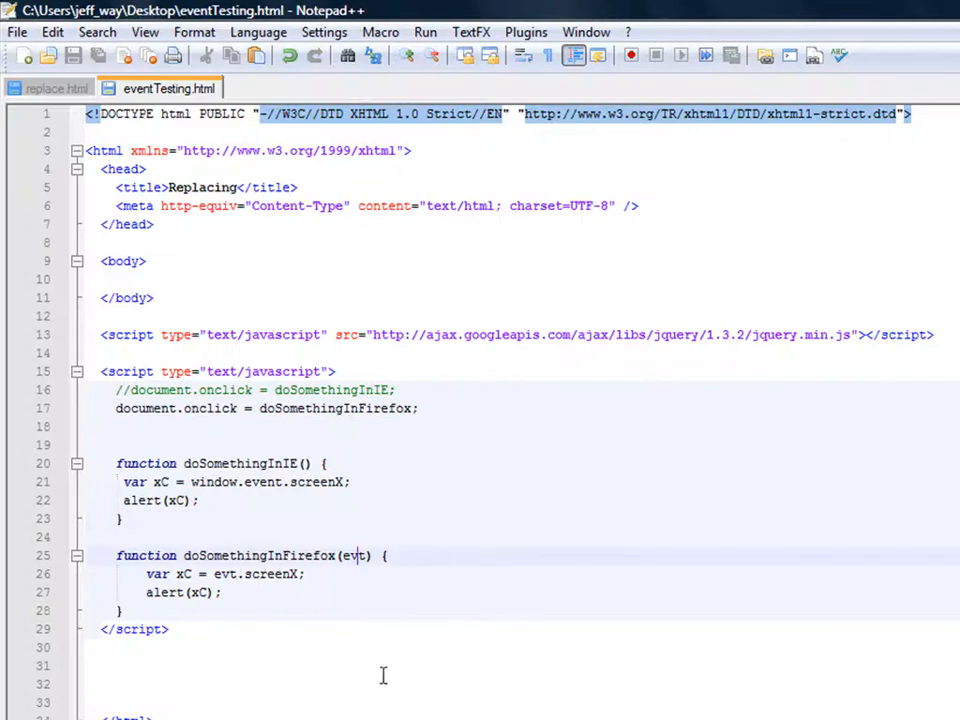
pyautogui.moveTo(382, 660)
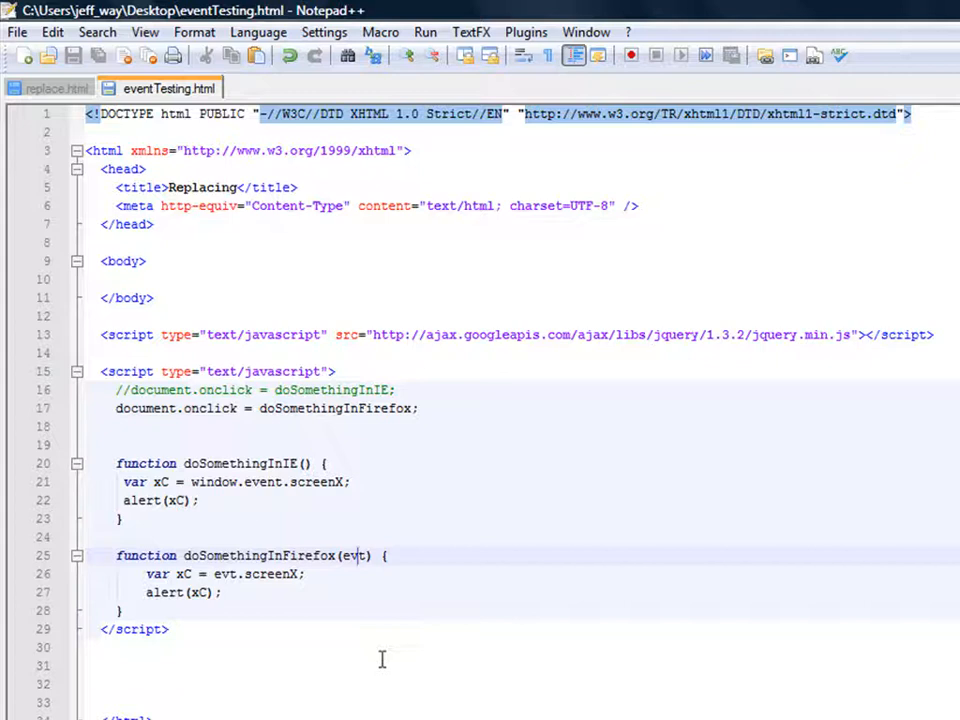
# Step: Replace the Firefox onclick assignment with doSomethingInAll, using var e = evt ? evt : window.event and alerting screenX
pyautogui.doubleClick(353, 555)
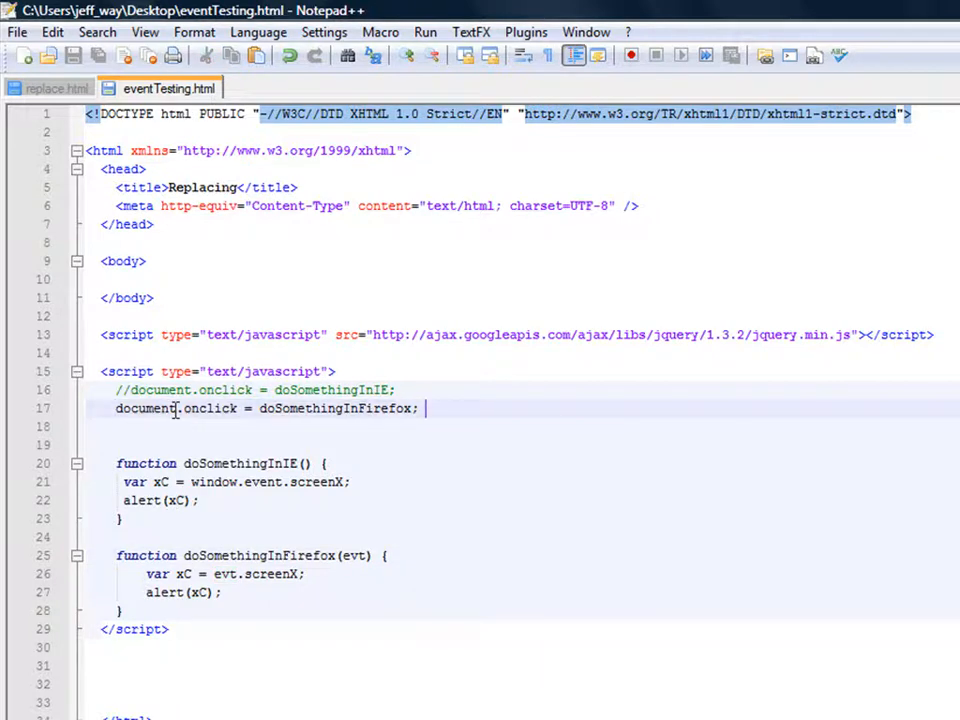
pyautogui.write('document.onclick = doSomethingInFire;')
pyautogui.write('//')
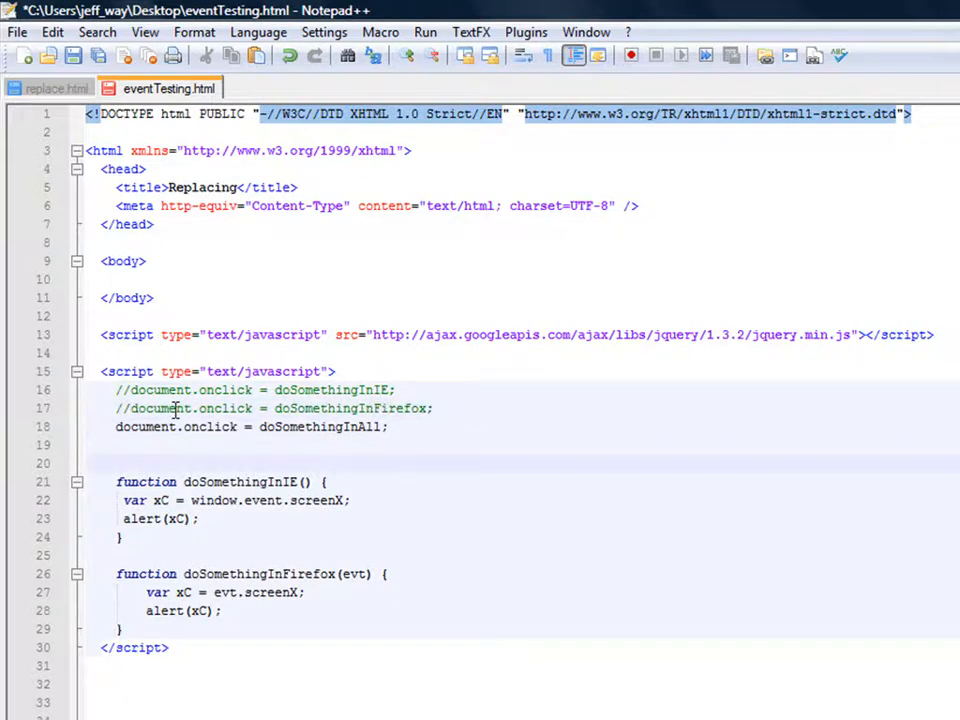
pyautogui.write('function')
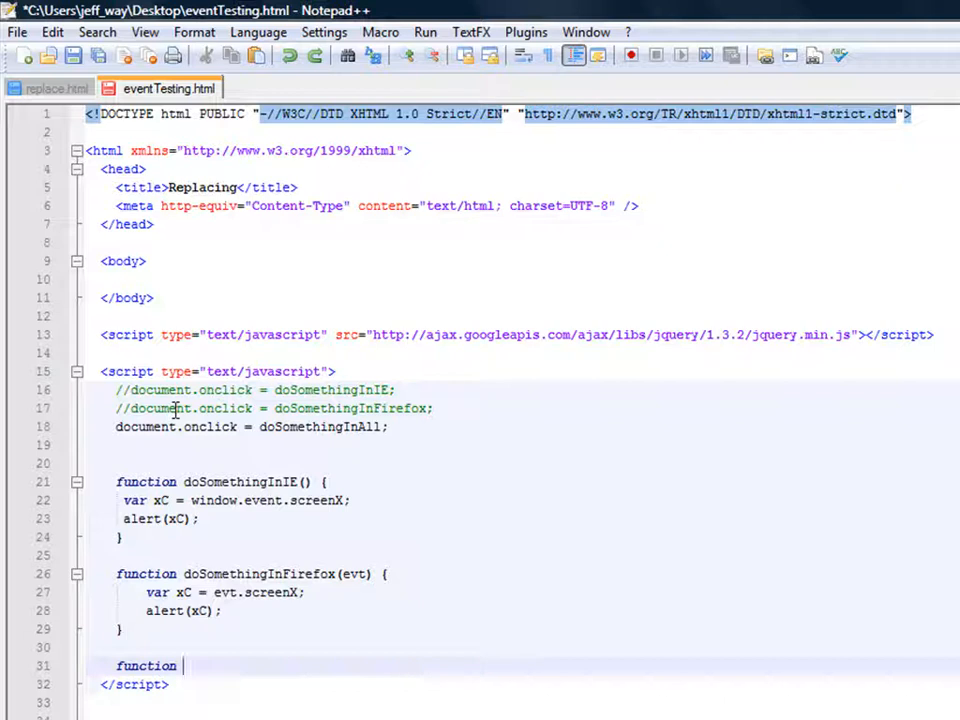
pyautogui.write('doSomethingIn')
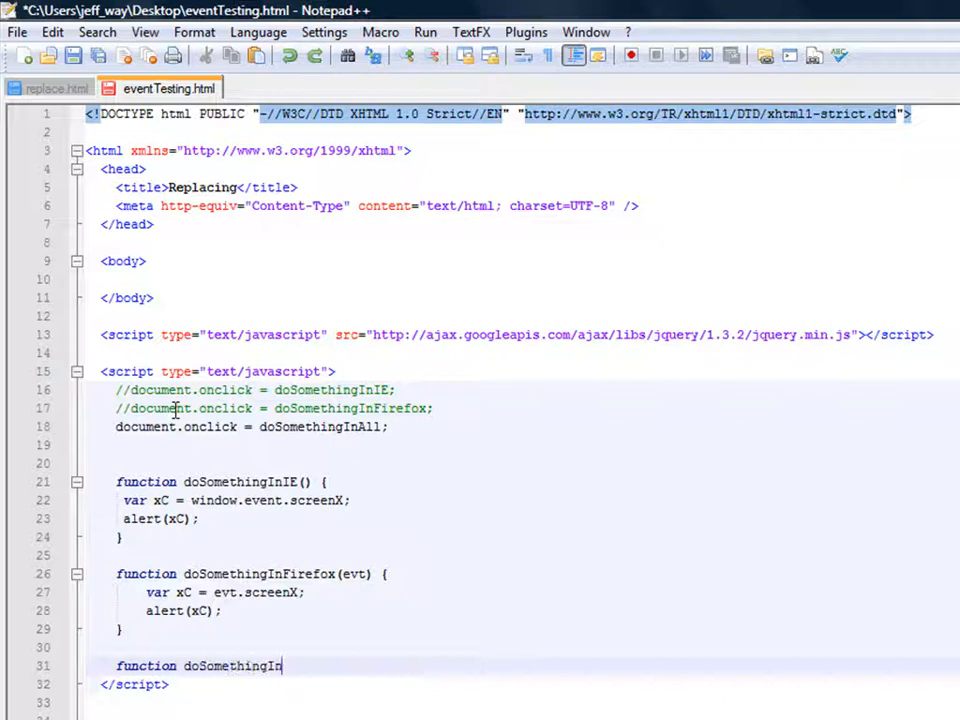
pyautogui.write('All() {')
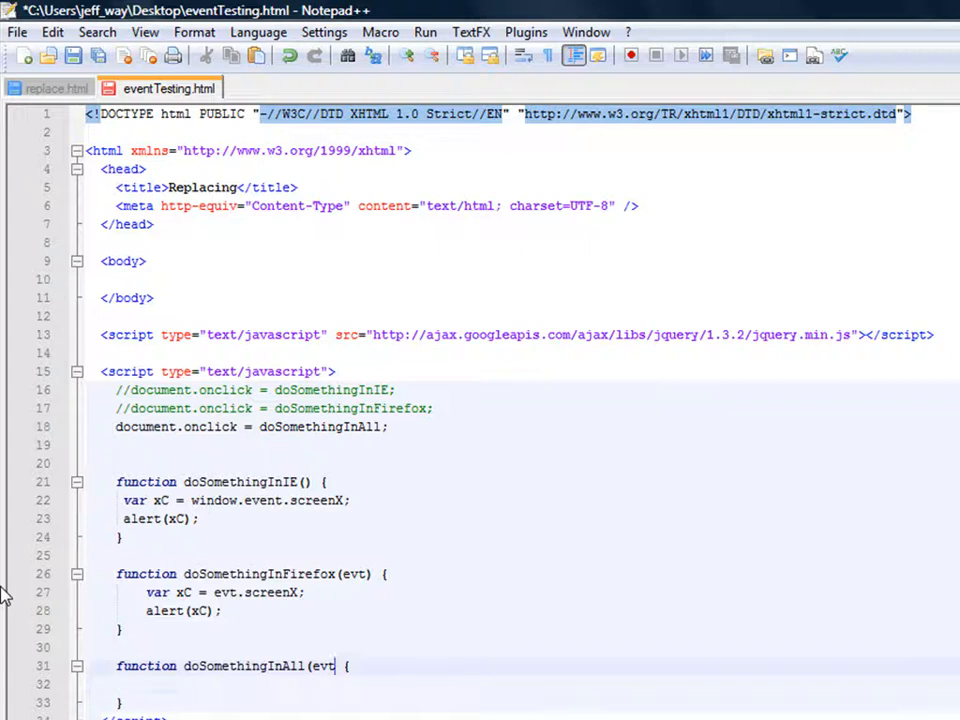
pyautogui.write(')')
pyautogui.click(523, 684)
pyautogui.write('var e =')
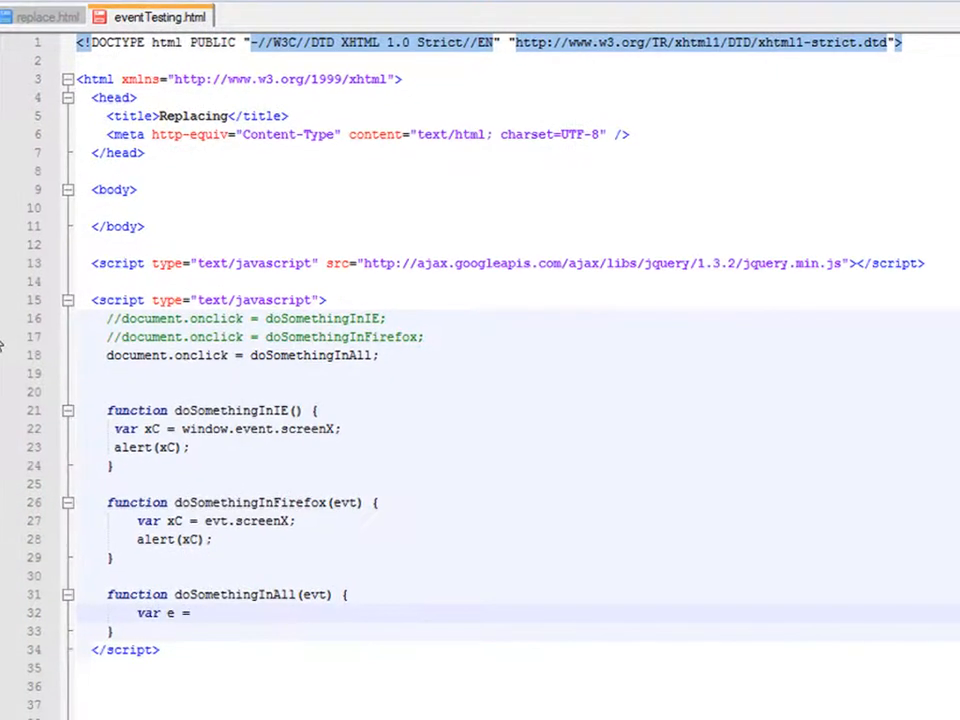
pyautogui.write('evt ? evt : windo')
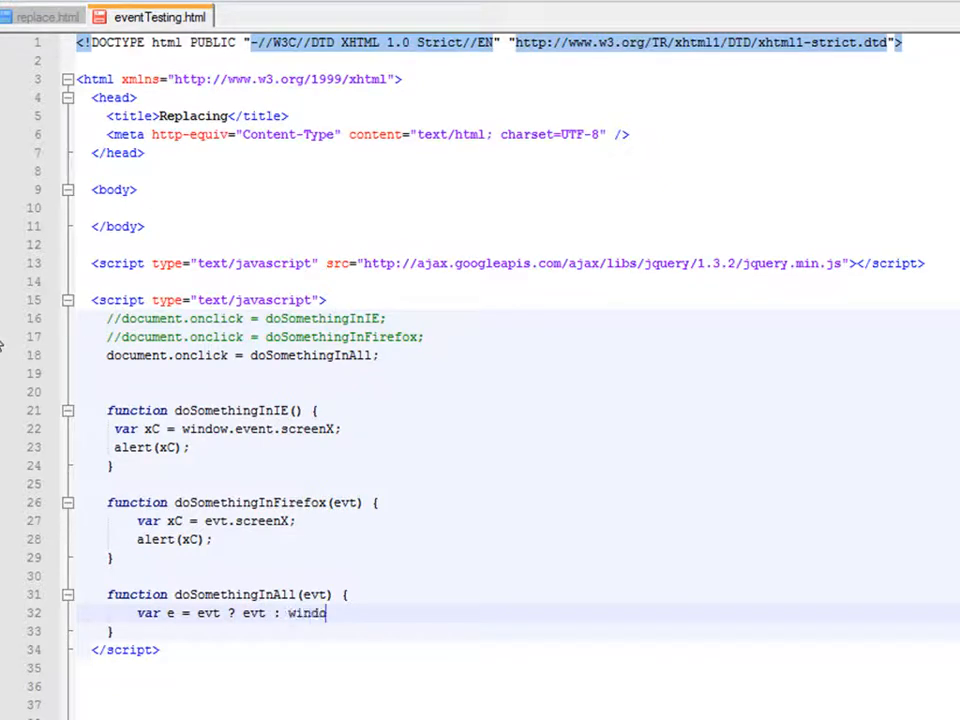
pyautogui.write('w.event;')
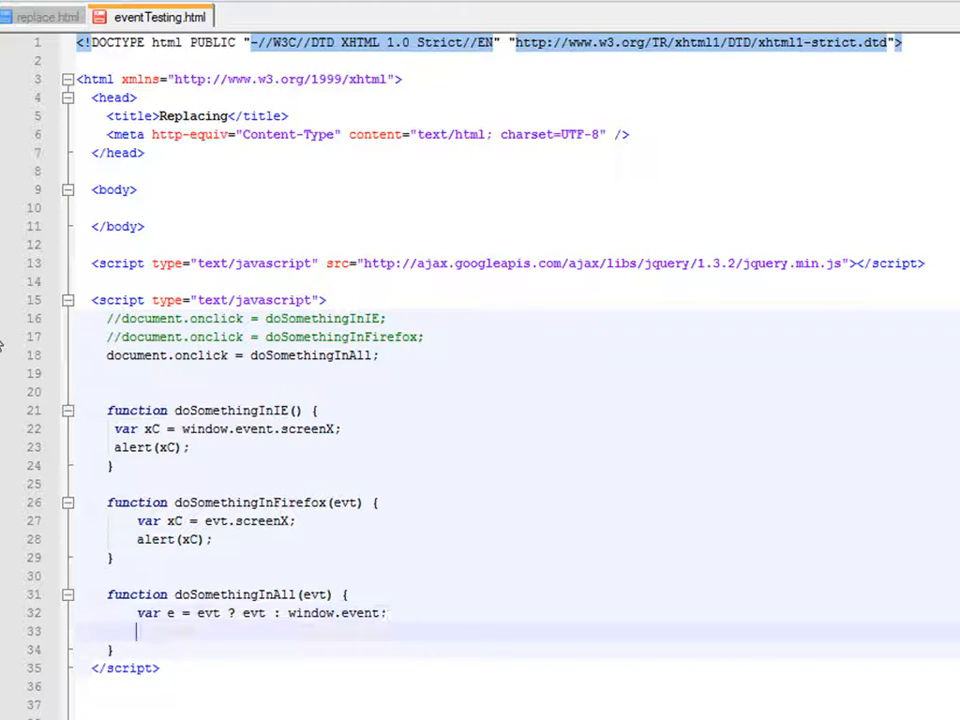
pyautogui.write('var xC = e.screenX;')
pyautogui.write('alert')
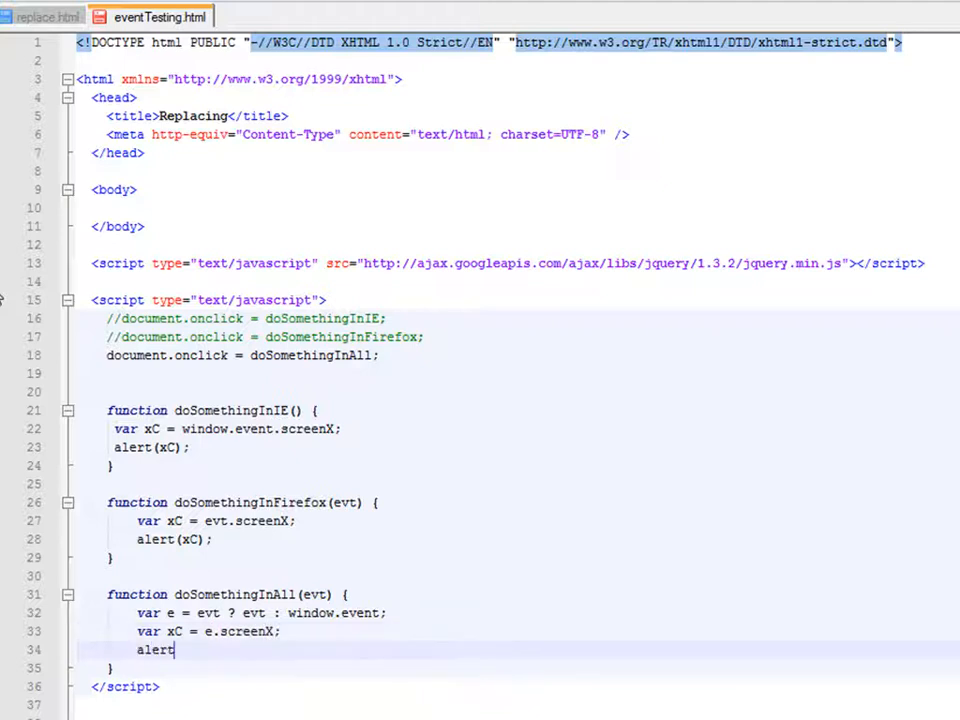
pyautogui.write('(xf')
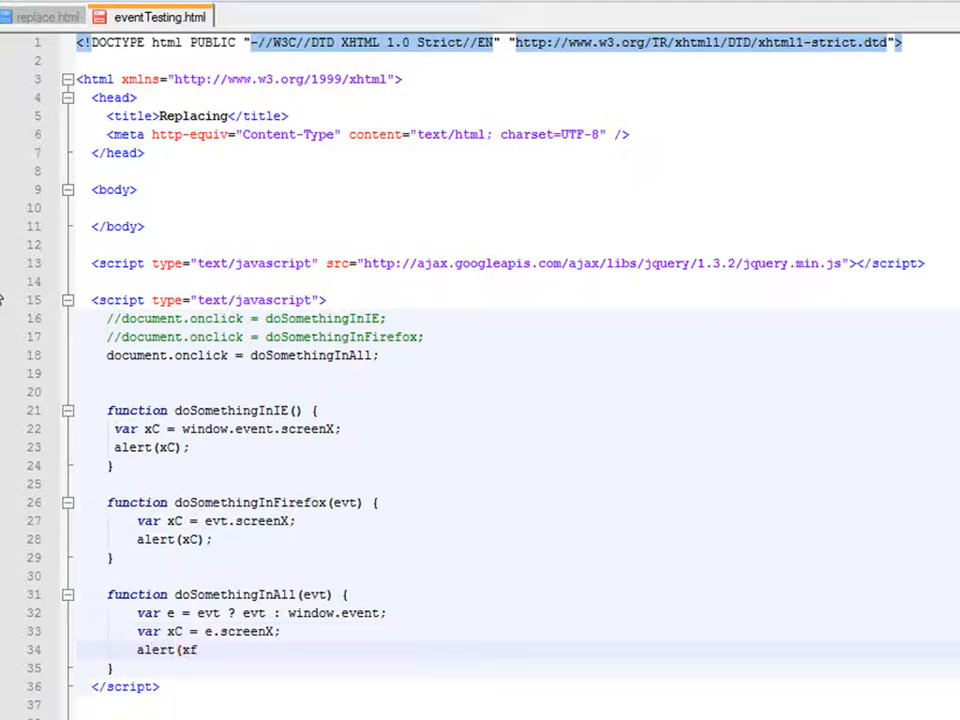
pyautogui.write('c);')
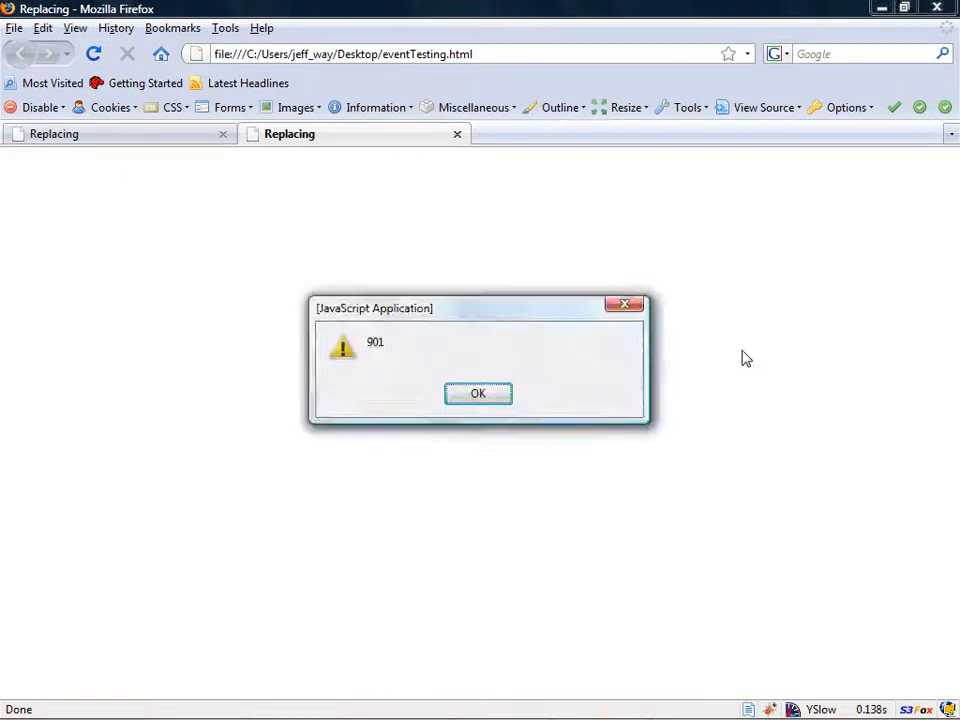
# Step: Dismiss Firefox's 901 click alert and move to Internet Explorer
pyautogui.click(477, 393)
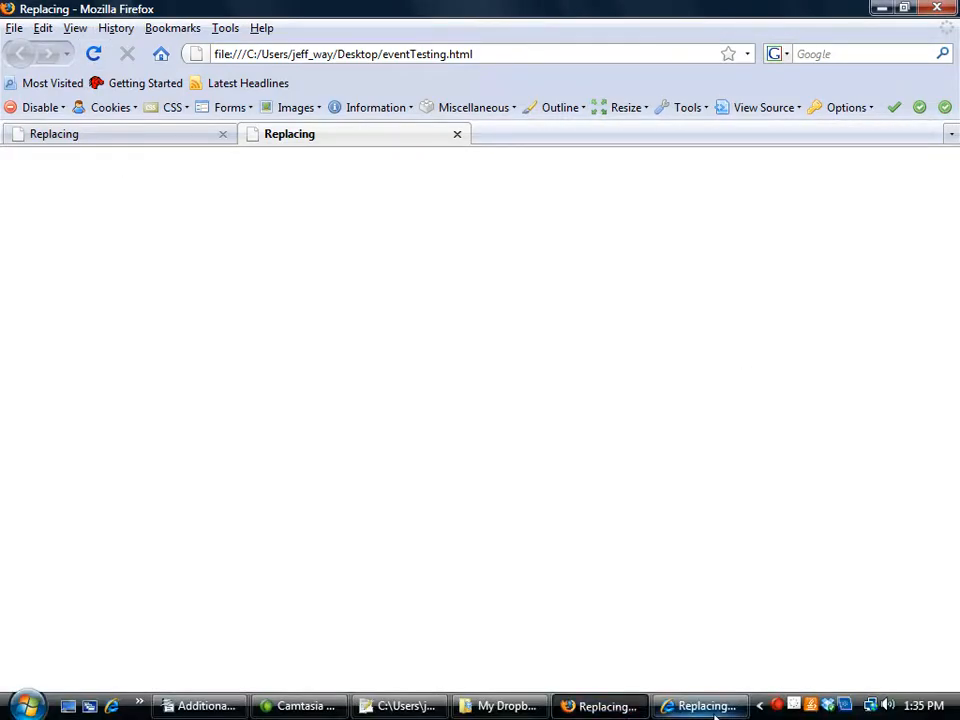
pyautogui.click(705, 706)
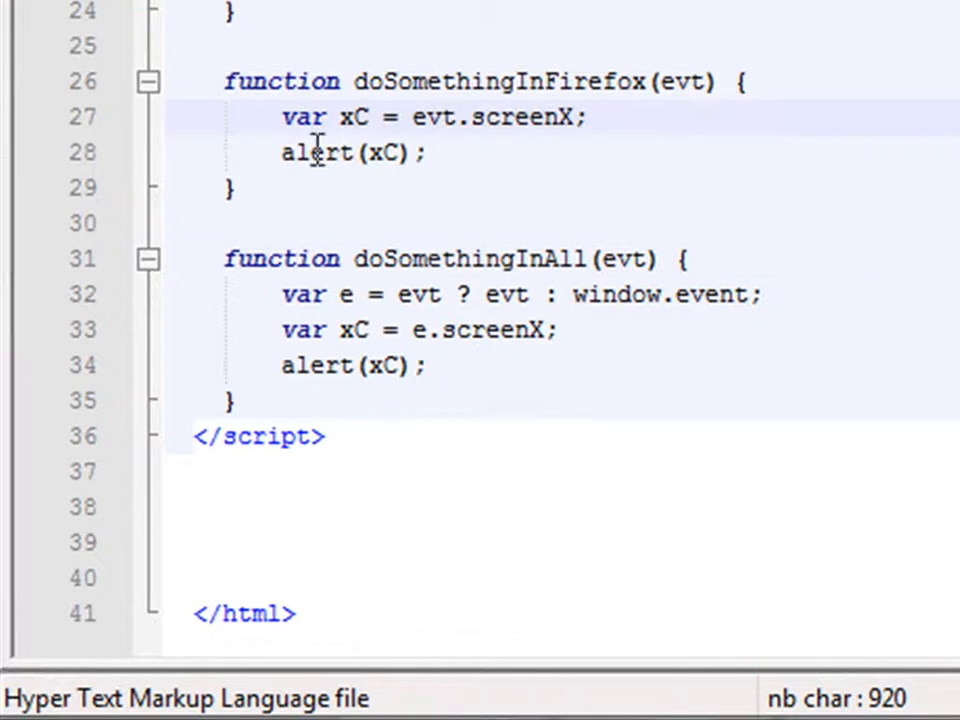
pyautogui.moveTo(637, 258)
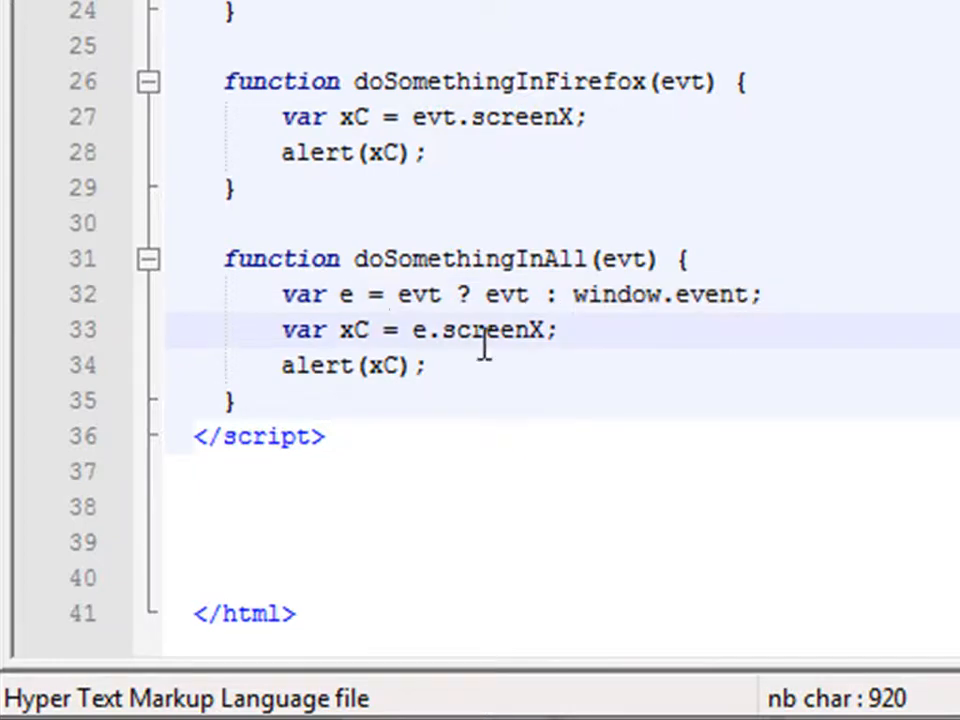
pyautogui.moveTo(405, 294)
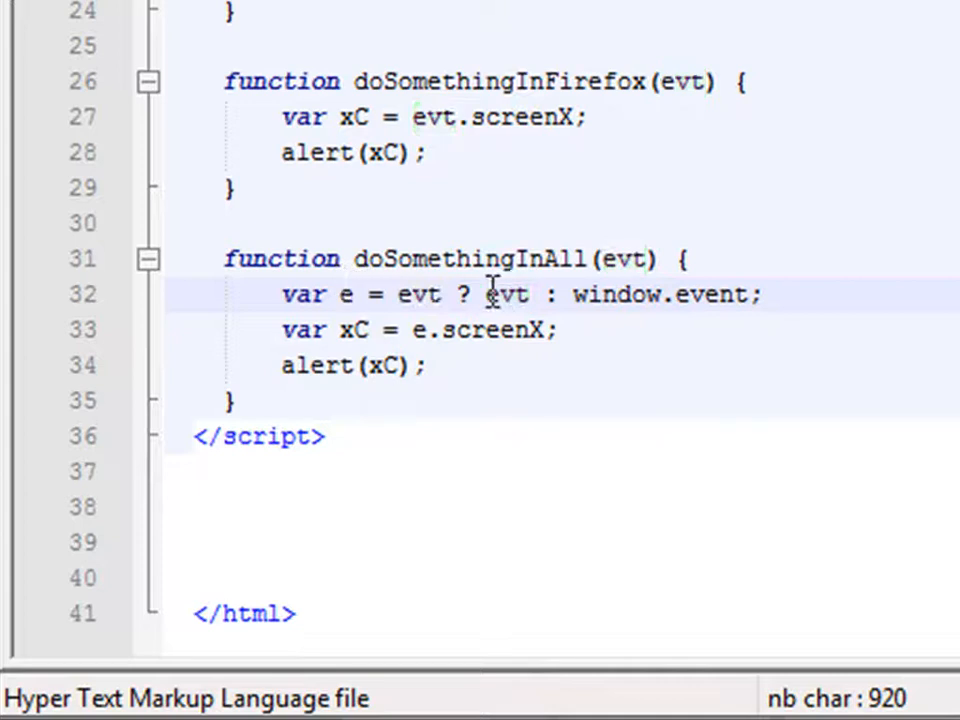
pyautogui.doubleClick(509, 294)
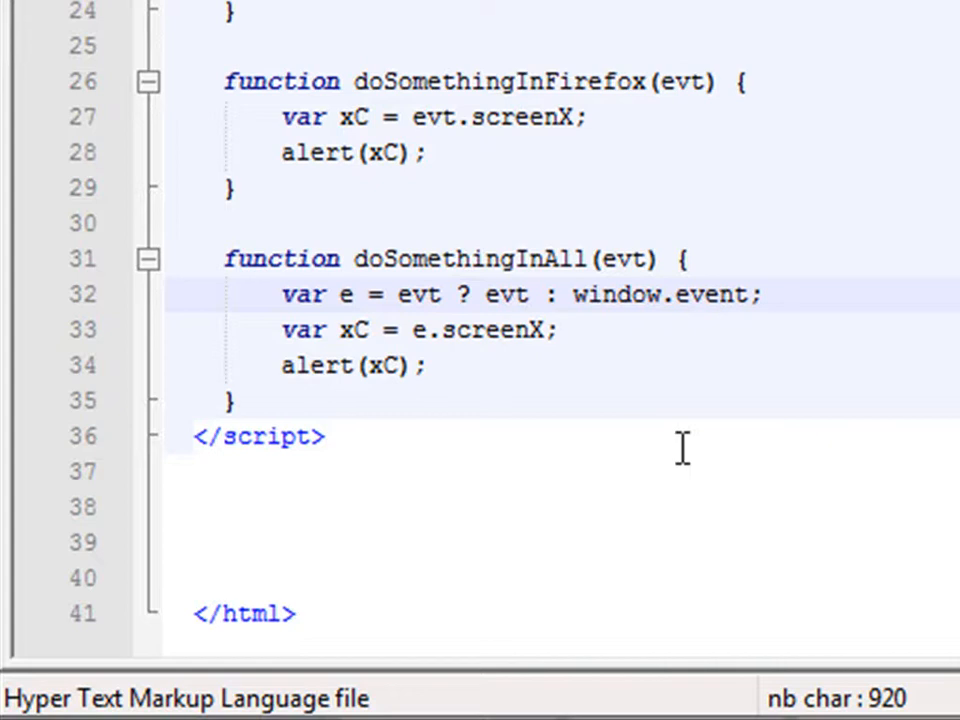
pyautogui.moveTo(683, 474)
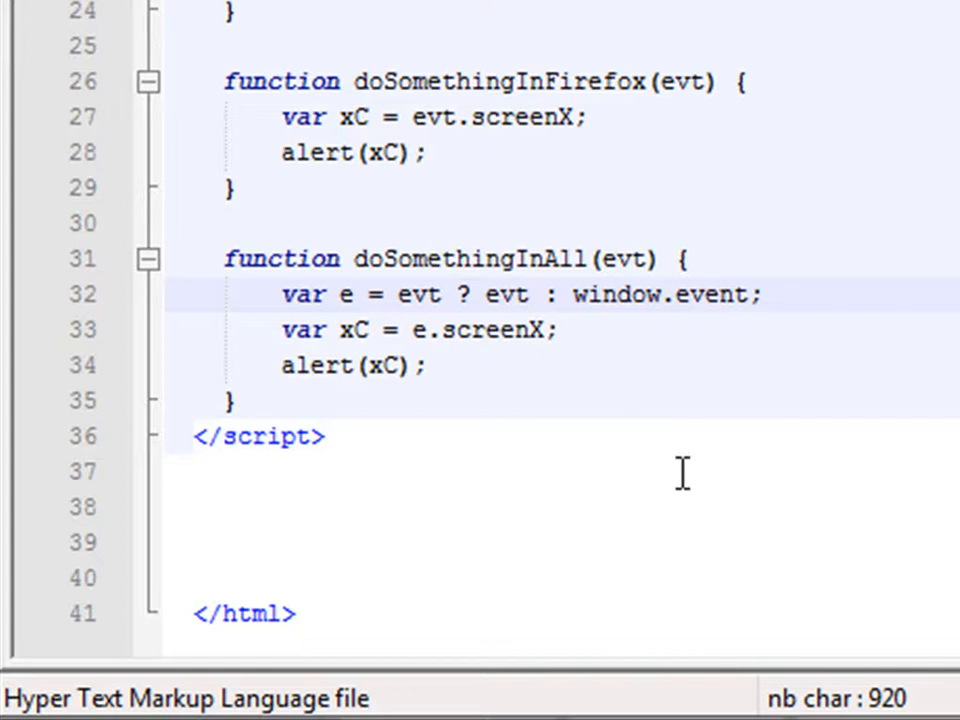